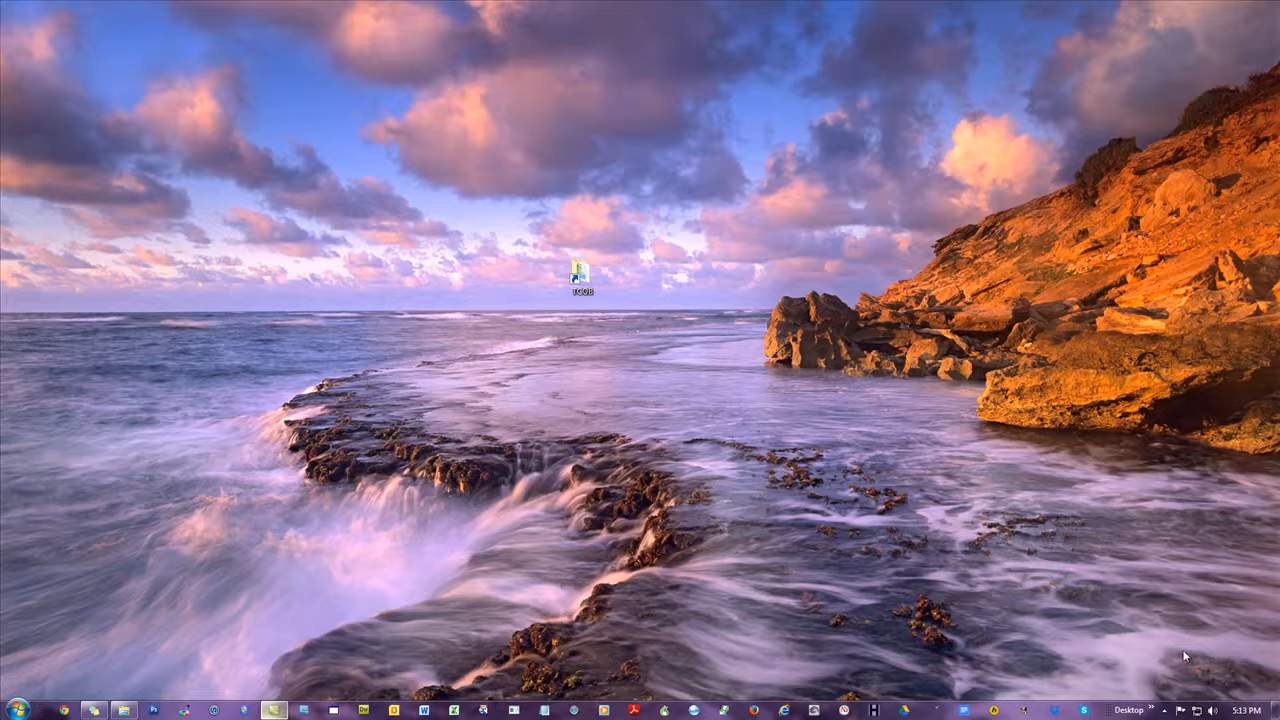
{"action": "mouse_move", "coordinate": [922, 407]}
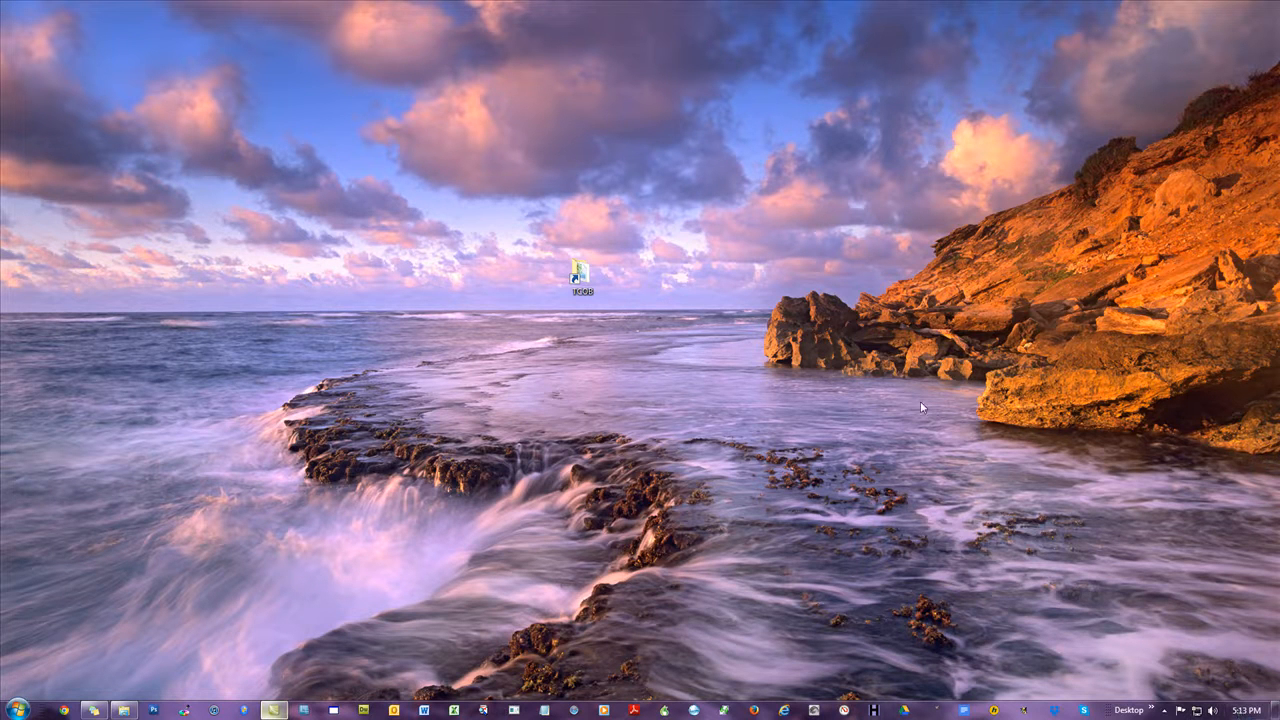
{"action": "mouse_move", "coordinate": [730, 214]}
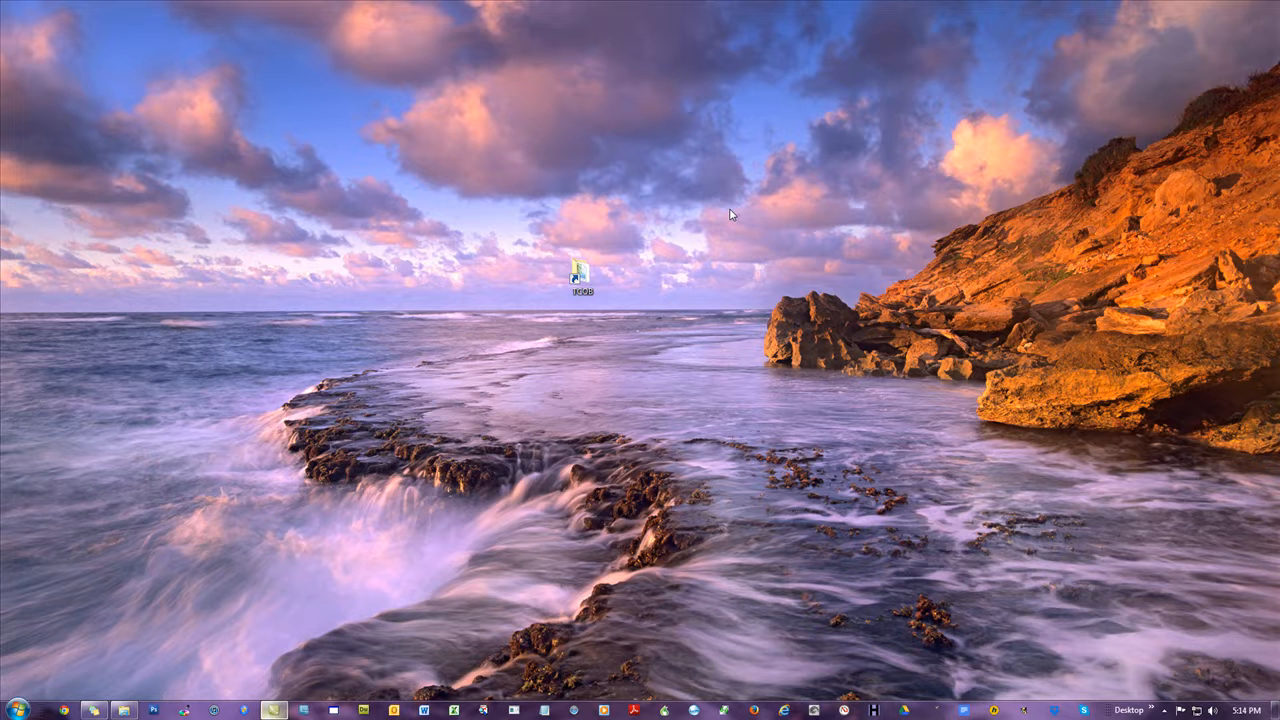
{"action": "mouse_move", "coordinate": [763, 213]}
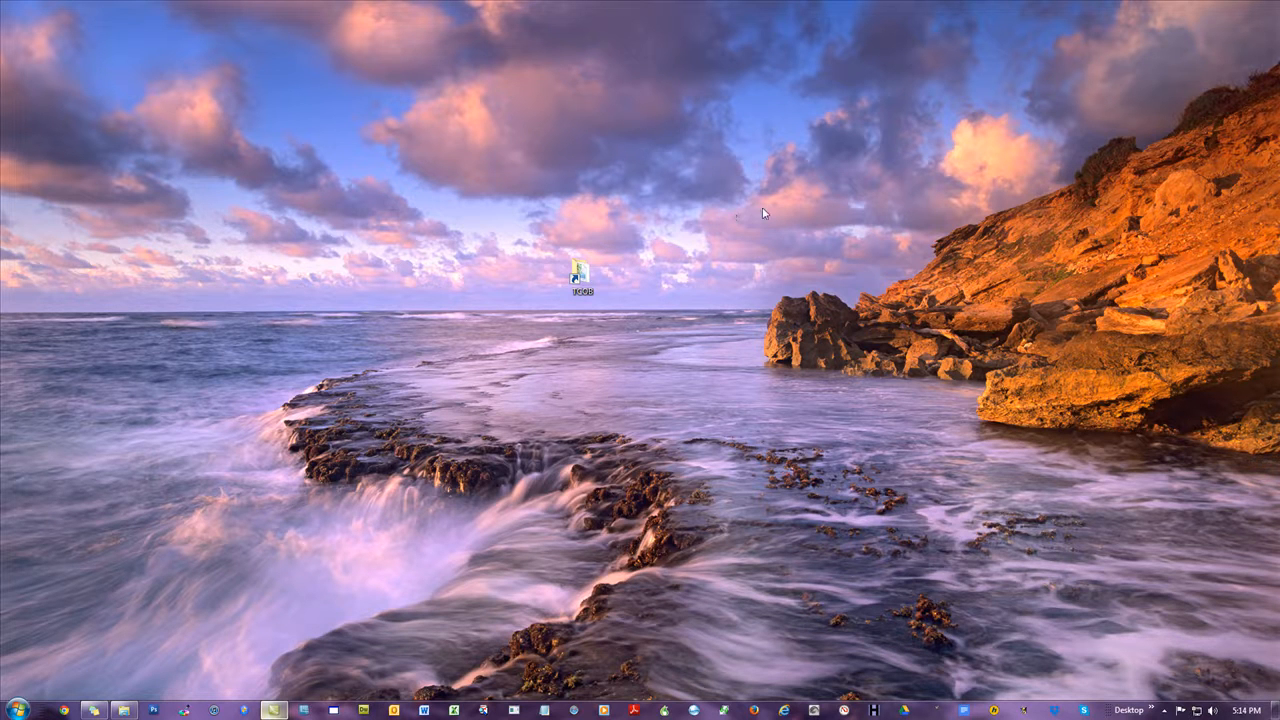
{"action": "mouse_move", "coordinate": [658, 349]}
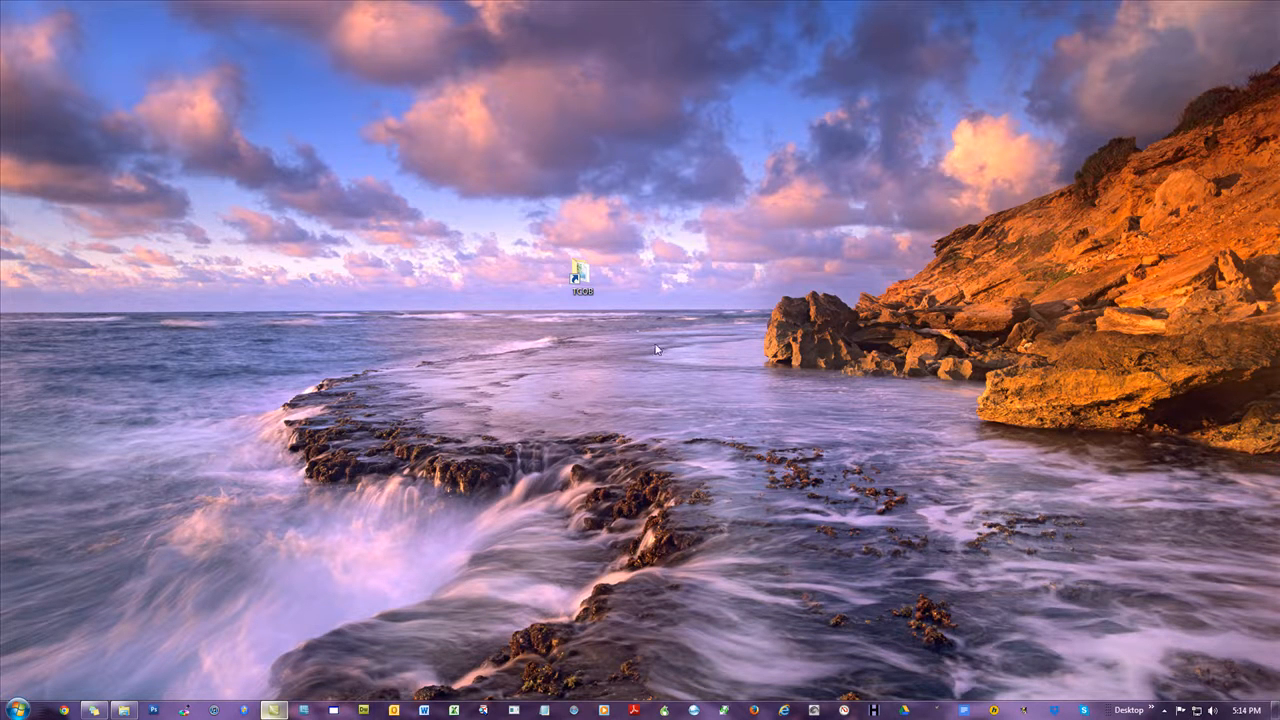
{"action": "mouse_move", "coordinate": [581, 289]}
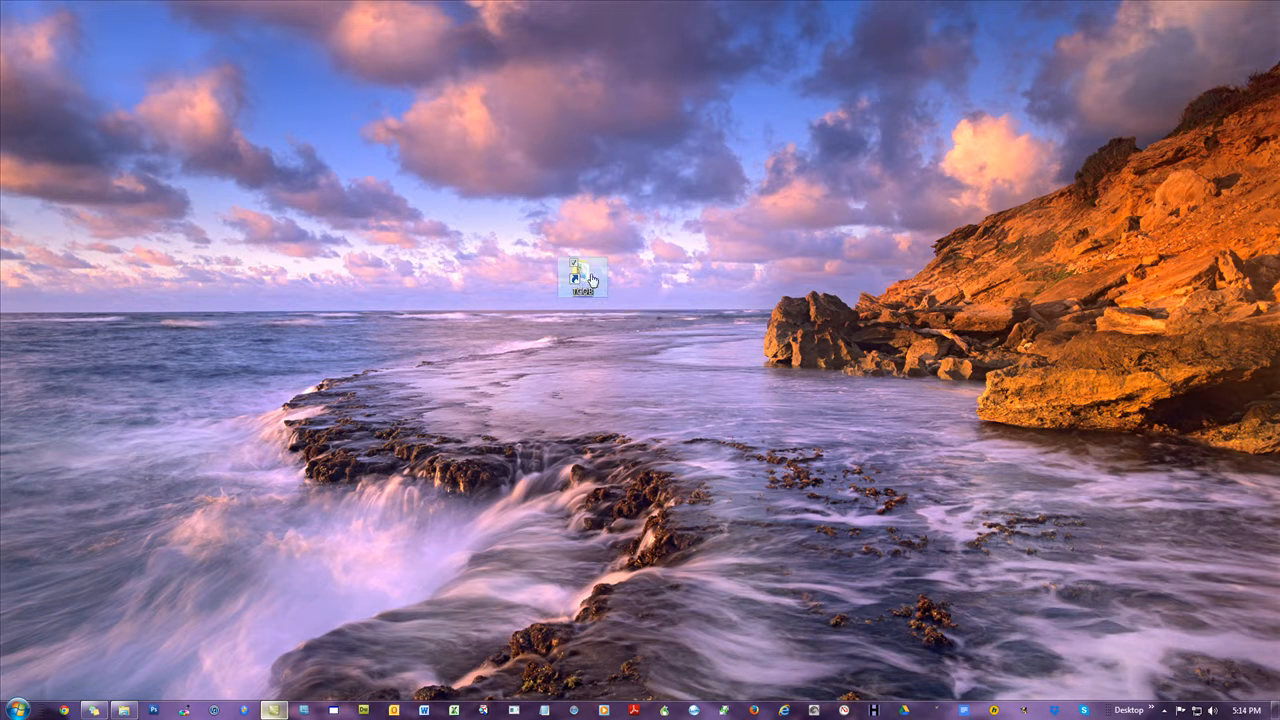
Open the TCOB folder from the desktop and select the ALC-V2_0.xlsx workbook
{"action": "double_click", "coordinate": [578, 275]}
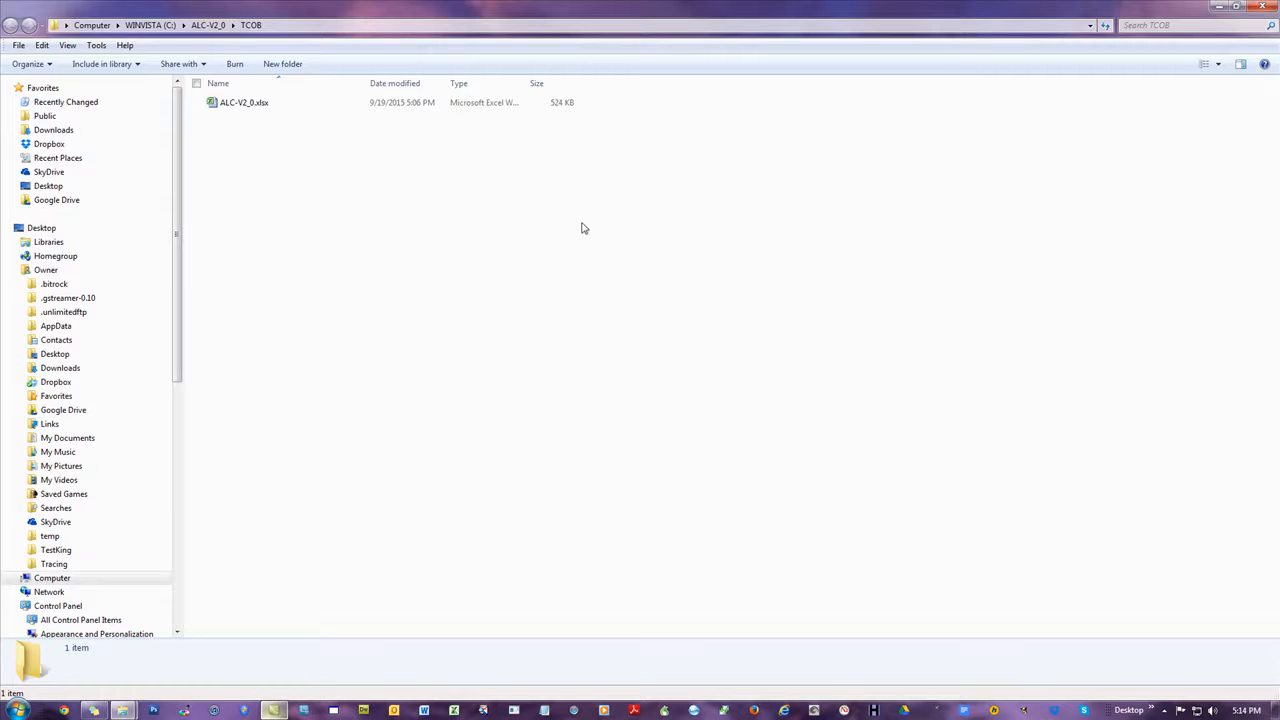
{"action": "left_click", "coordinate": [244, 102]}
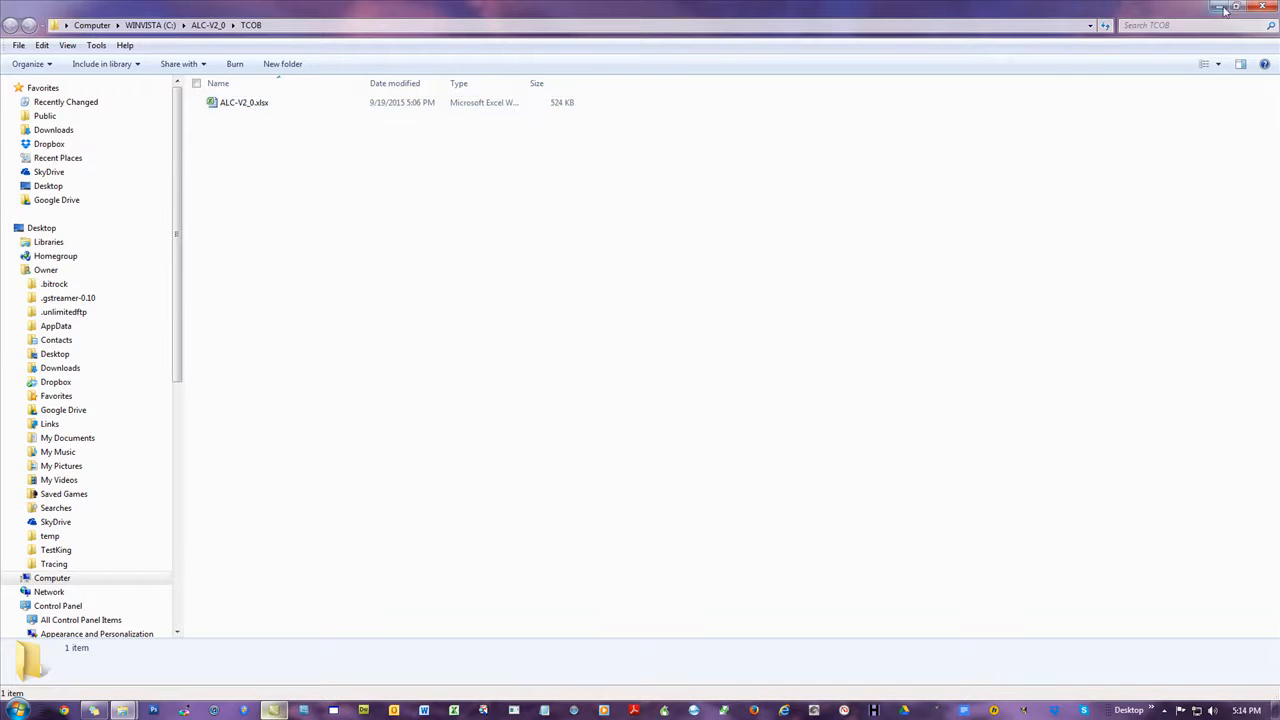
{"action": "left_click", "coordinate": [1235, 8]}
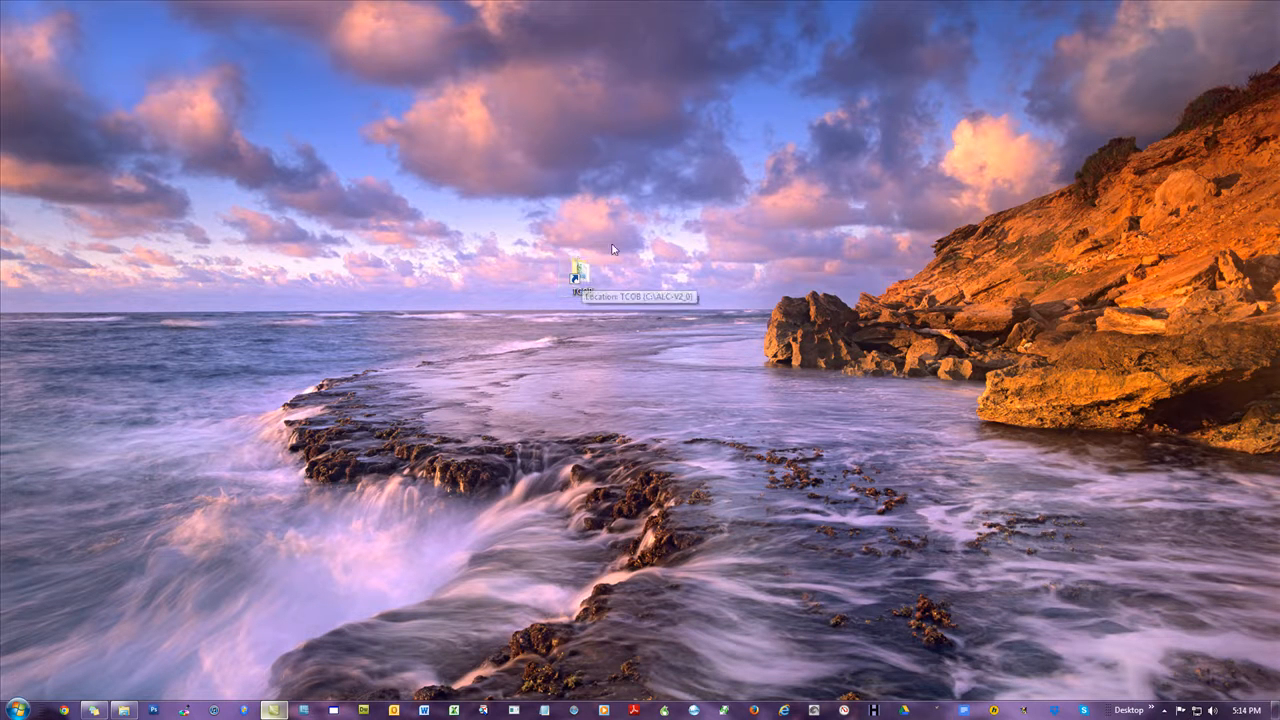
{"action": "mouse_move", "coordinate": [638, 261]}
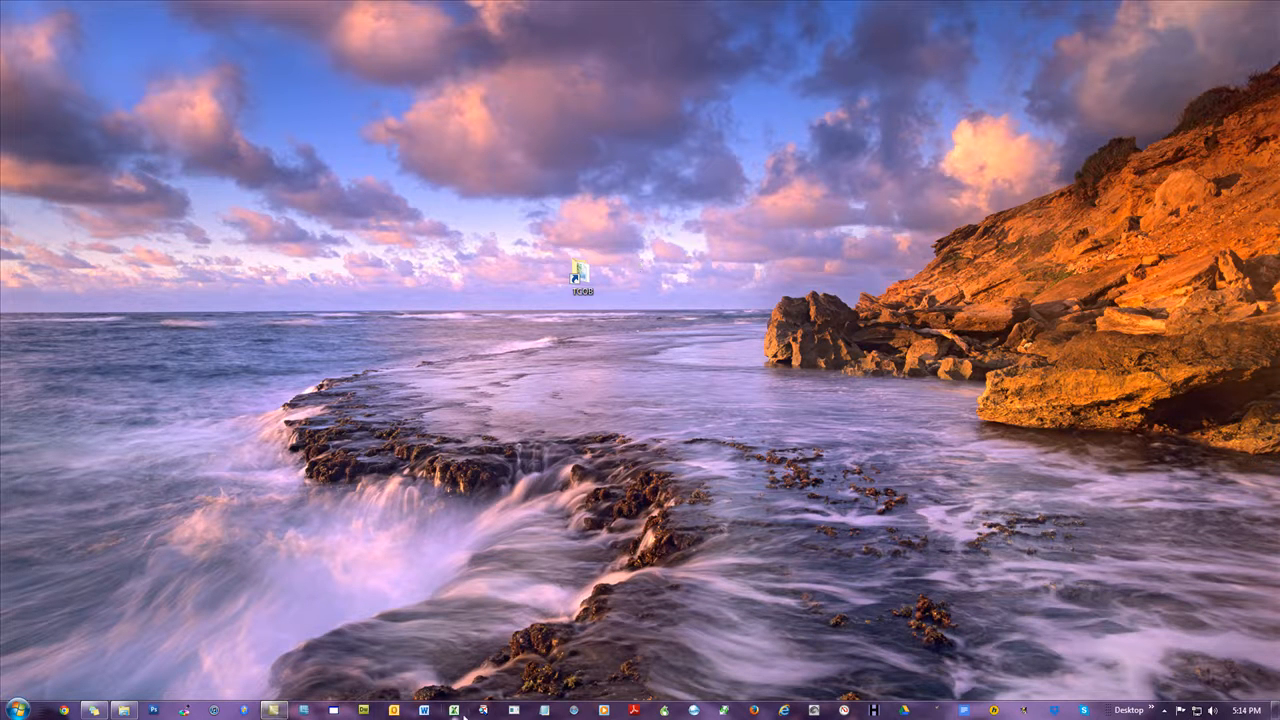
{"action": "mouse_move", "coordinate": [456, 711]}
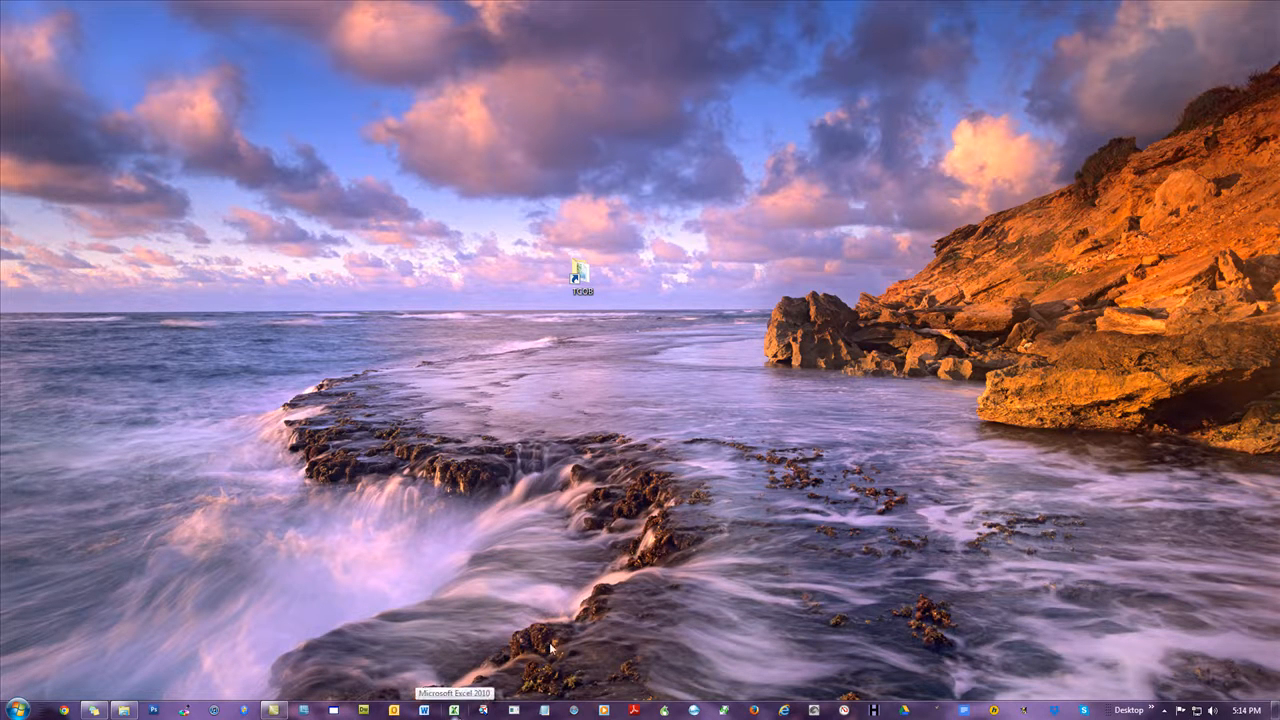
{"action": "mouse_move", "coordinate": [808, 490]}
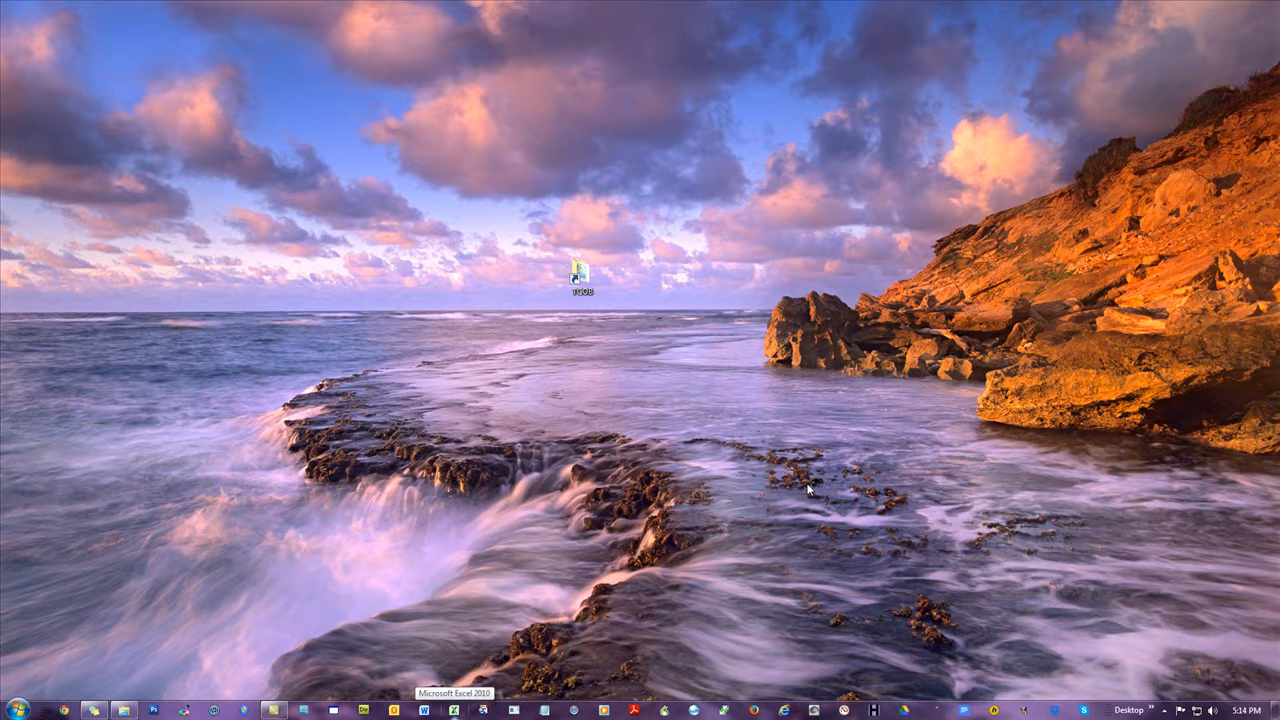
{"action": "mouse_move", "coordinate": [580, 277]}
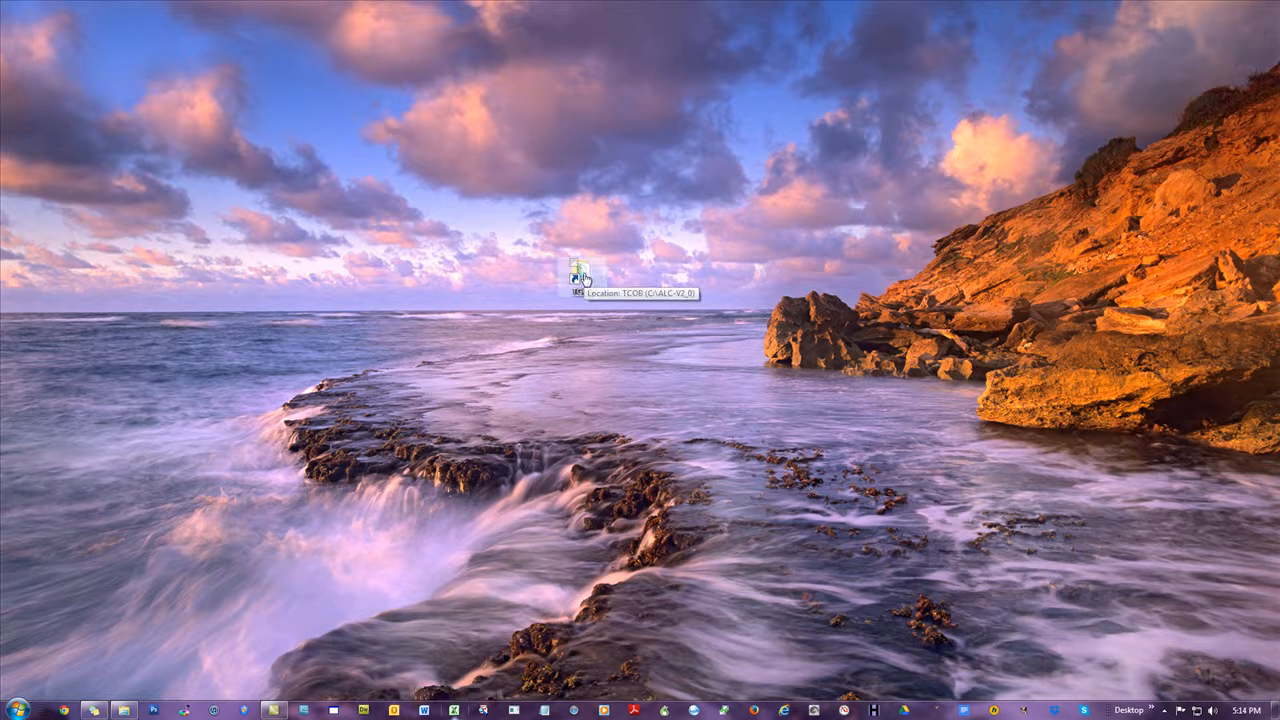
{"action": "mouse_move", "coordinate": [785, 253]}
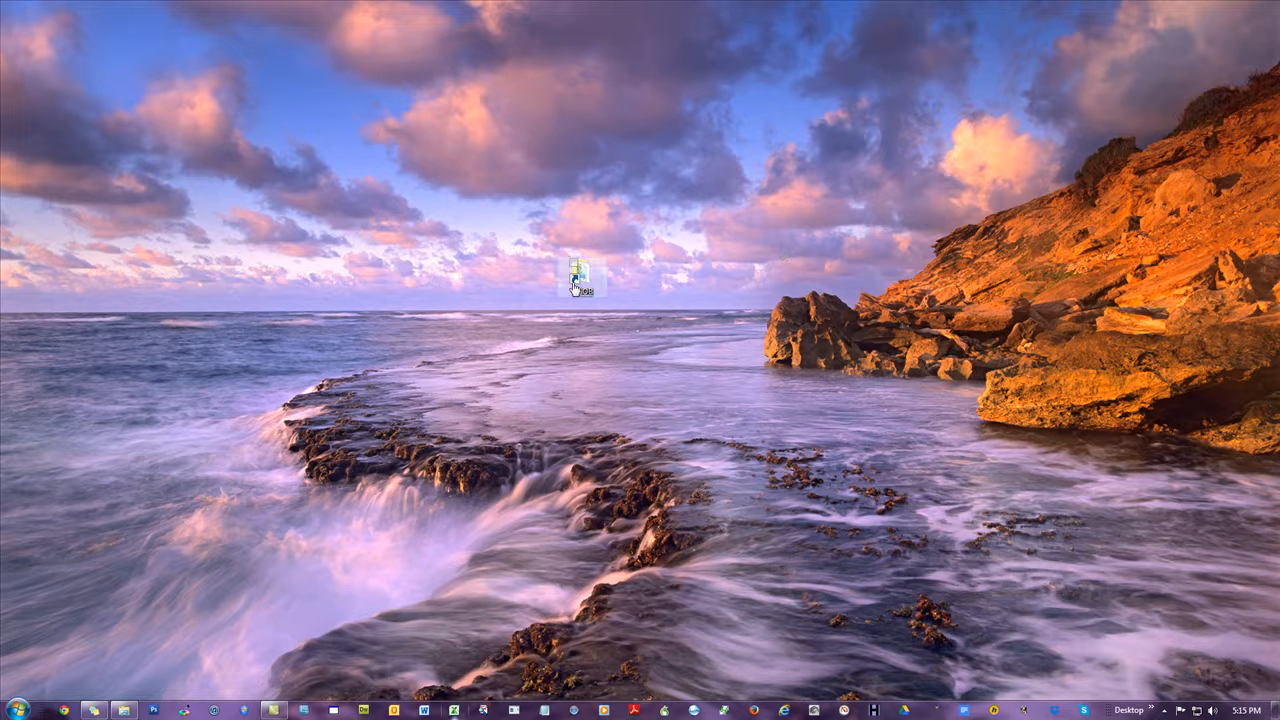
{"action": "mouse_move", "coordinate": [578, 278]}
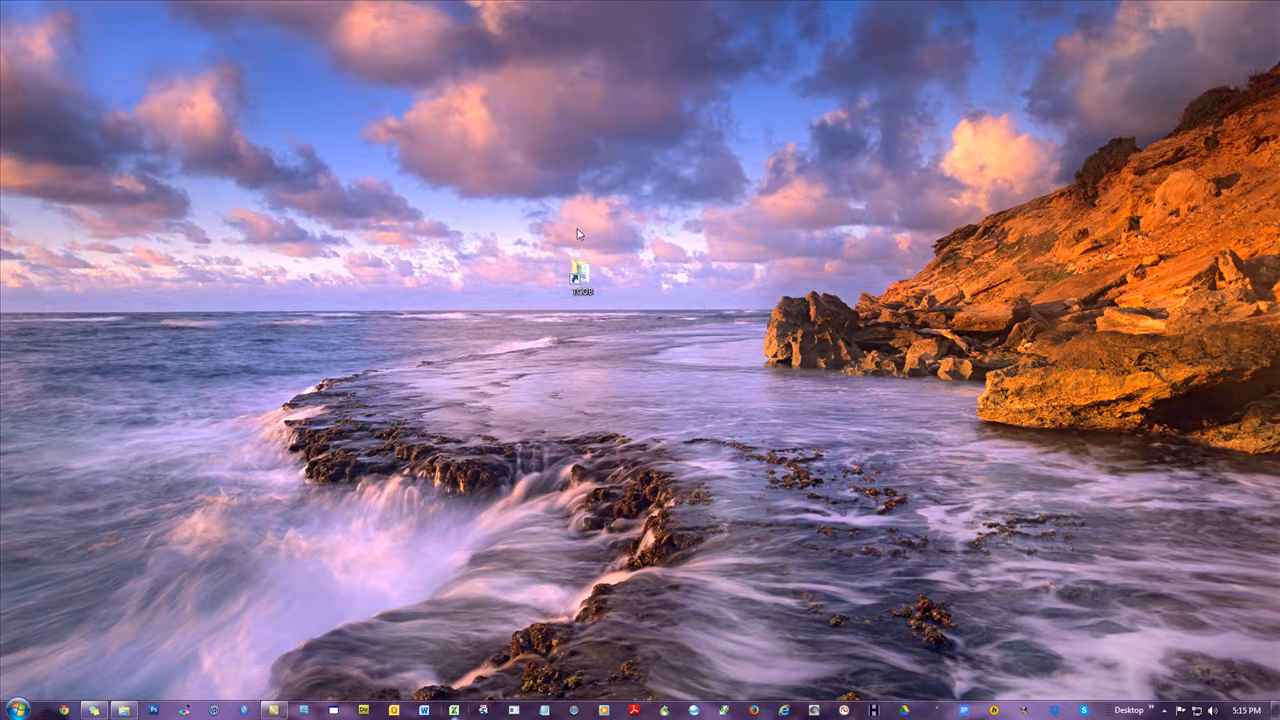
{"action": "mouse_move", "coordinate": [591, 250]}
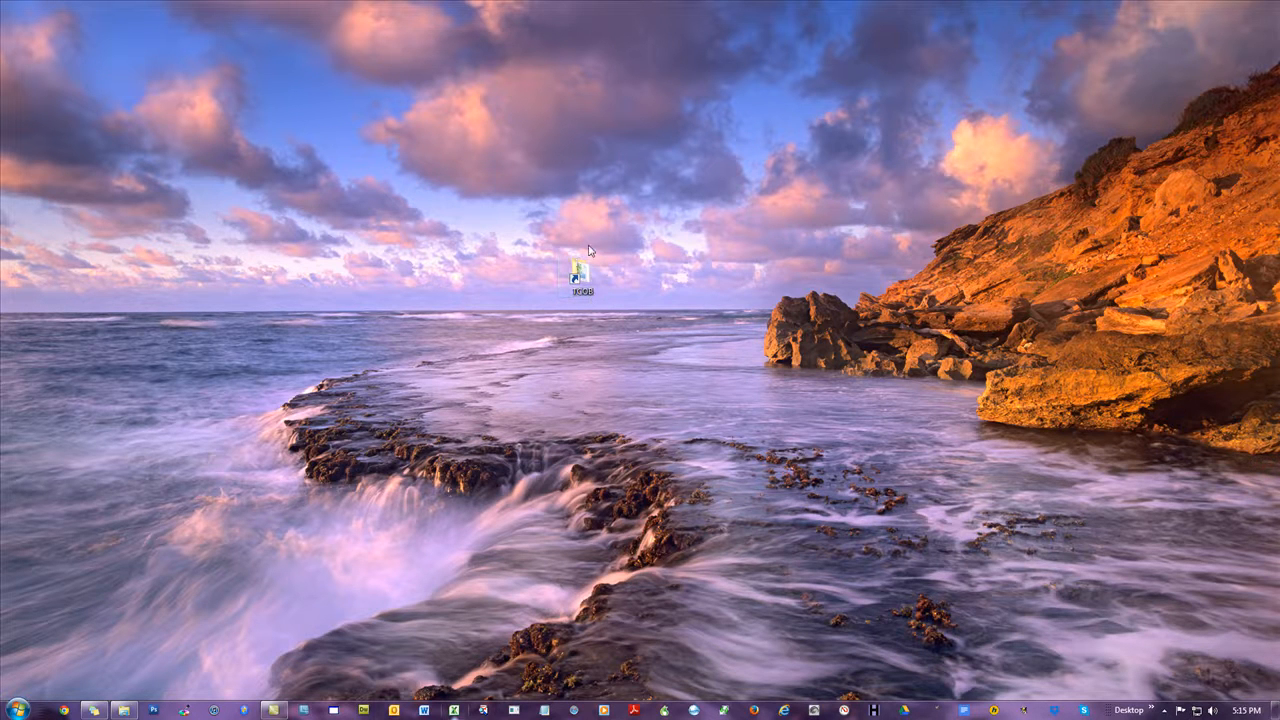
{"action": "mouse_move", "coordinate": [578, 278]}
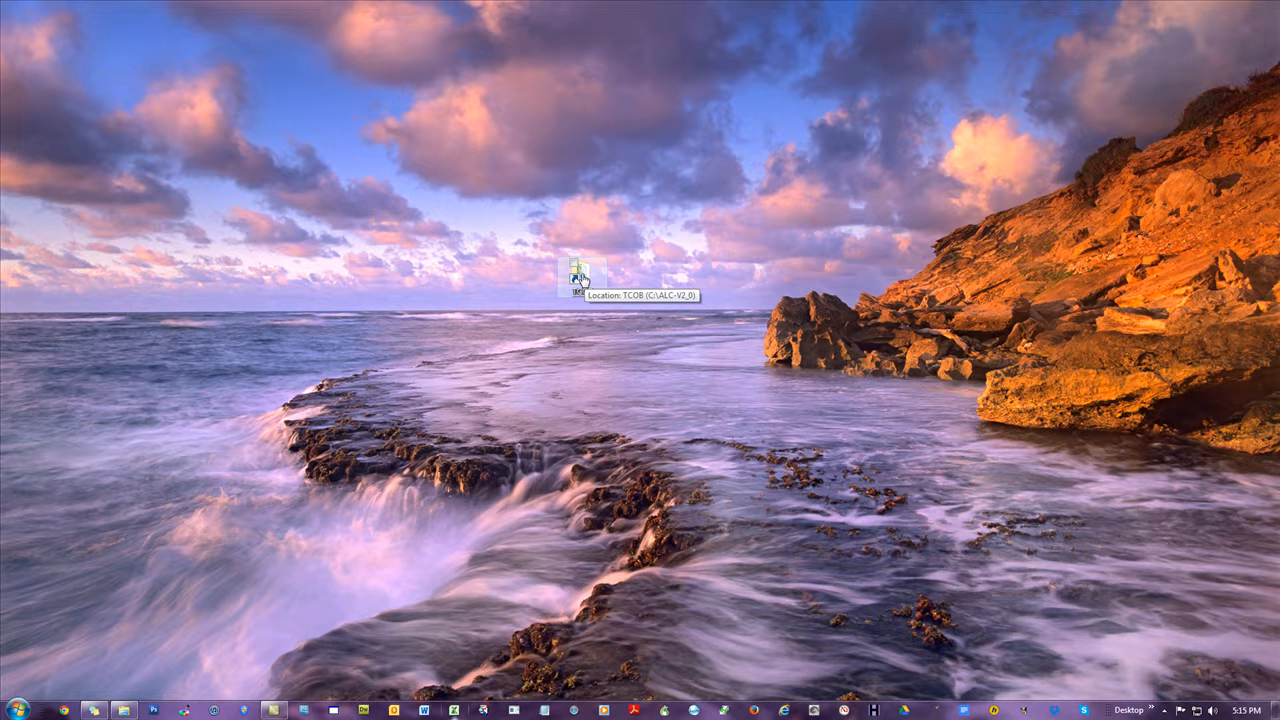
{"action": "mouse_move", "coordinate": [703, 172]}
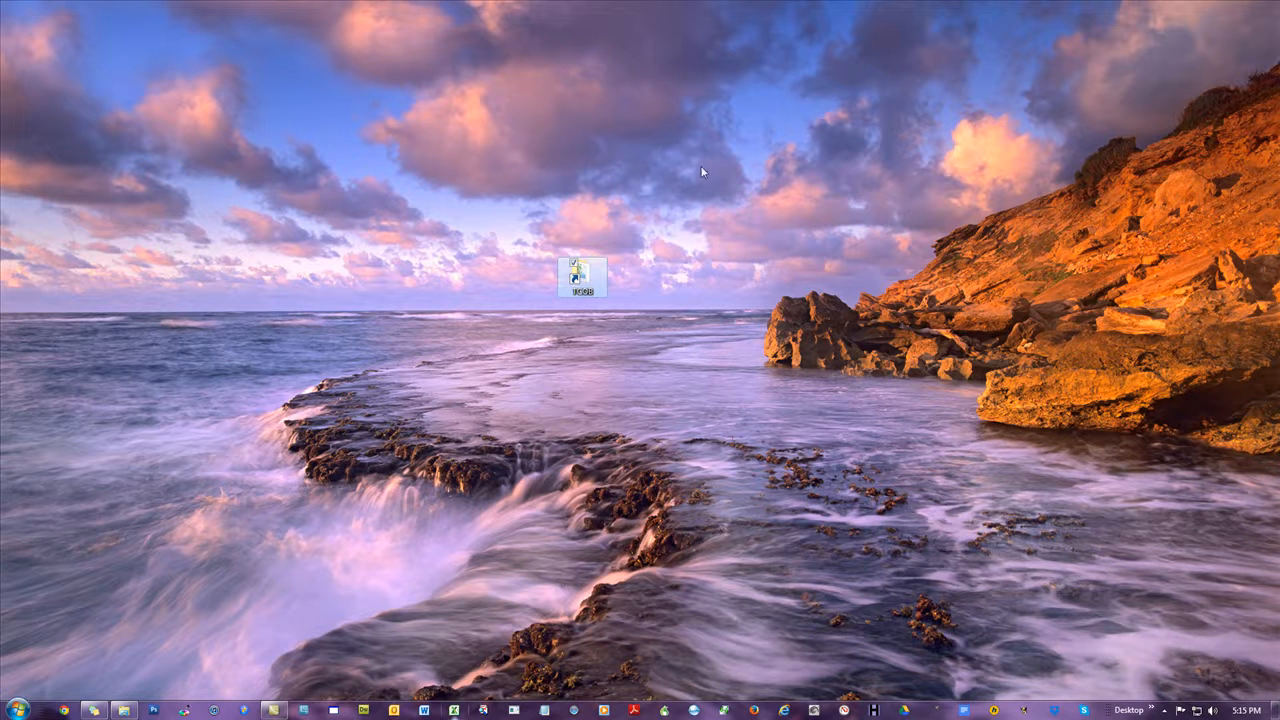
{"action": "double_click", "coordinate": [580, 275]}
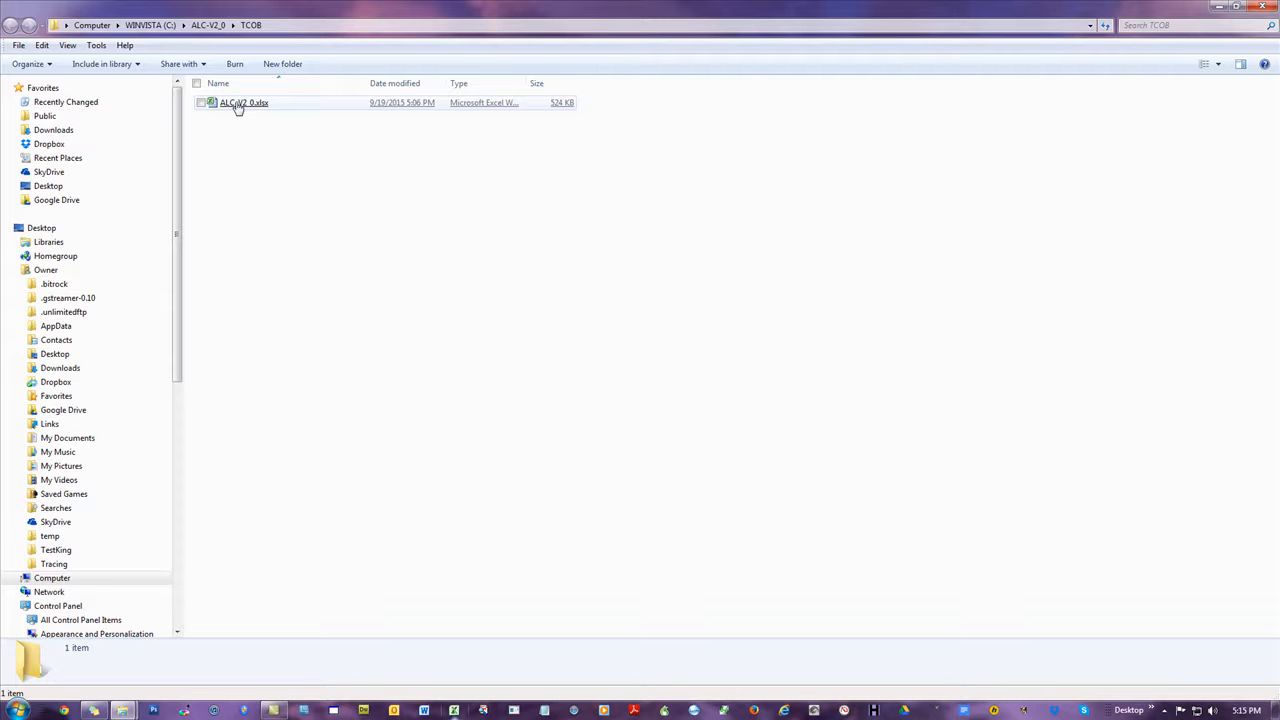
{"action": "left_click", "coordinate": [244, 102]}
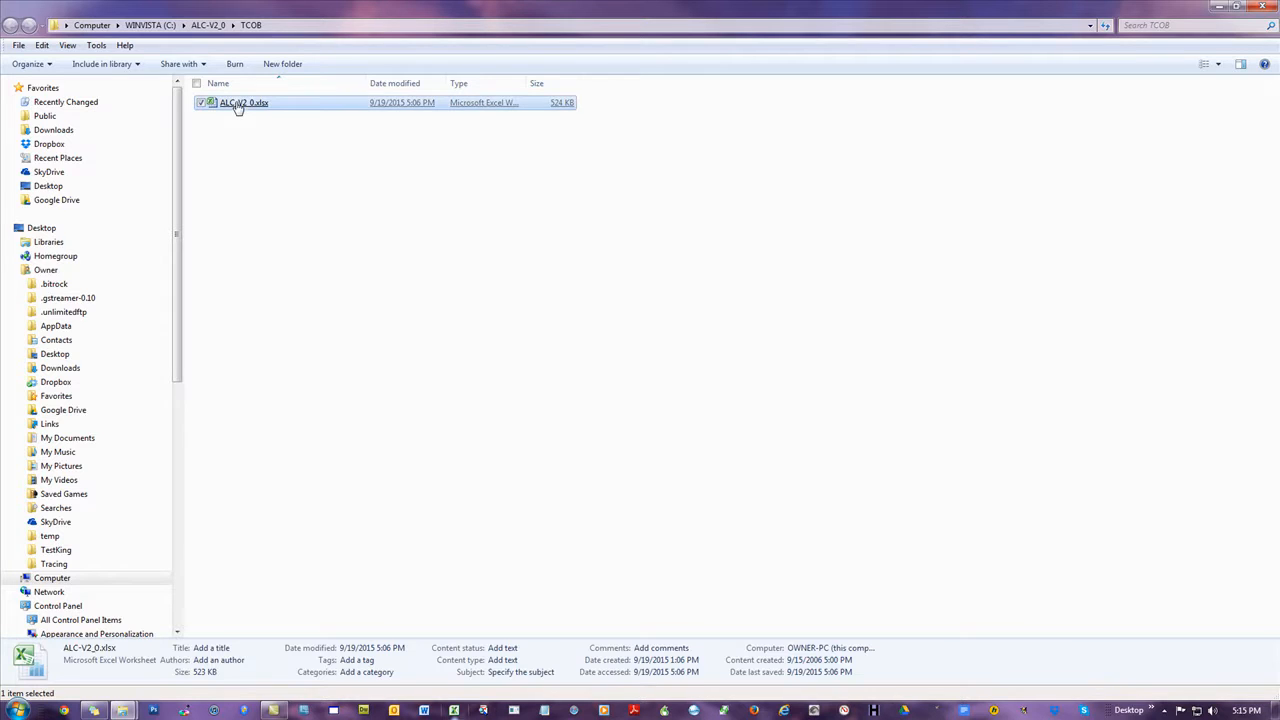
Open ALC-V2_0.xlsx and look over the city names and plumber keywords on City-State List
{"action": "double_click", "coordinate": [244, 102]}
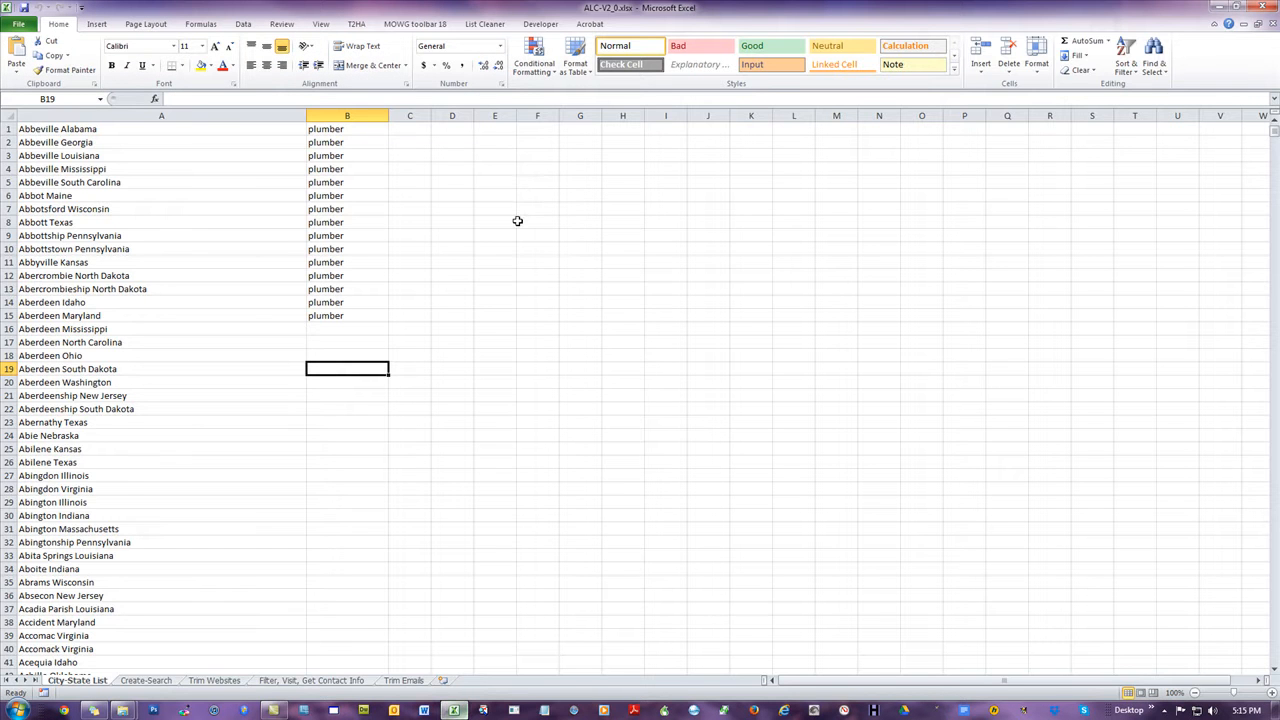
{"action": "left_click", "coordinate": [161, 115]}
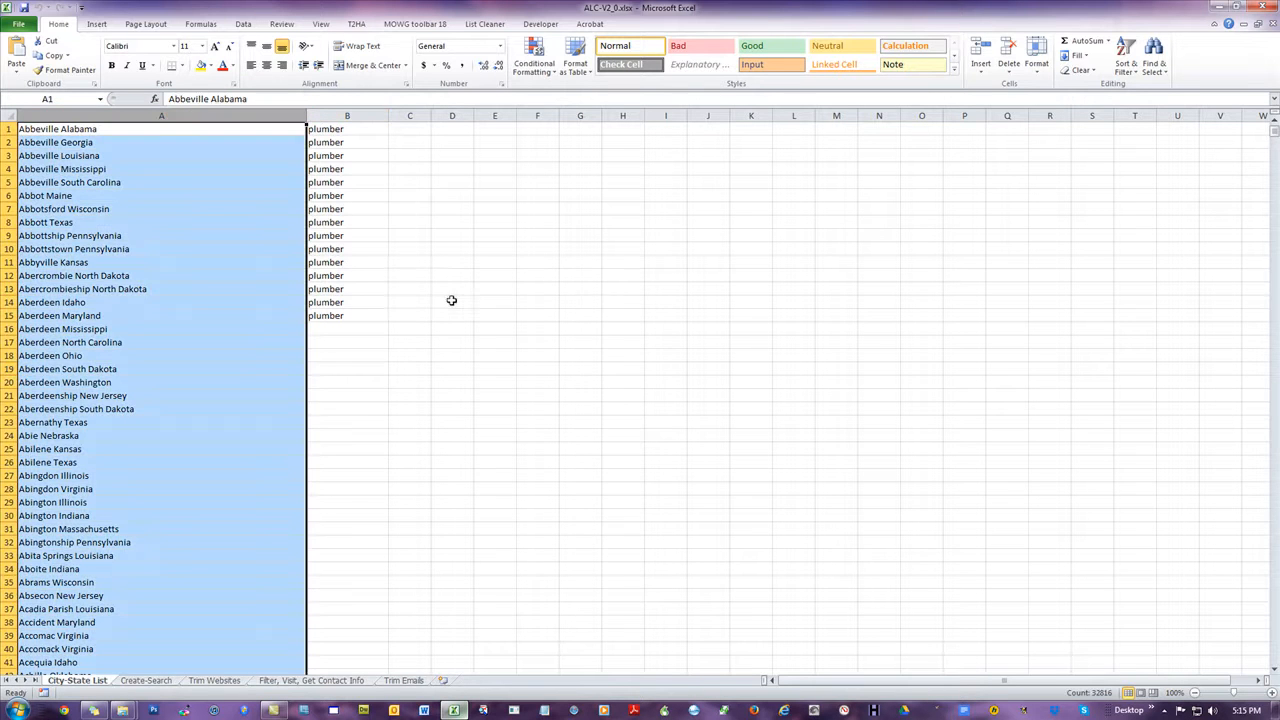
{"action": "mouse_move", "coordinate": [585, 230]}
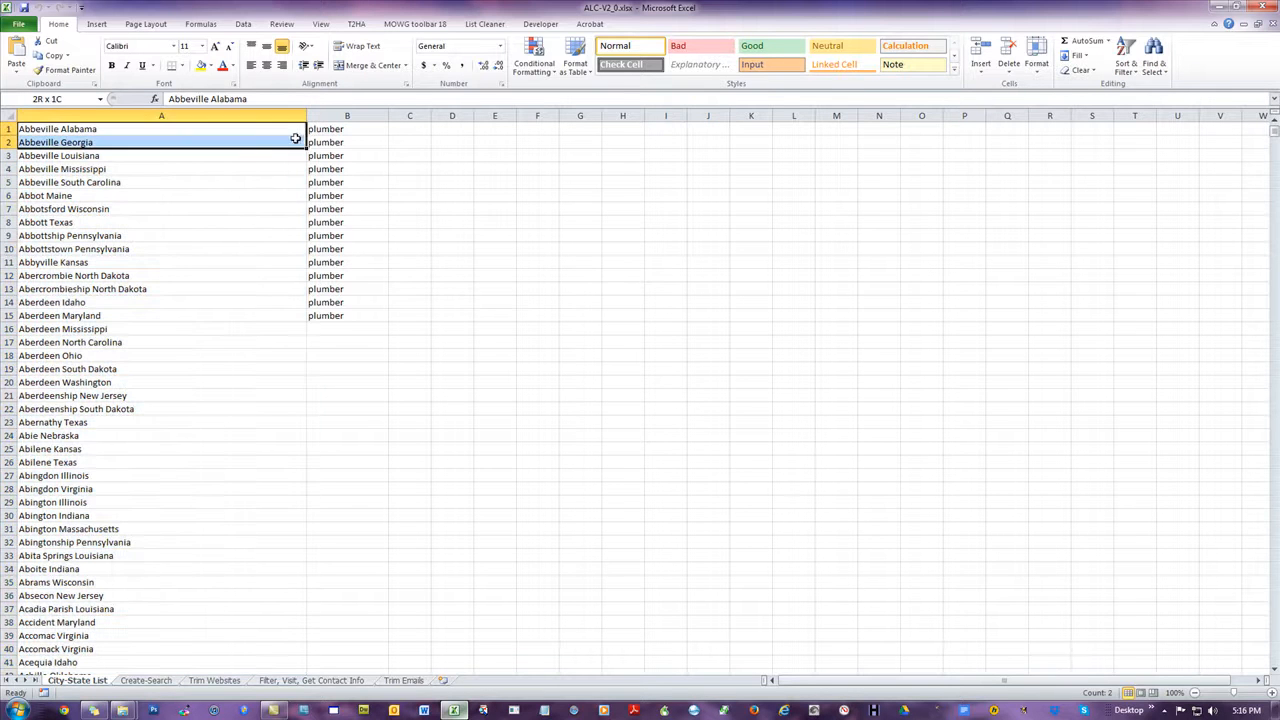
{"action": "left_click_drag", "start_coordinate": [161, 142], "coordinate": [347, 209]}
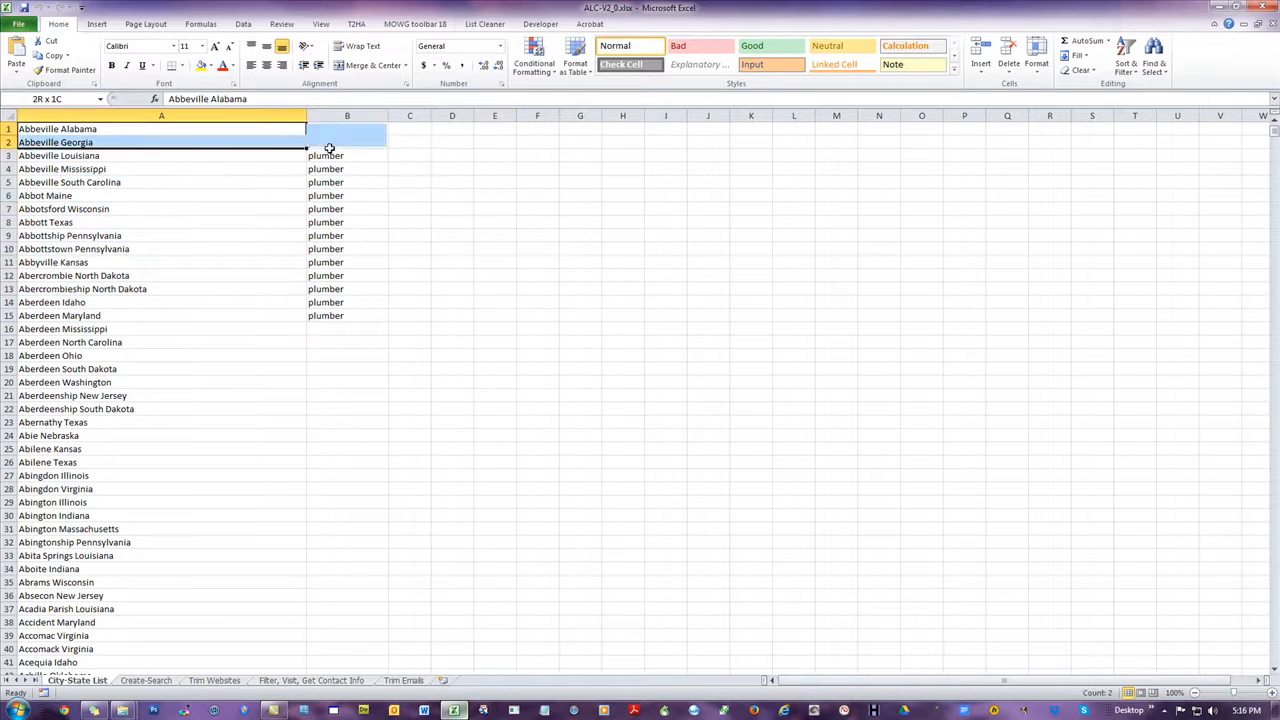
{"action": "left_click", "coordinate": [537, 262]}
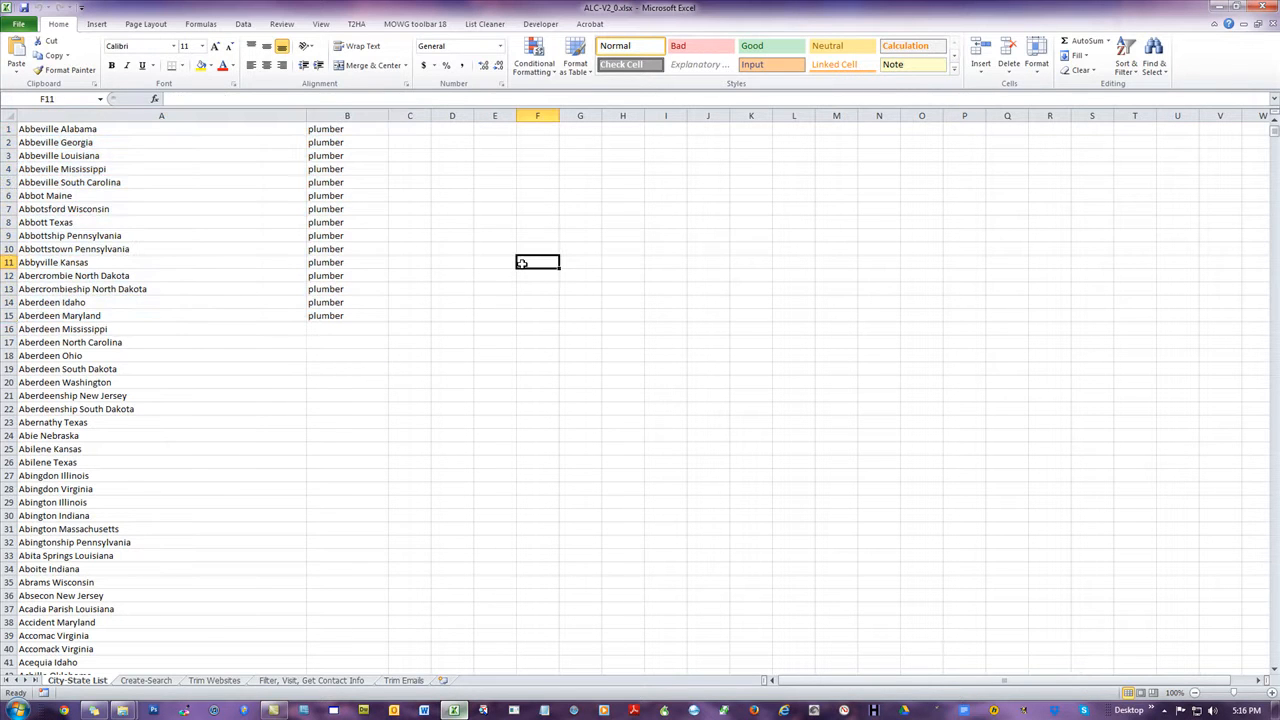
{"action": "mouse_move", "coordinate": [518, 267]}
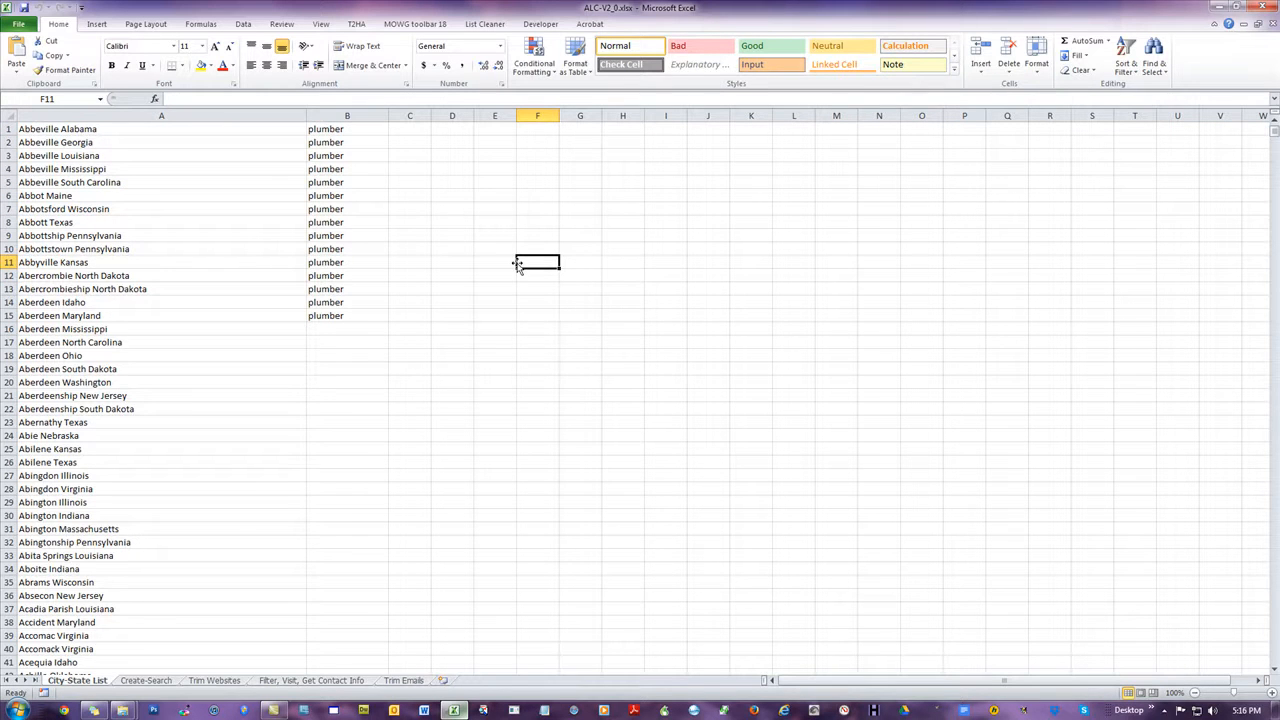
{"action": "mouse_move", "coordinate": [140, 680]}
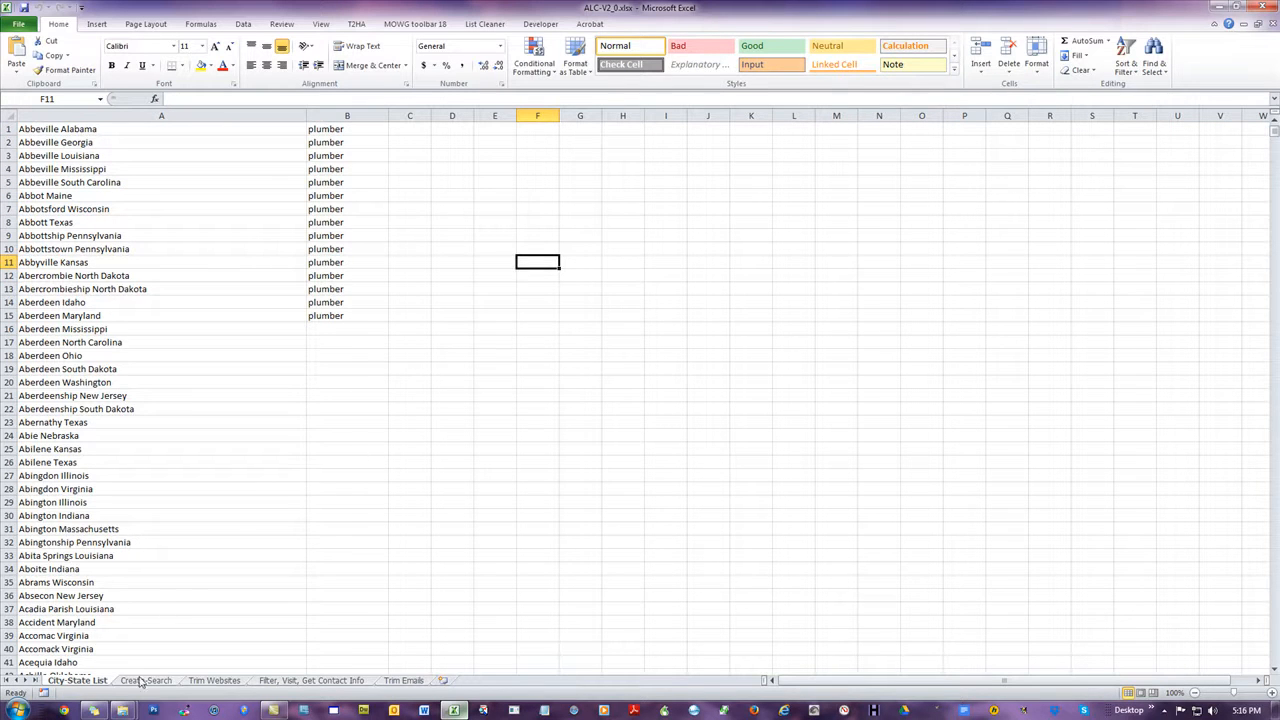
Go to the empty Create-Search sheet, marking and then clearing the A1:A23 selection
{"action": "left_click", "coordinate": [146, 680]}
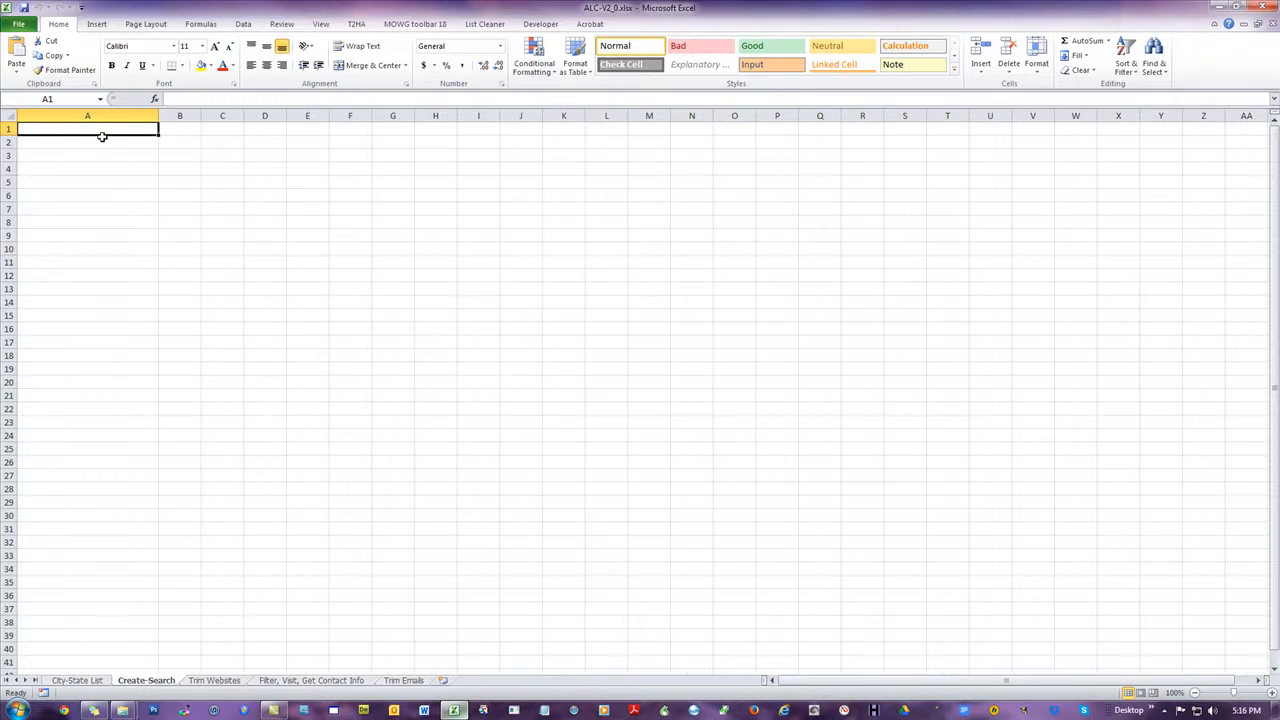
{"action": "left_click_drag", "start_coordinate": [87, 128], "coordinate": [87, 422]}
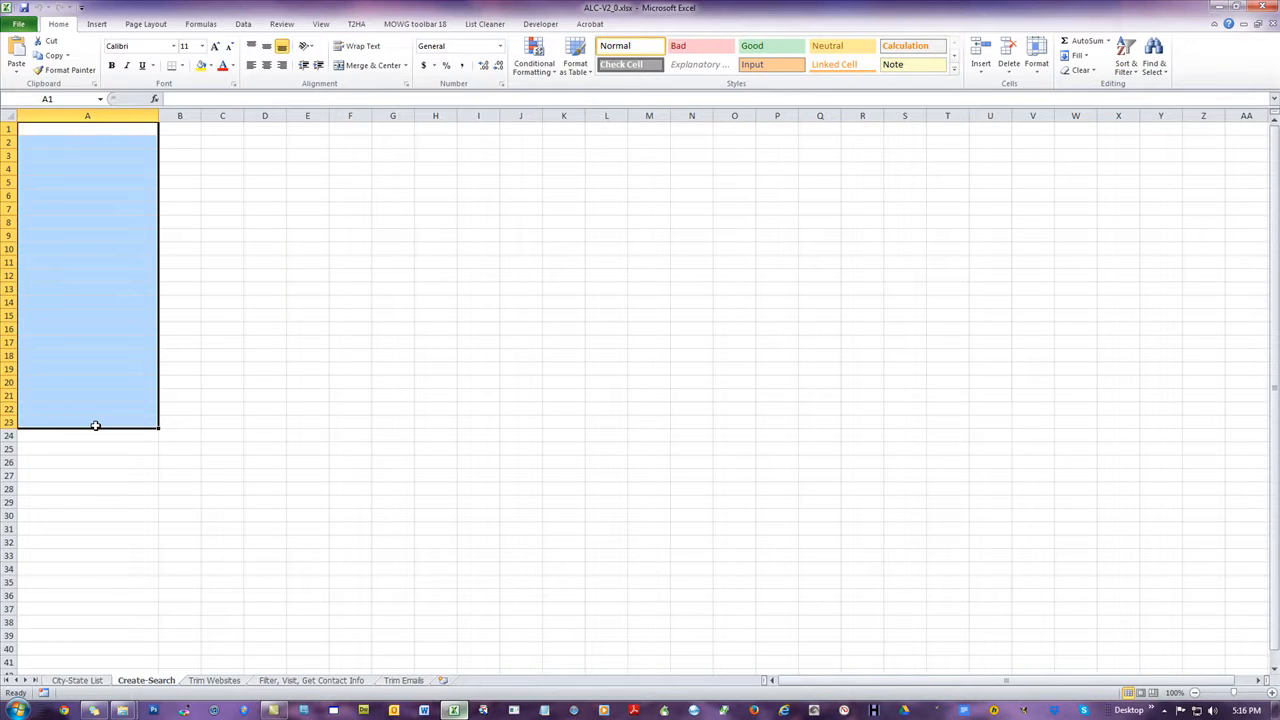
{"action": "left_click", "coordinate": [435, 261]}
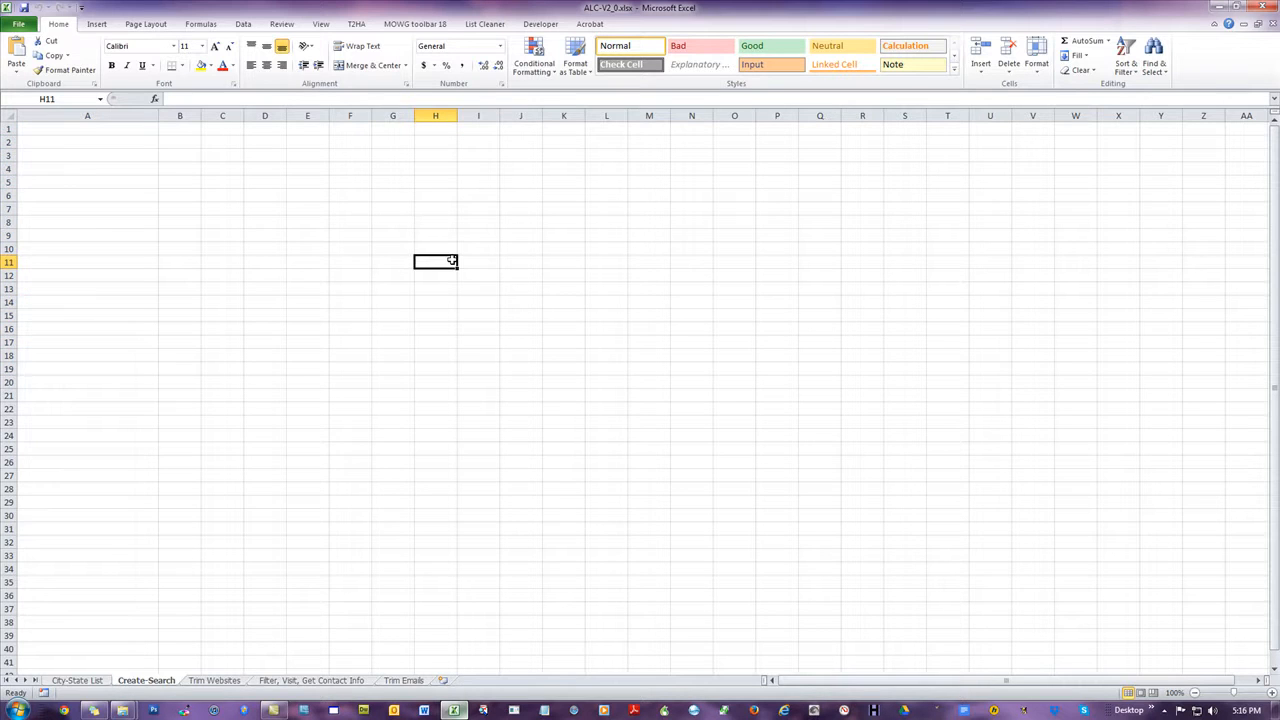
Return to City-State List and select the 15 plumber keywords in B1:B15
{"action": "left_click", "coordinate": [77, 680]}
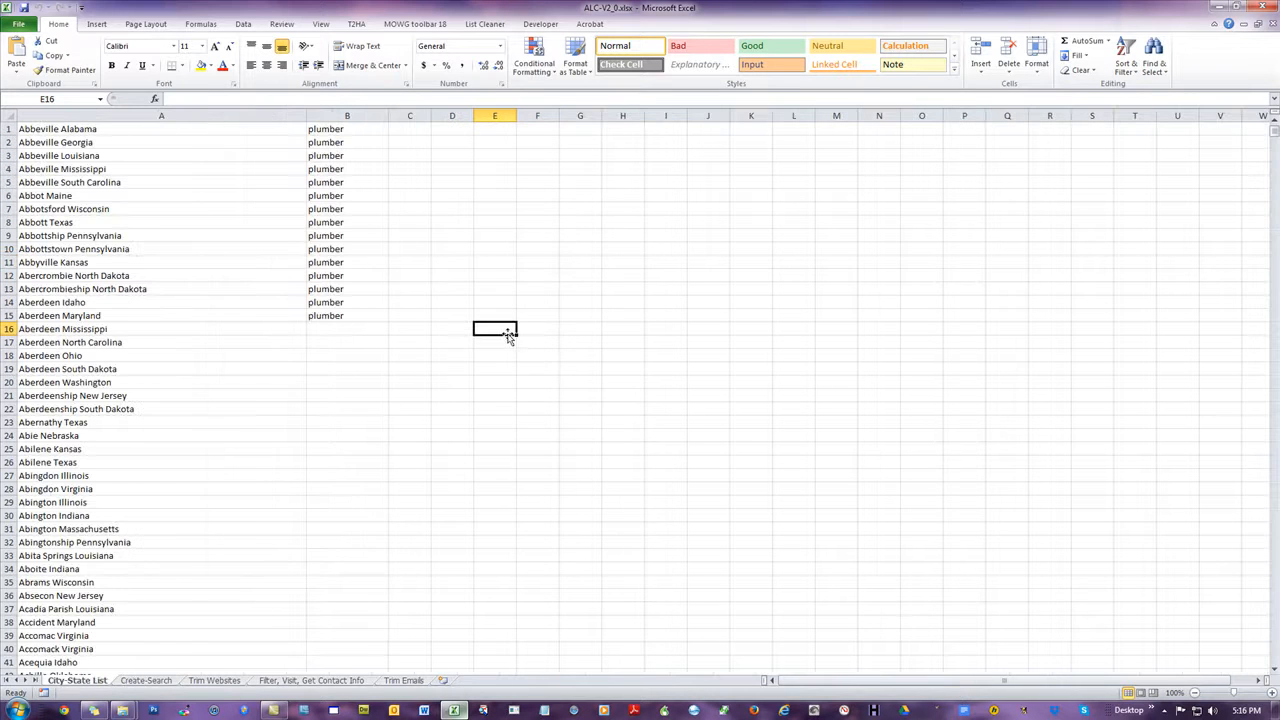
{"action": "left_click_drag", "start_coordinate": [347, 128], "coordinate": [347, 275]}
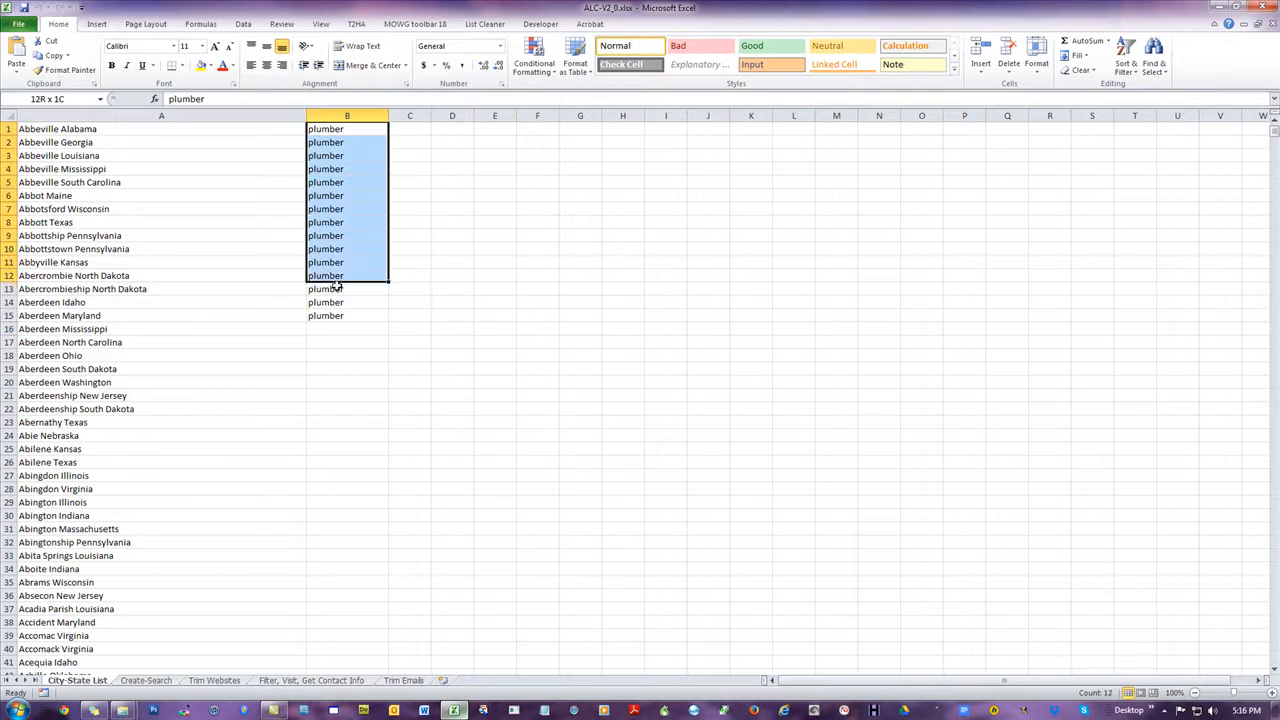
{"action": "left_click_drag", "start_coordinate": [347, 275], "coordinate": [347, 315]}
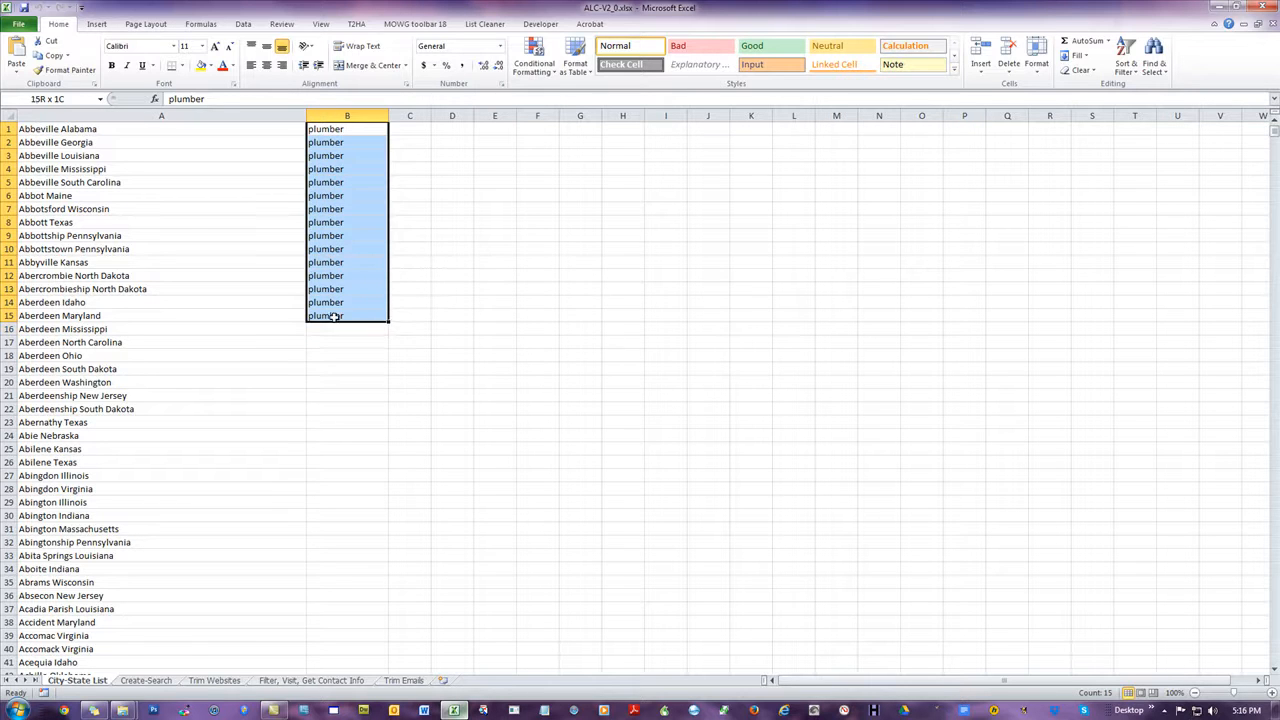
{"action": "left_click", "coordinate": [161, 128]}
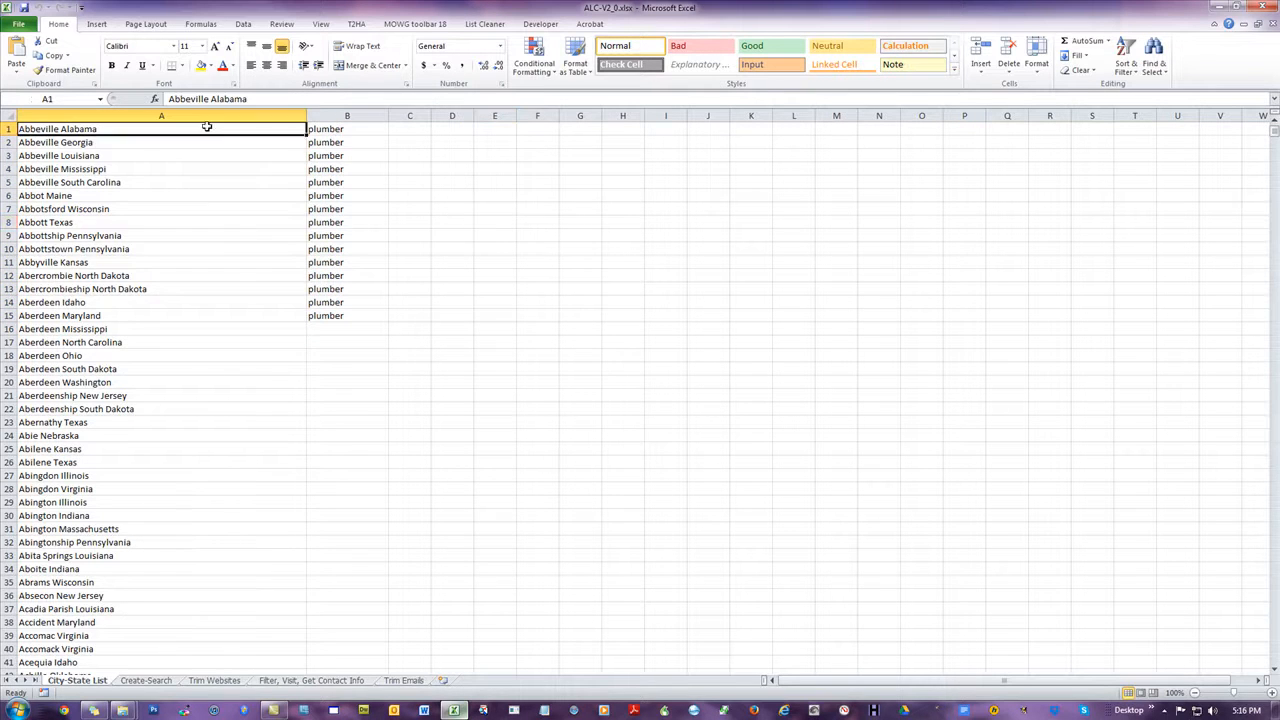
{"action": "left_click", "coordinate": [580, 248]}
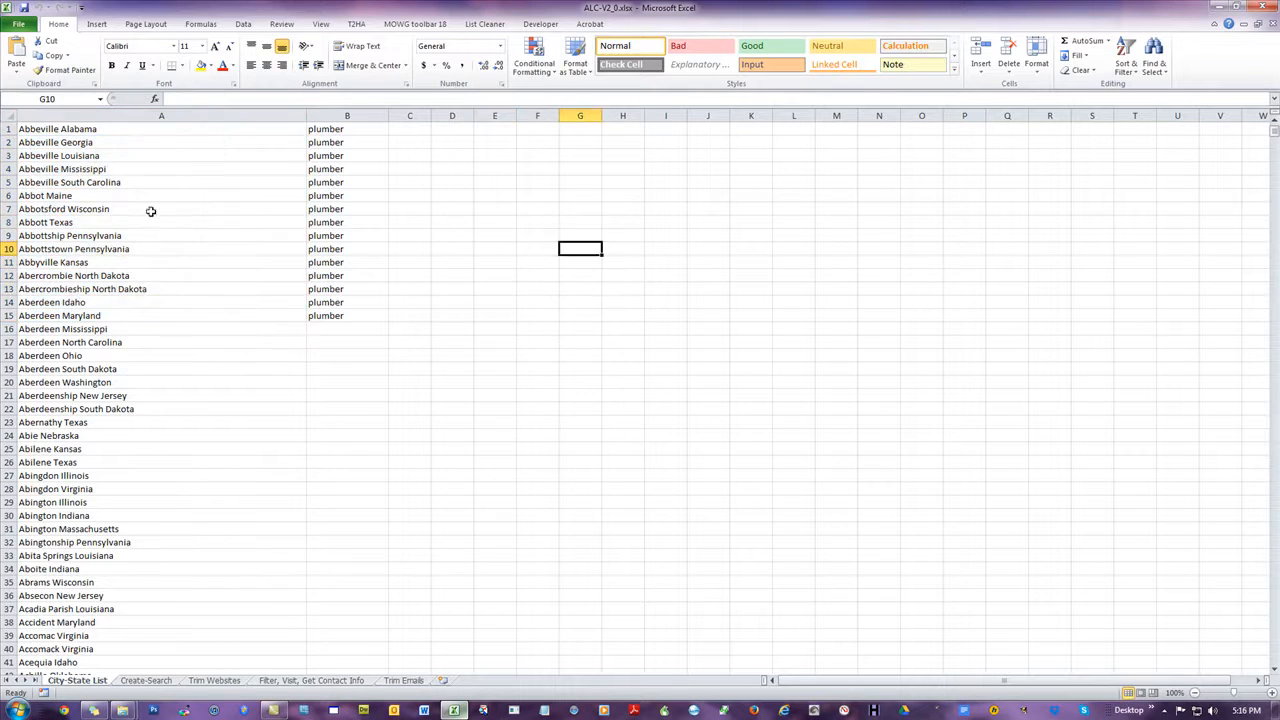
Select all city names in column A, then reselect B1:B15 and deselect
{"action": "left_click", "coordinate": [161, 115]}
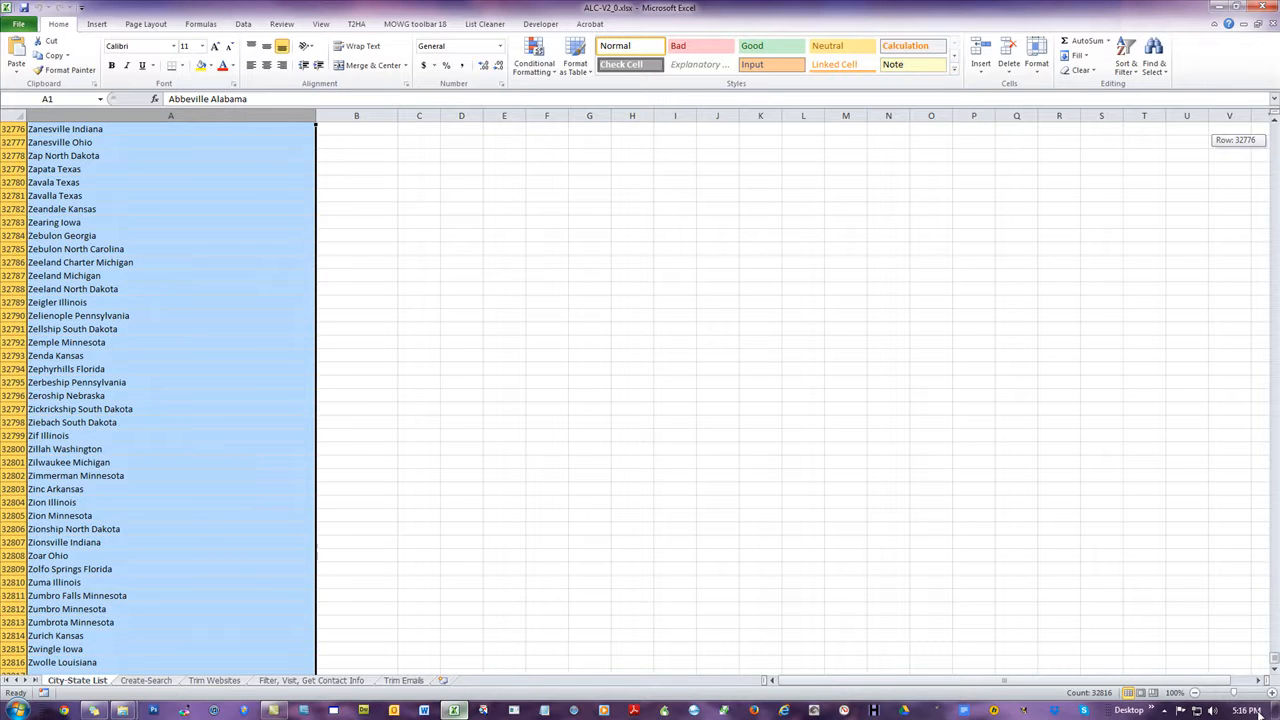
{"action": "left_click", "coordinate": [964, 262]}
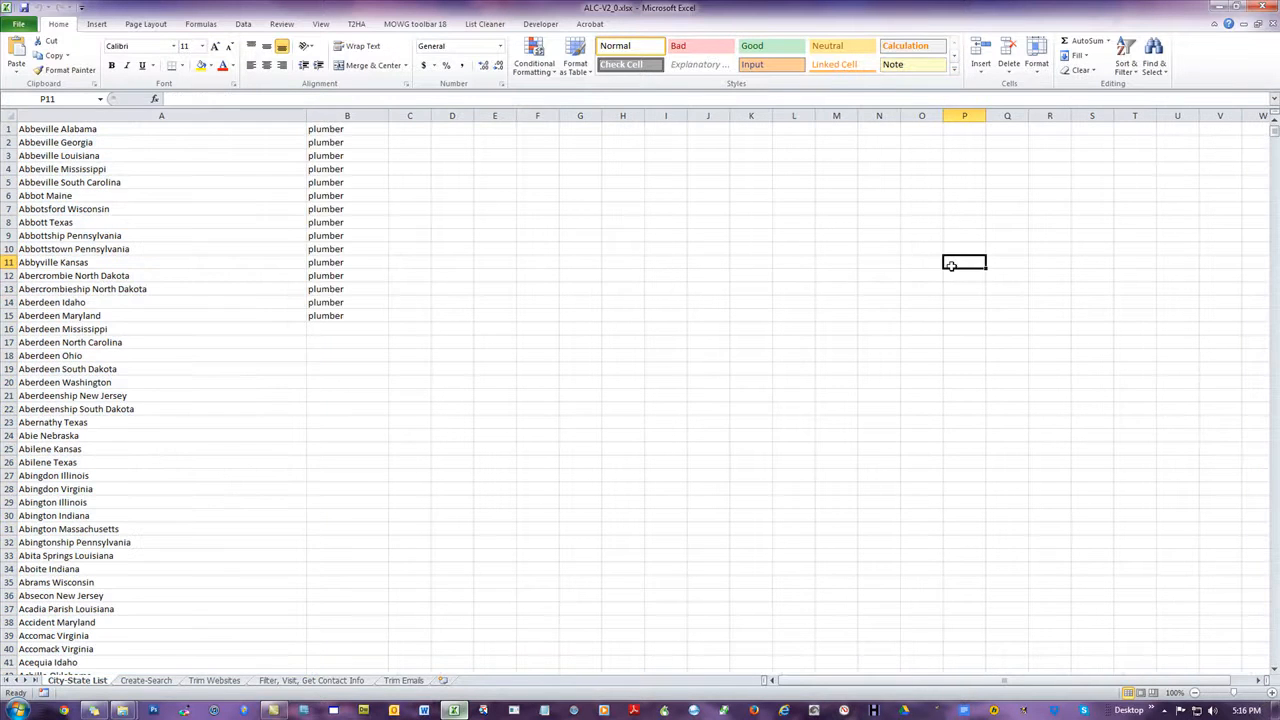
{"action": "mouse_move", "coordinate": [529, 263]}
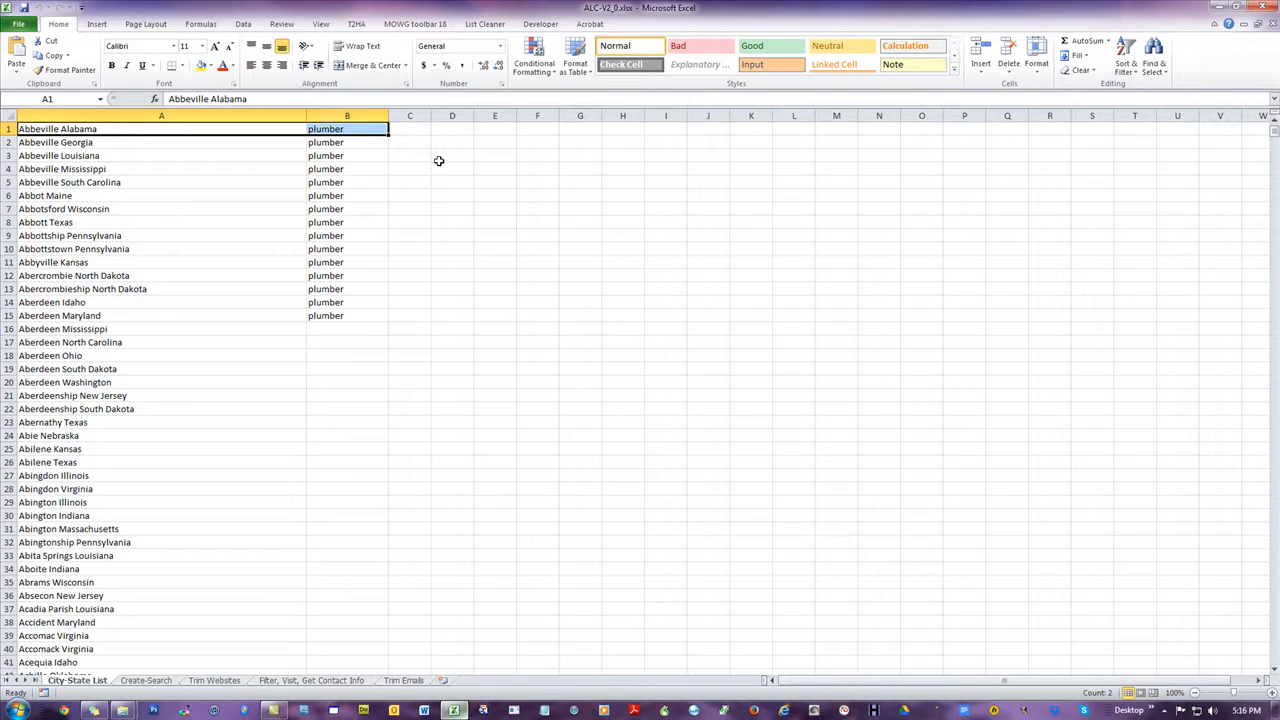
{"action": "left_click_drag", "start_coordinate": [347, 128], "coordinate": [347, 315]}
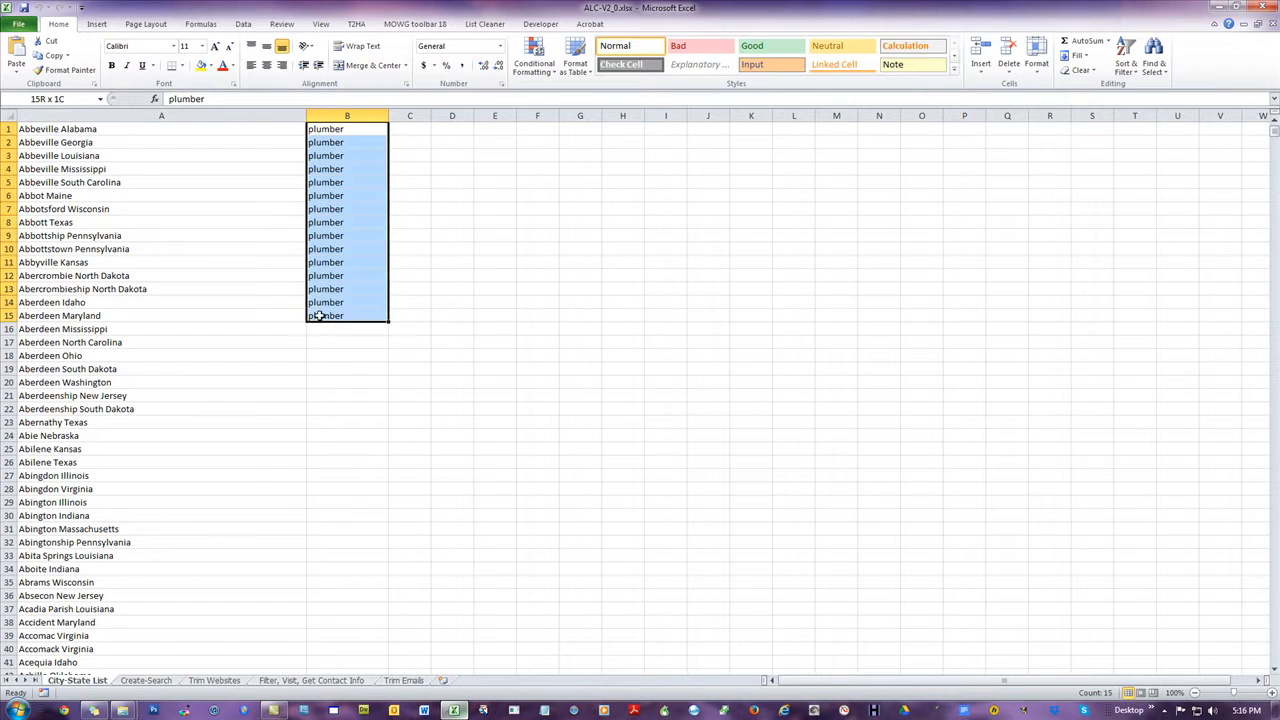
{"action": "left_click", "coordinate": [161, 128]}
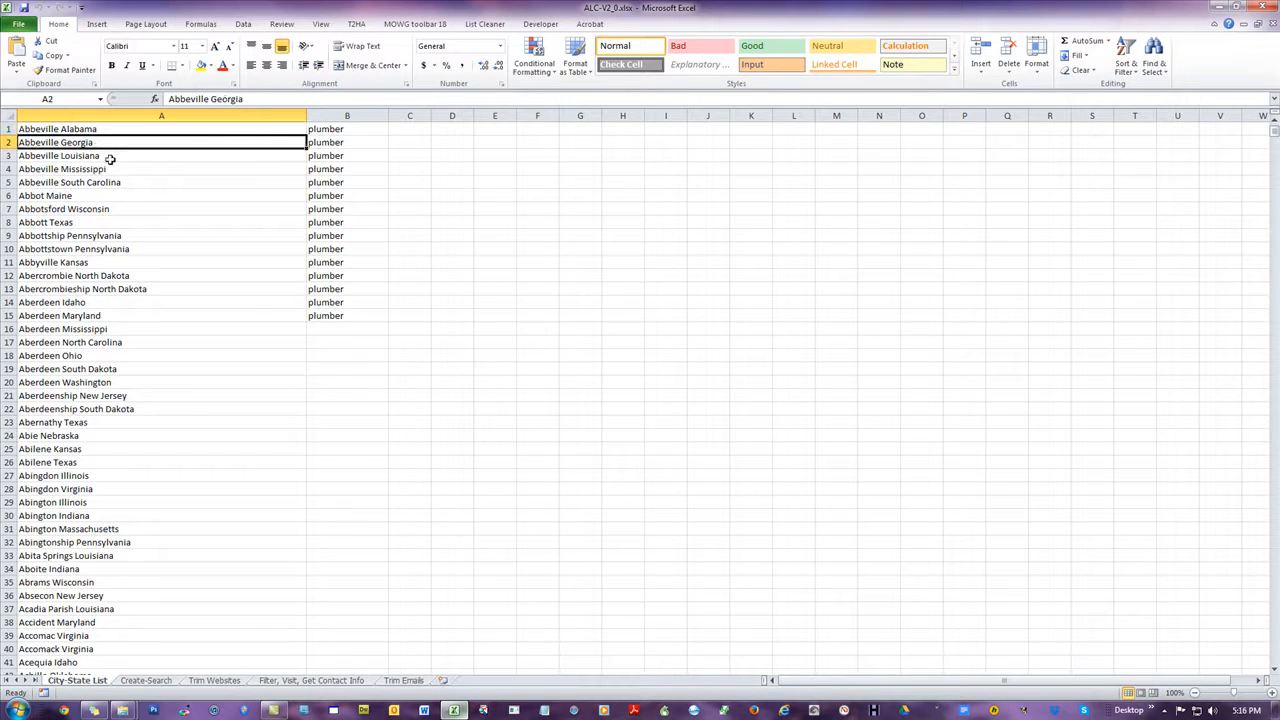
{"action": "left_click", "coordinate": [537, 208]}
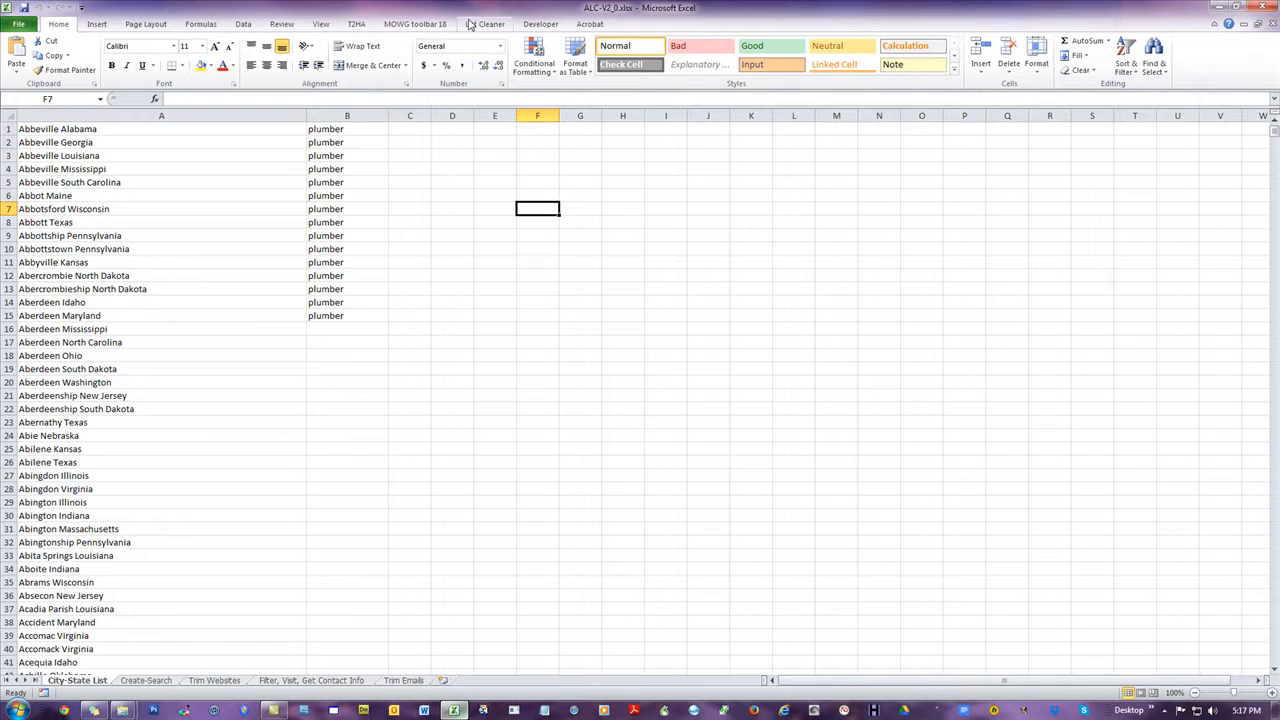
{"action": "mouse_move", "coordinate": [485, 24]}
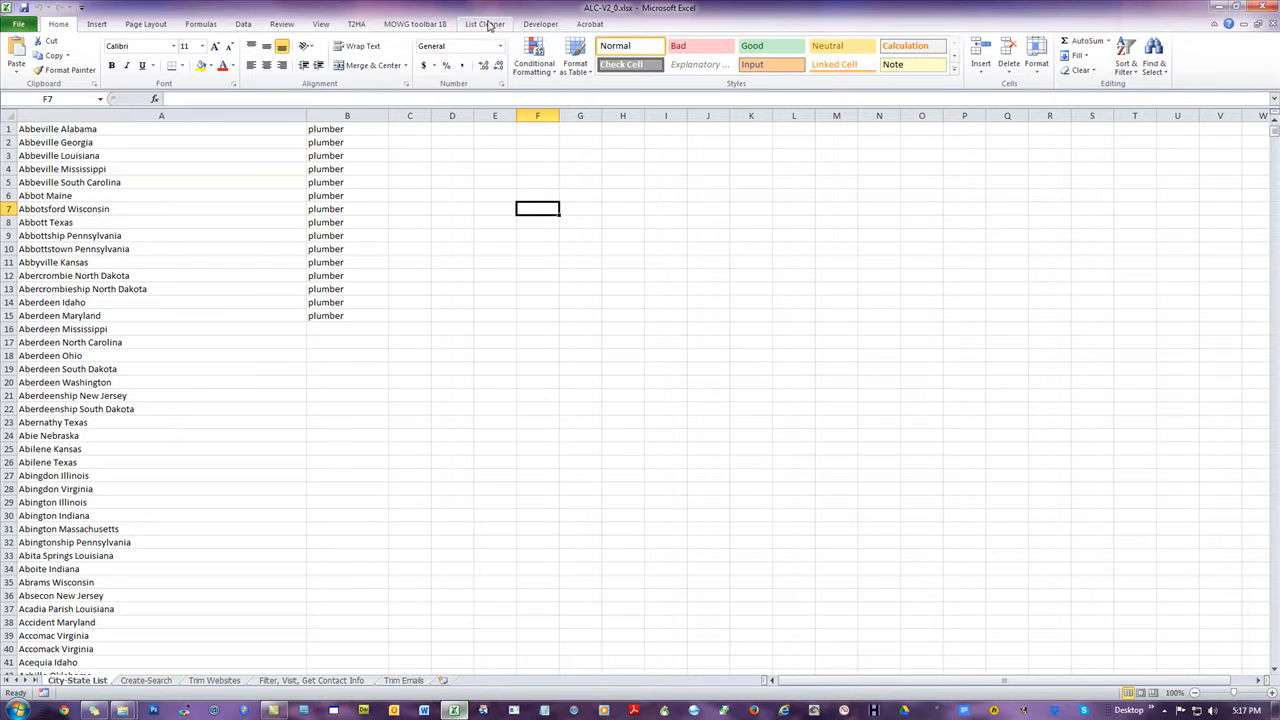
Show the List Cleaner ribbon tools such as Random Sort and Create Search, then deselect the city list
{"action": "left_click", "coordinate": [485, 23]}
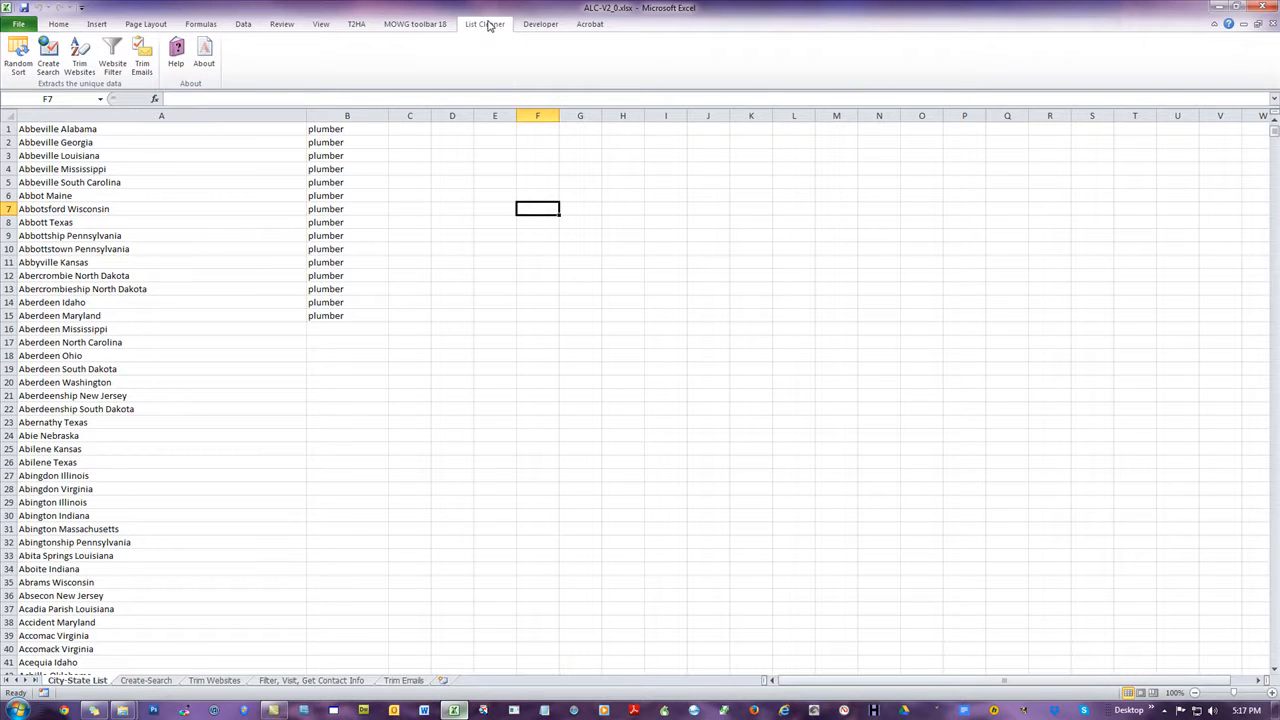
{"action": "mouse_move", "coordinate": [544, 232]}
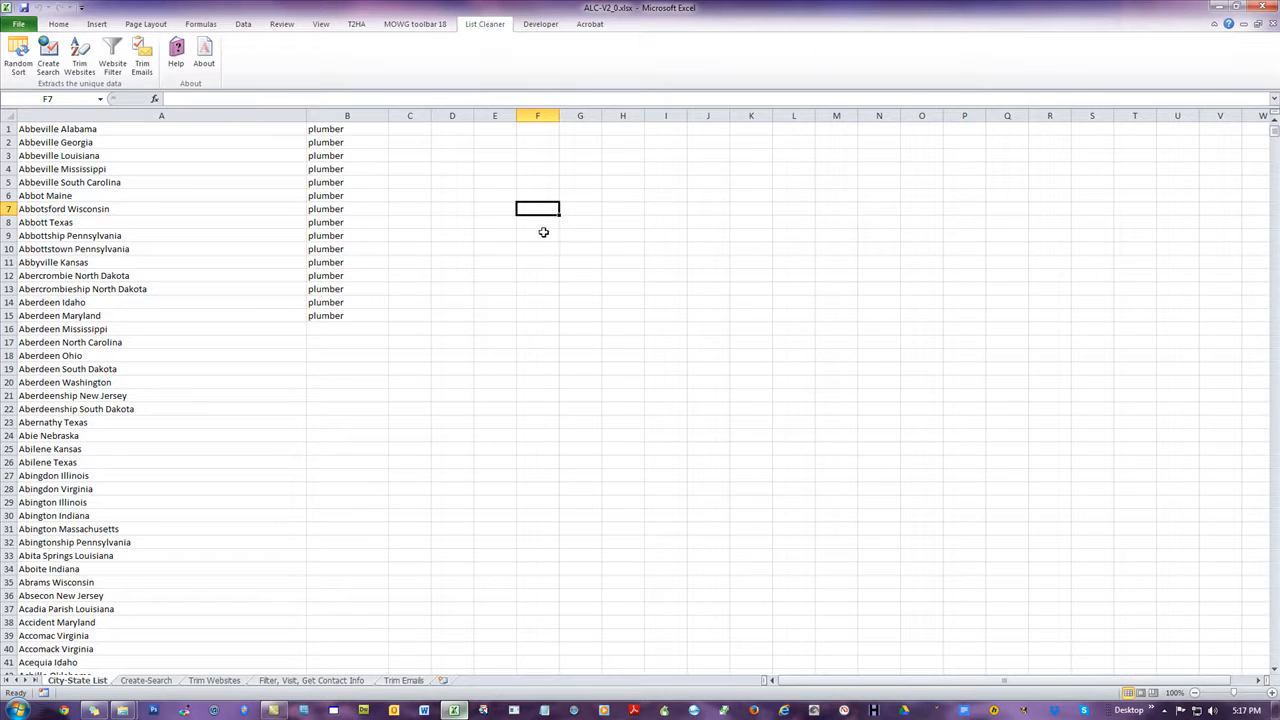
{"action": "mouse_move", "coordinate": [18, 50]}
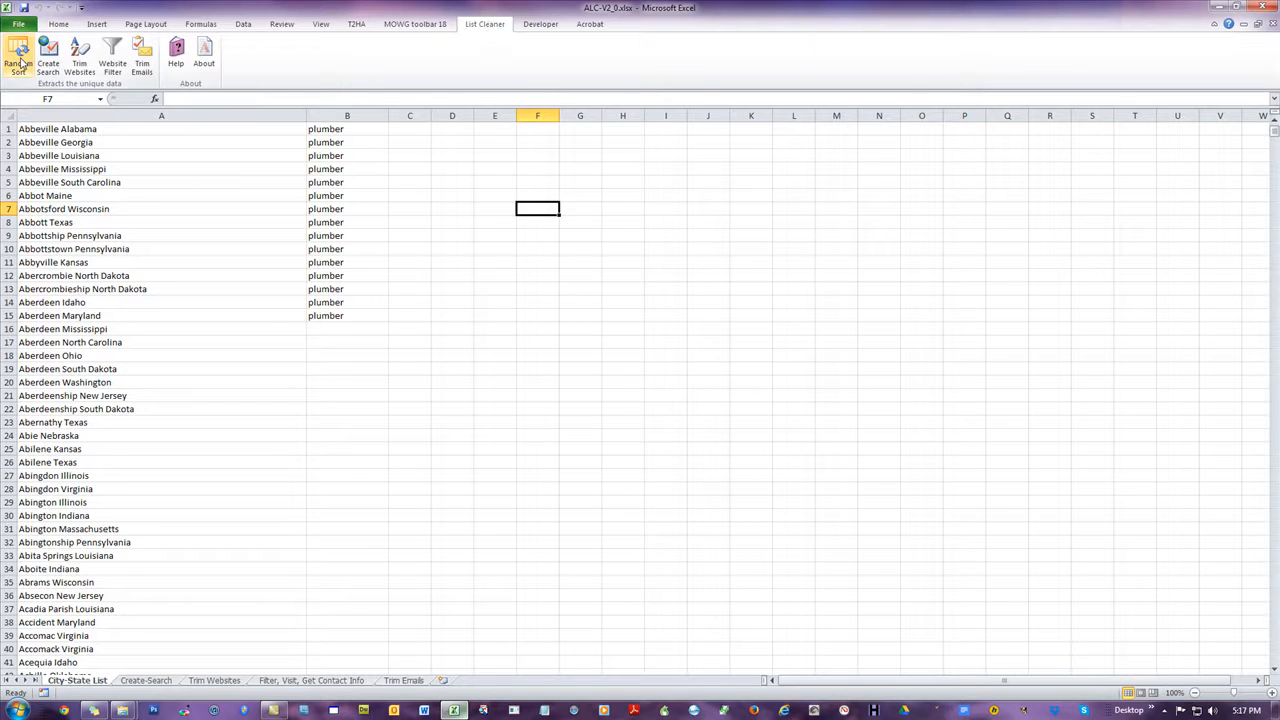
{"action": "mouse_move", "coordinate": [18, 55]}
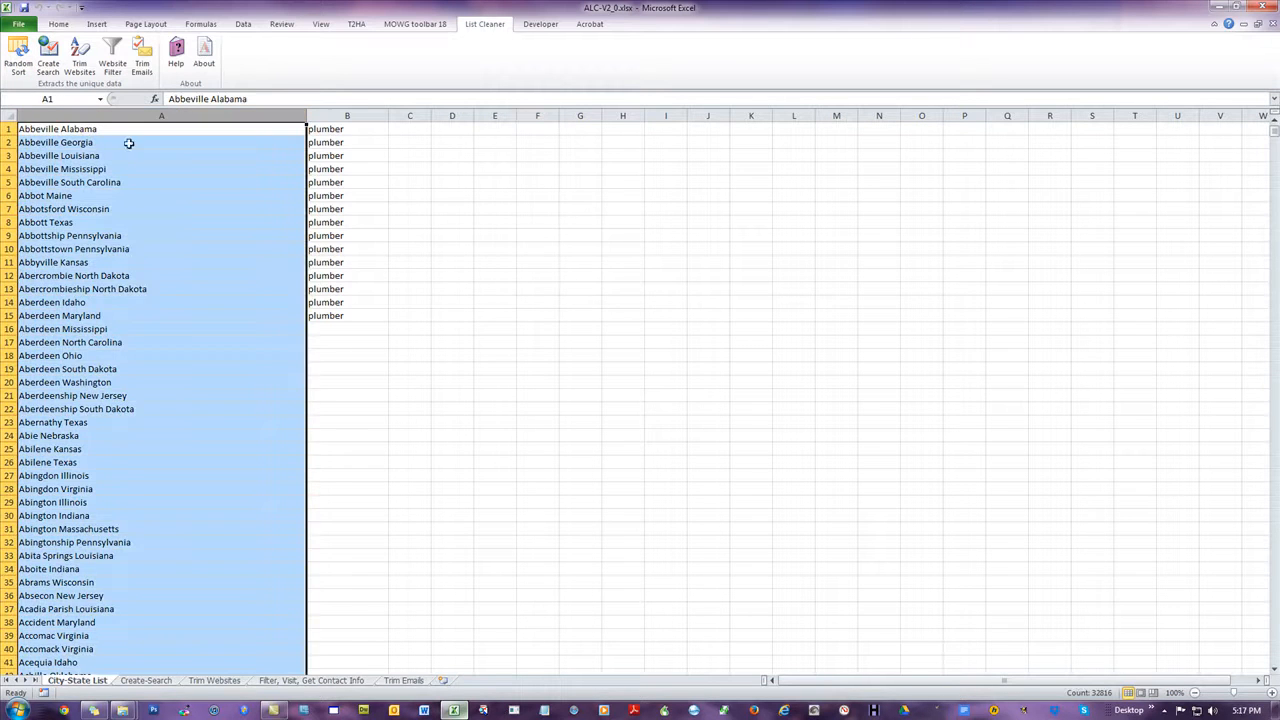
{"action": "scroll", "scroll_direction": "down", "scroll_amount": 3}
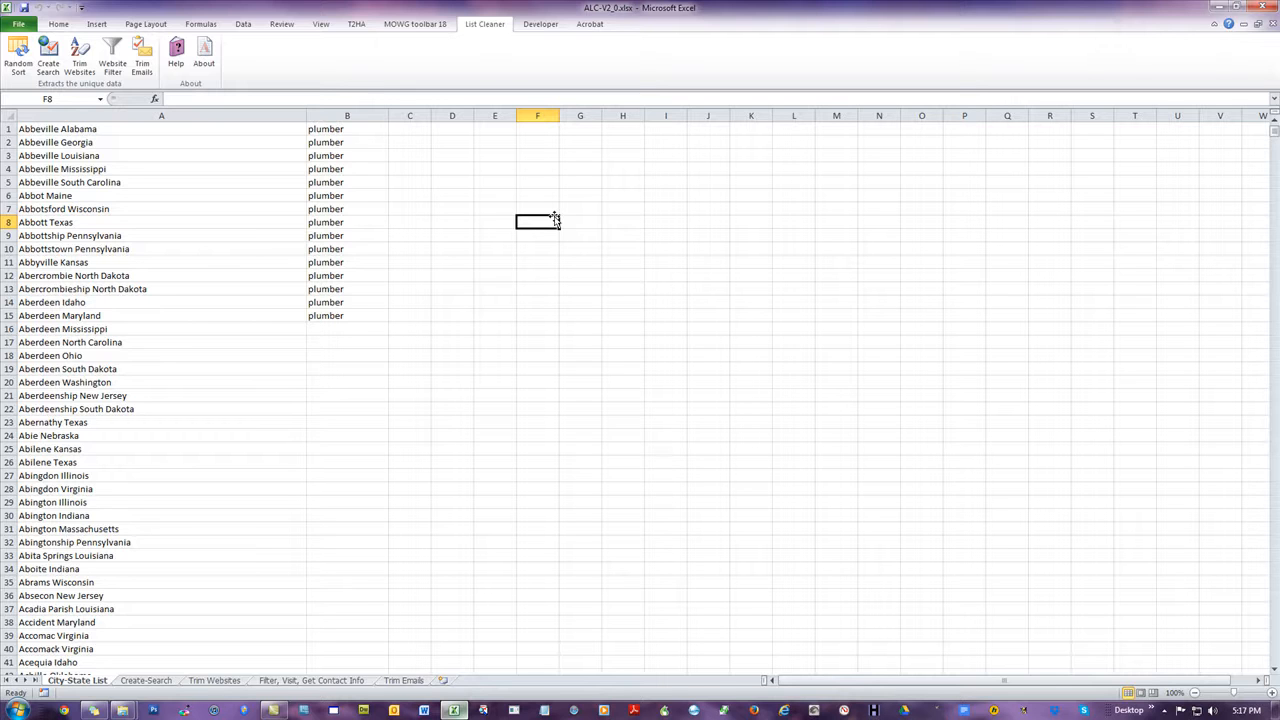
{"action": "left_click", "coordinate": [452, 262]}
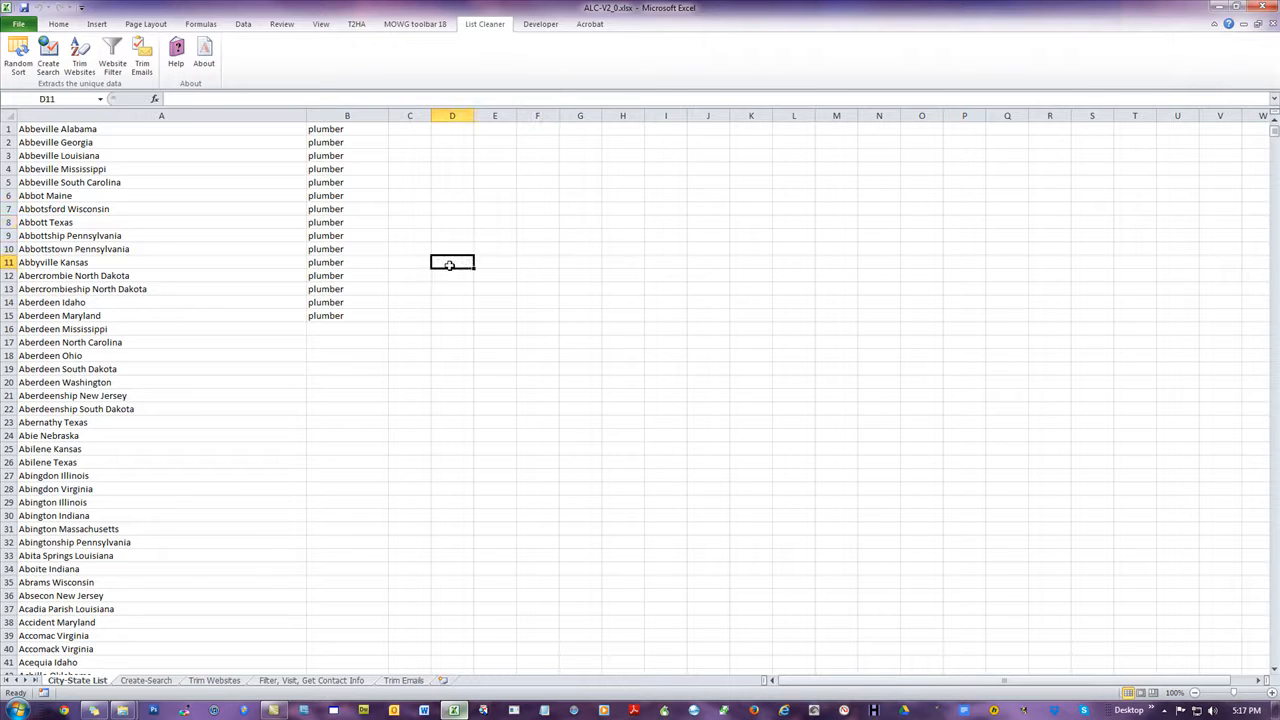
{"action": "left_click", "coordinate": [347, 382]}
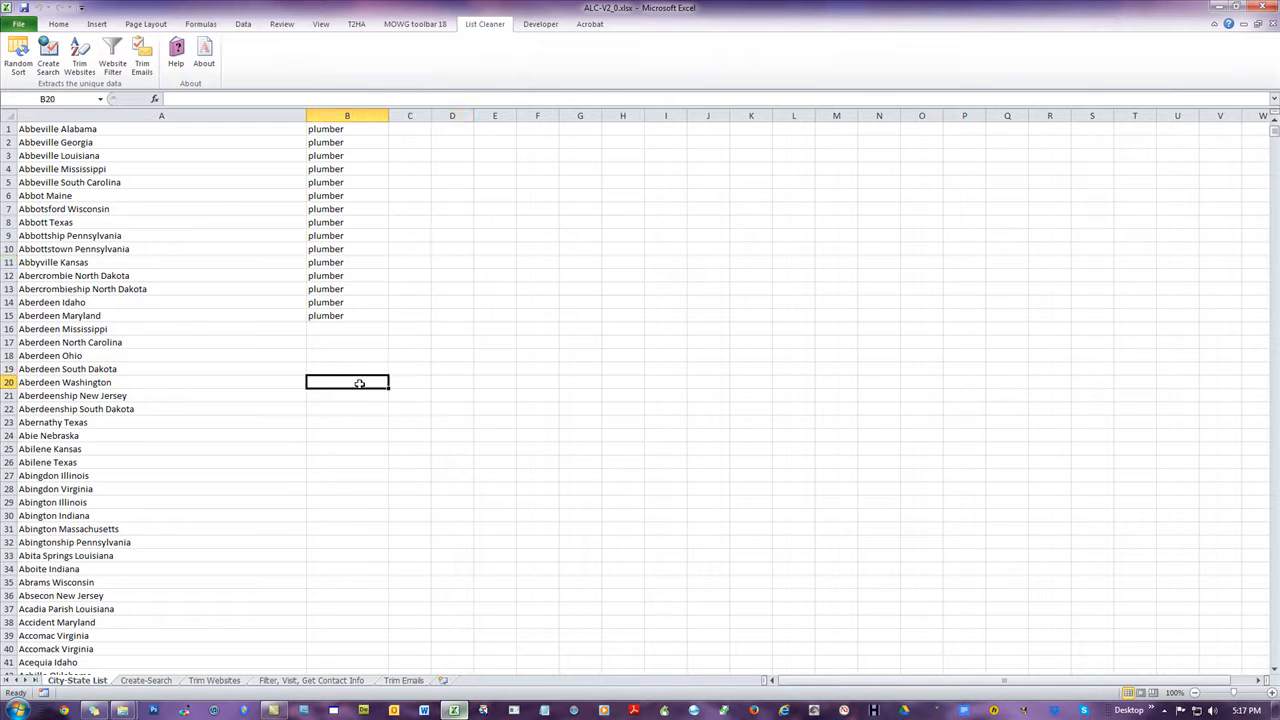
{"action": "mouse_move", "coordinate": [363, 392]}
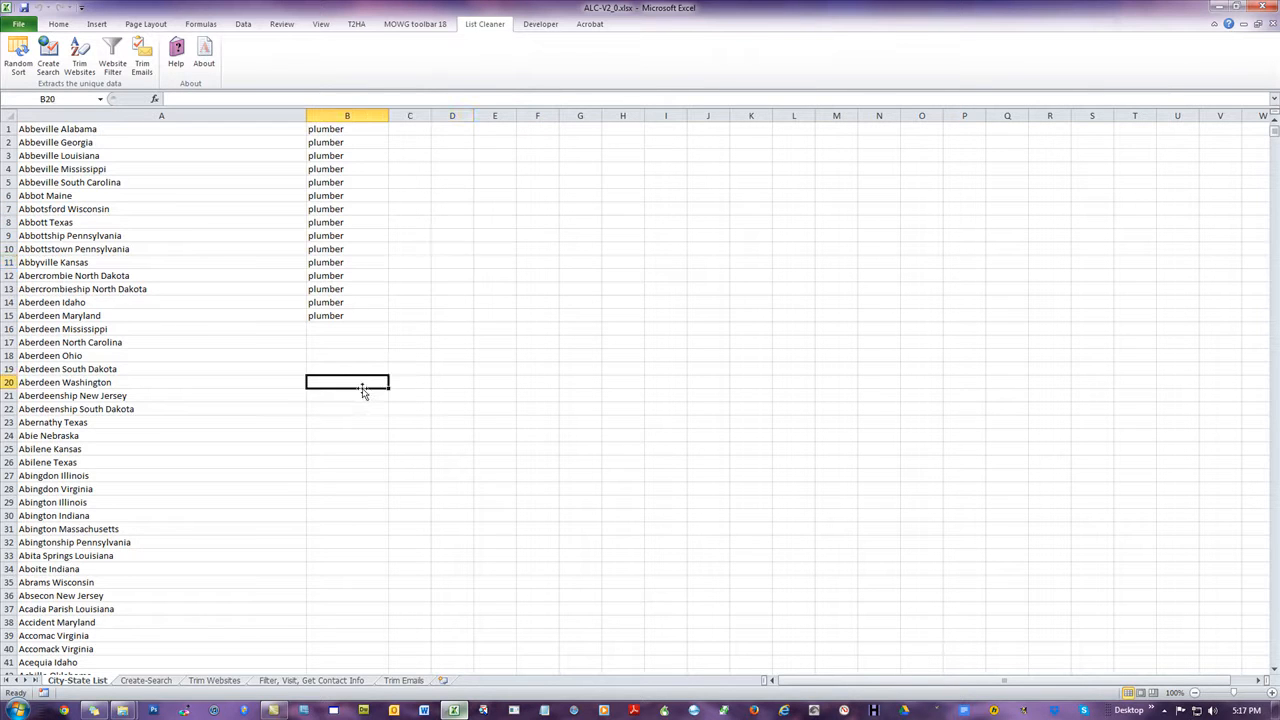
{"action": "mouse_move", "coordinate": [158, 88]}
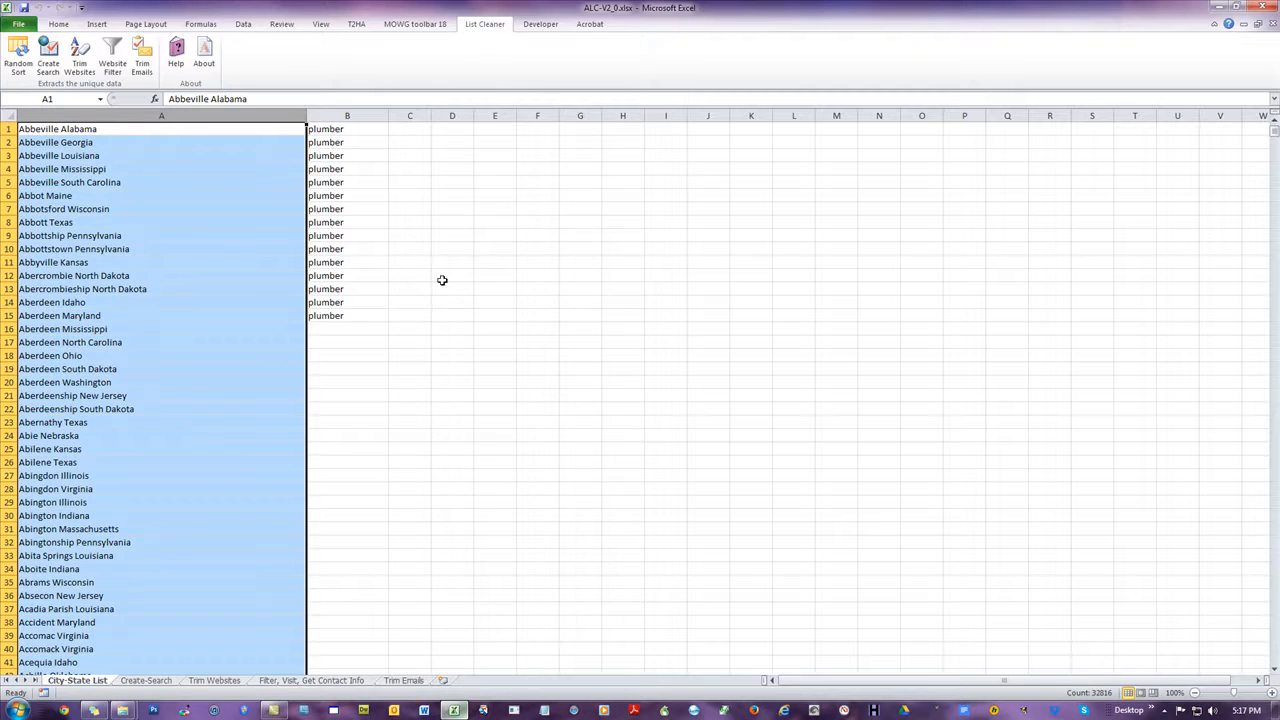
{"action": "left_click", "coordinate": [452, 275]}
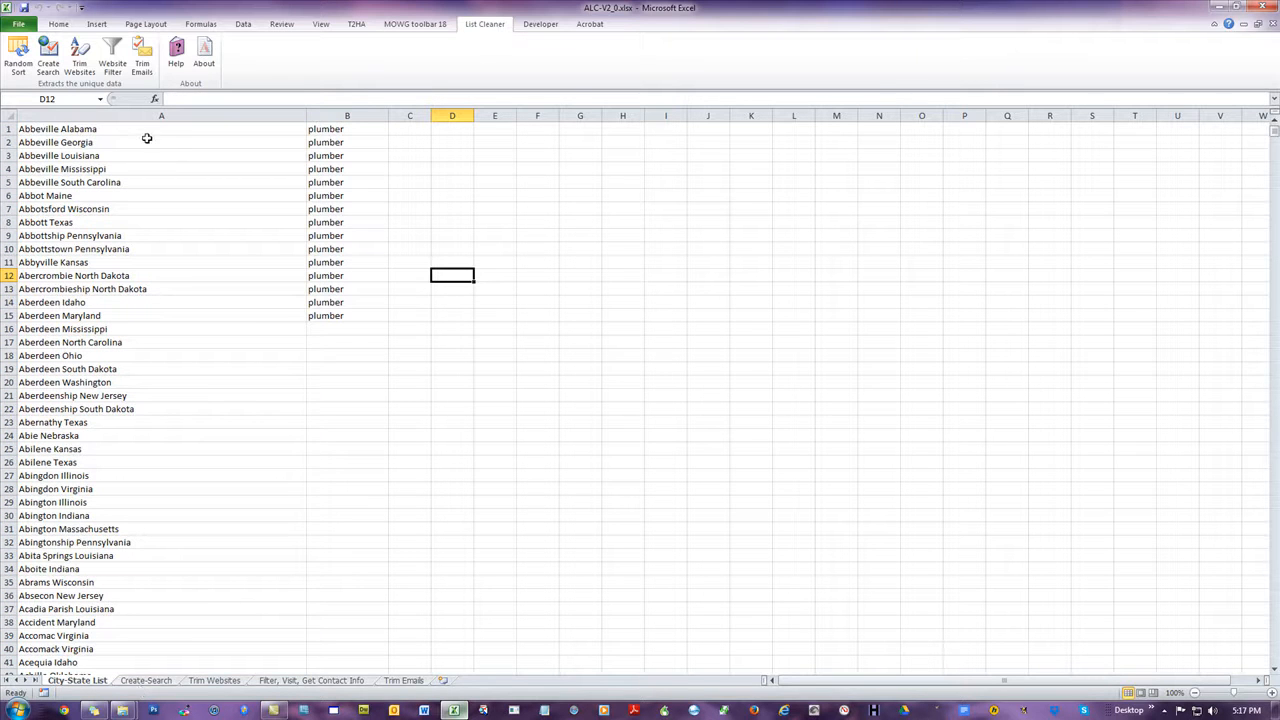
Highlight the first rows of columns A and B on Create-Search, then go to City-State List
{"action": "left_click", "coordinate": [146, 680]}
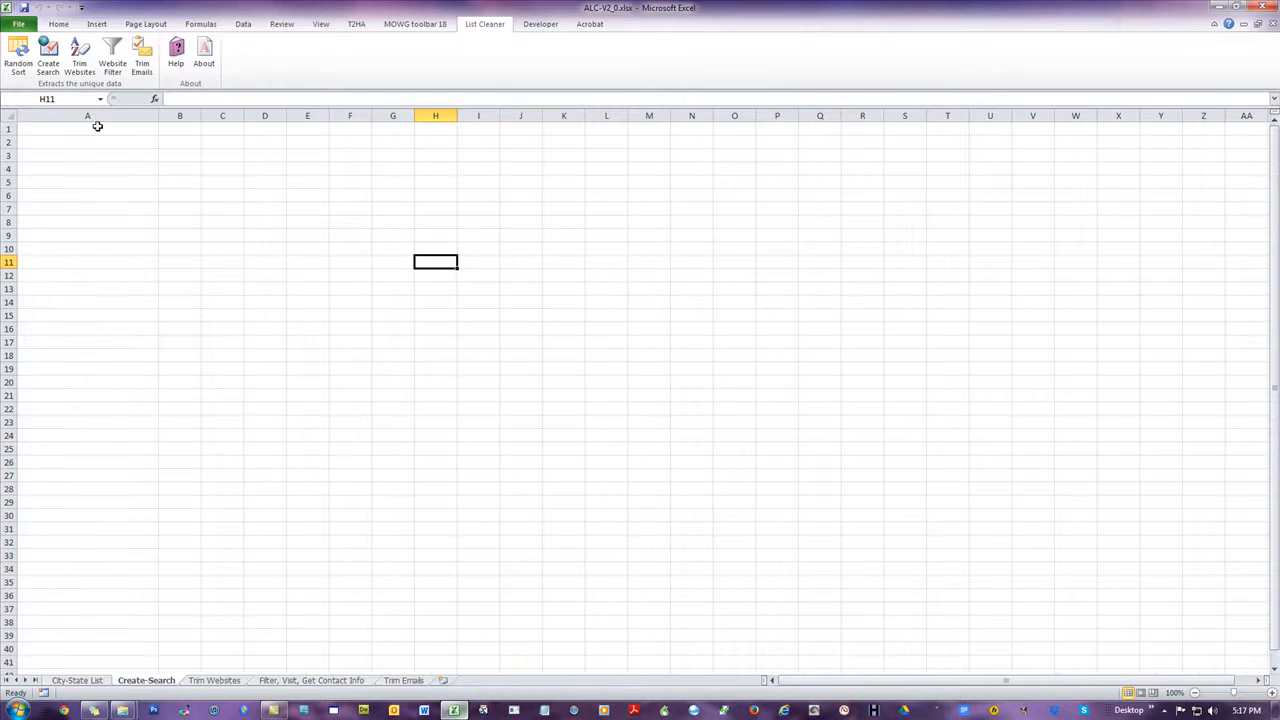
{"action": "left_click_drag", "start_coordinate": [87, 128], "coordinate": [87, 288]}
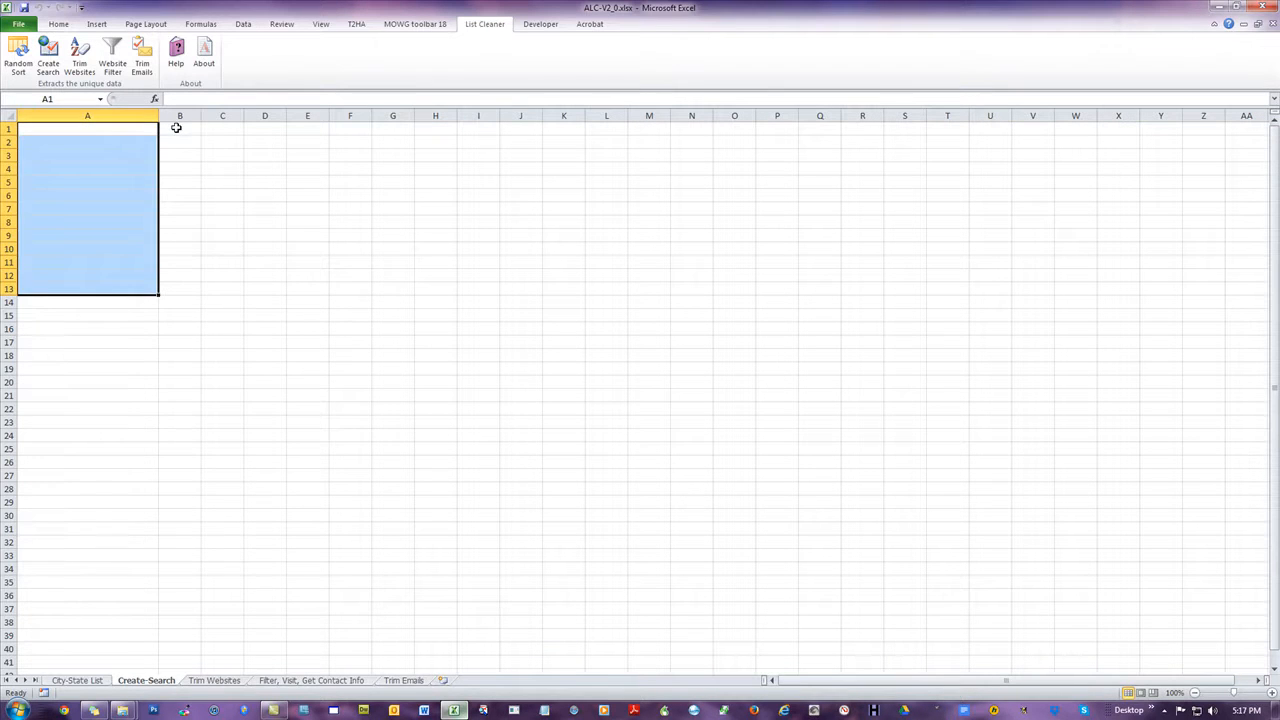
{"action": "left_click", "coordinate": [180, 128]}
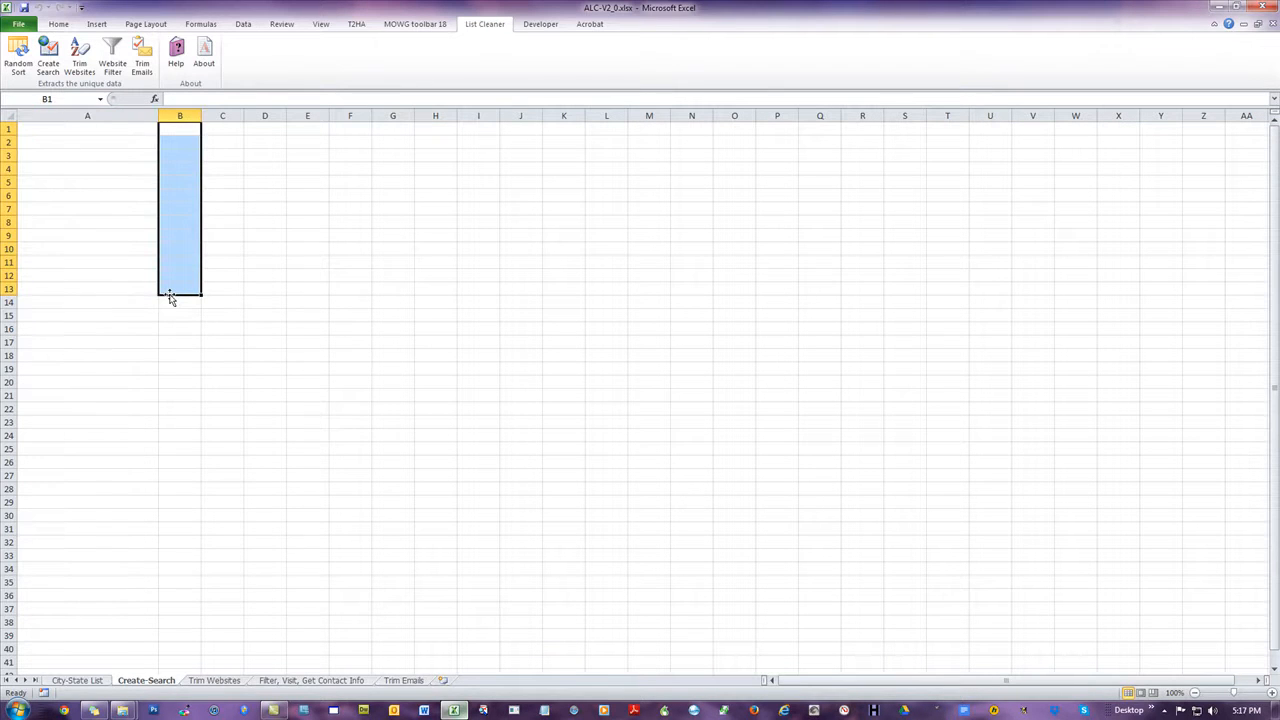
{"action": "left_click", "coordinate": [87, 128]}
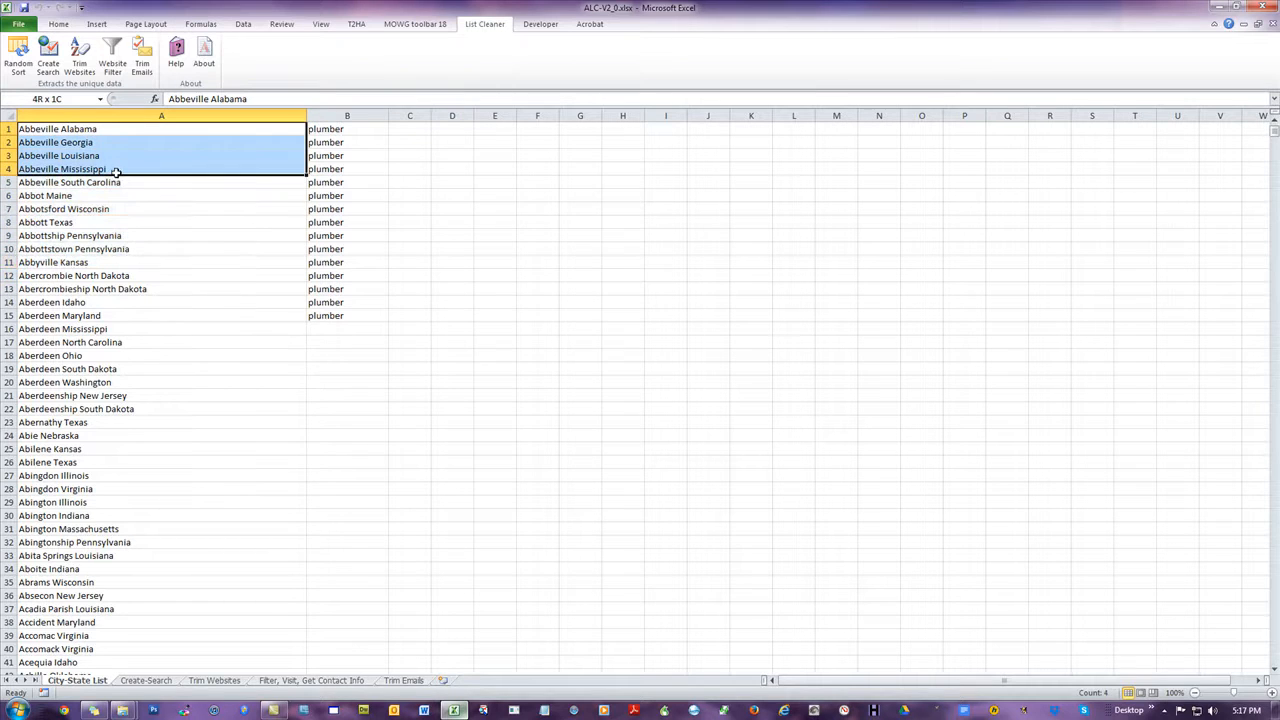
{"action": "left_click", "coordinate": [537, 195]}
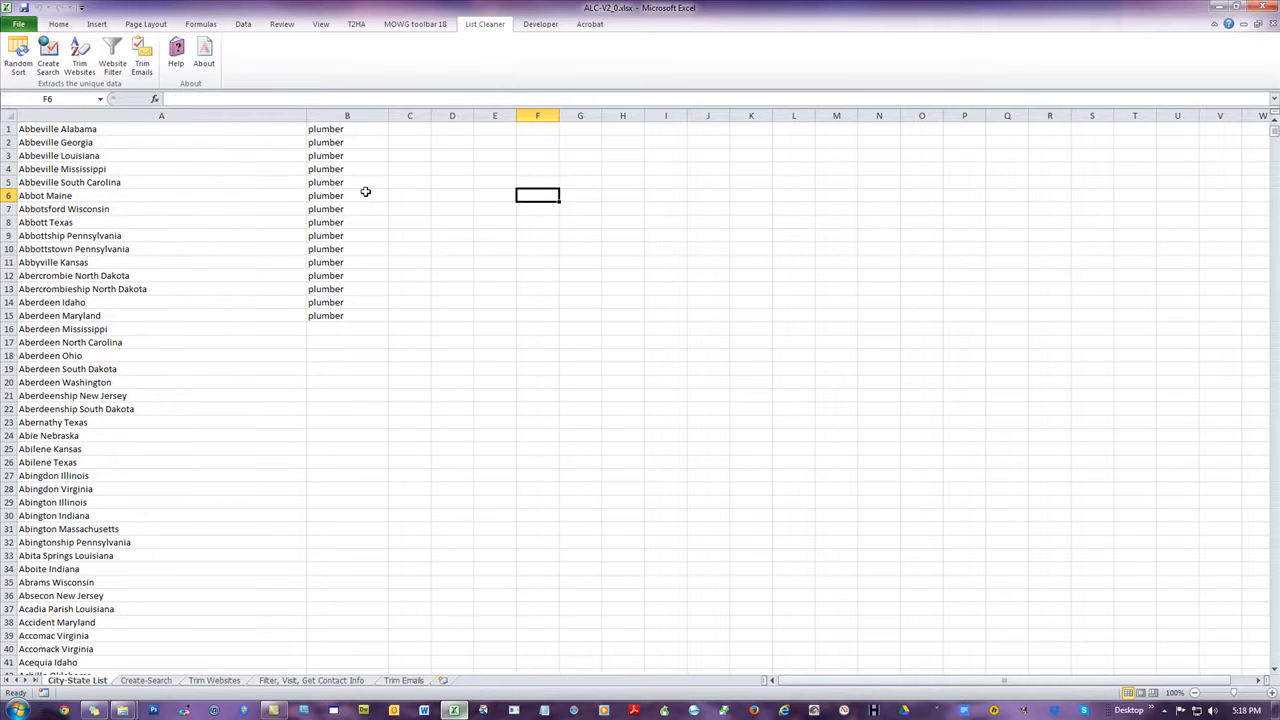
{"action": "left_click_drag", "start_coordinate": [347, 129], "coordinate": [347, 168]}
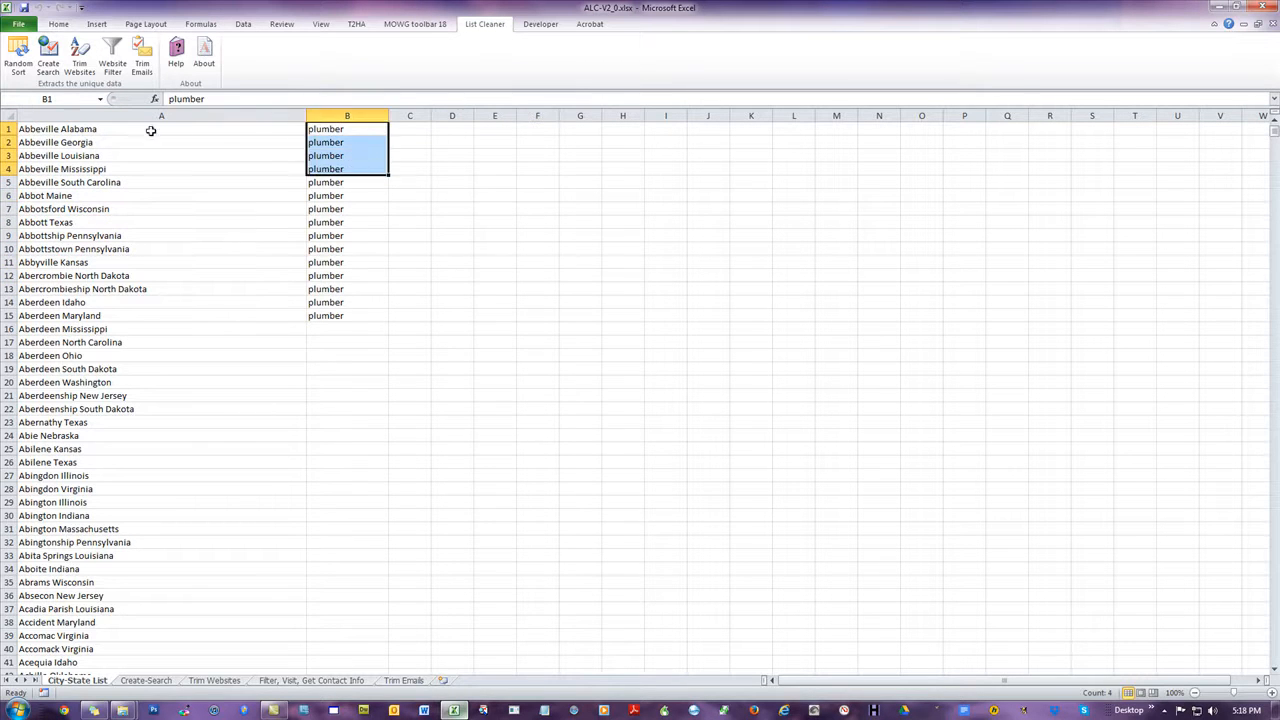
{"action": "left_click", "coordinate": [161, 128]}
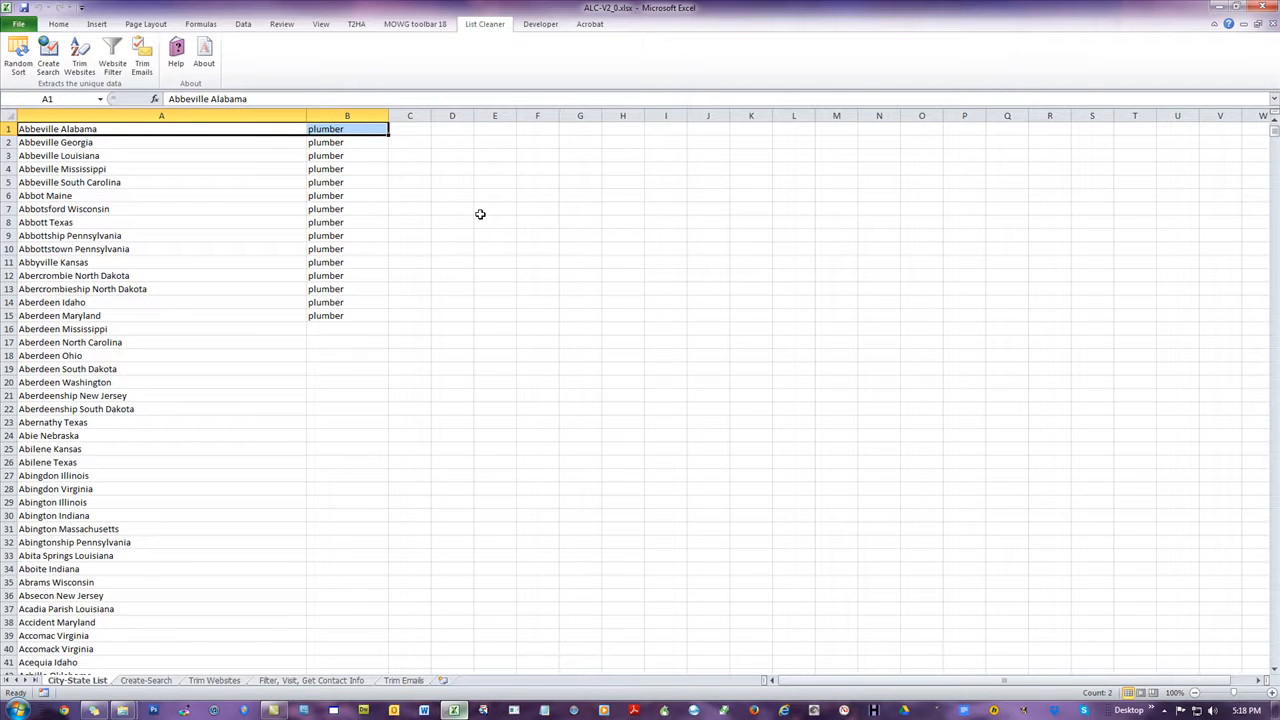
{"action": "left_click", "coordinate": [494, 208]}
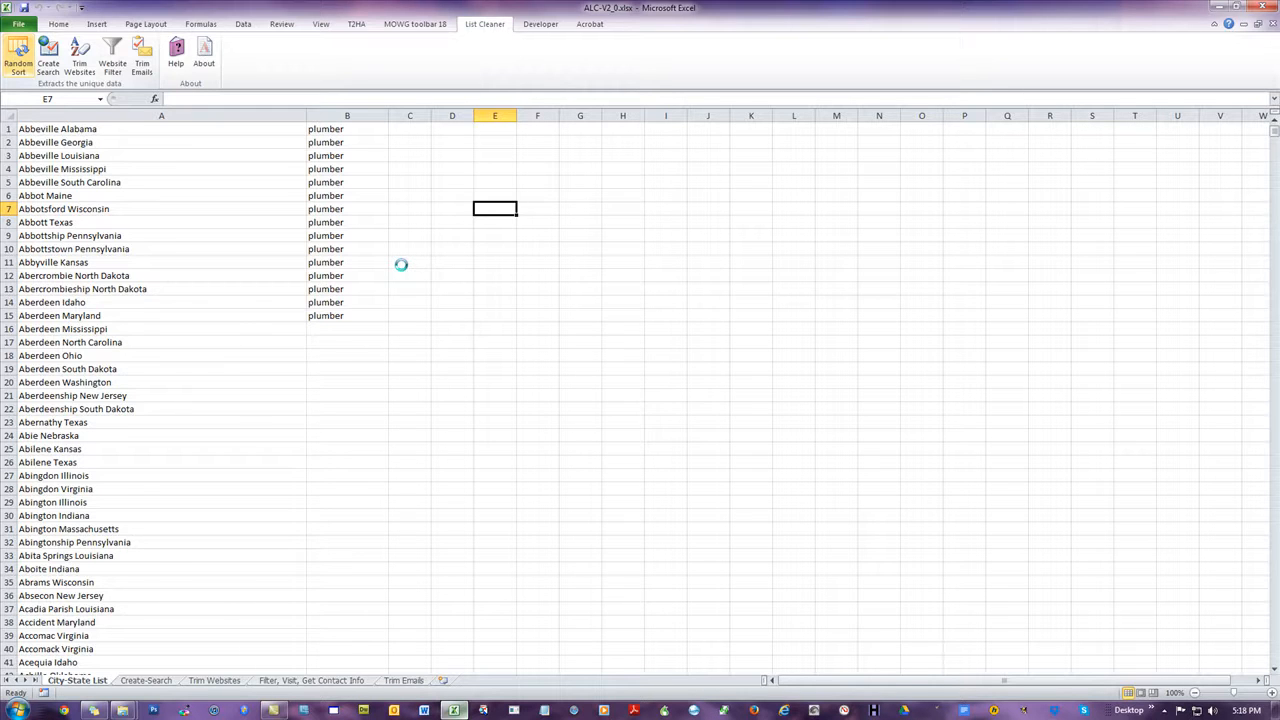
Dismiss the Random Sort Done message and check the shuffled cities Elk River Idaho and Oxford Georgia
{"action": "left_click", "coordinate": [17, 55]}
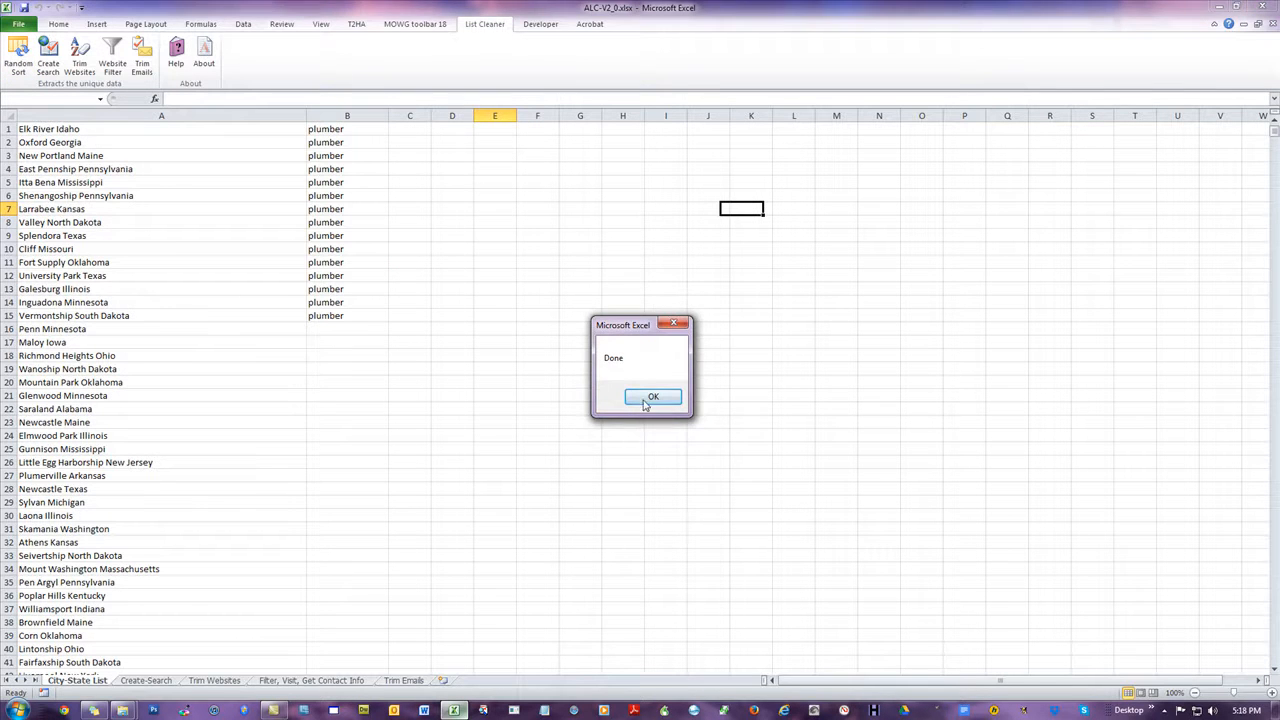
{"action": "left_click", "coordinate": [652, 396]}
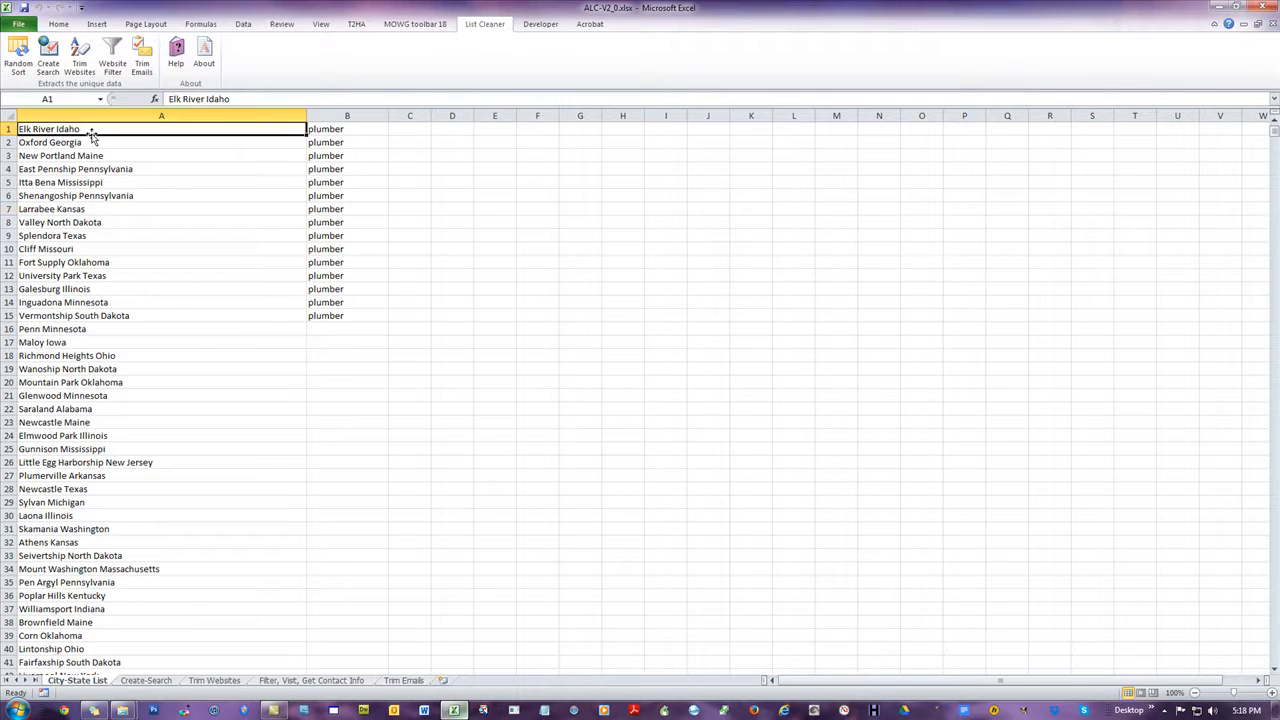
{"action": "left_click", "coordinate": [160, 142]}
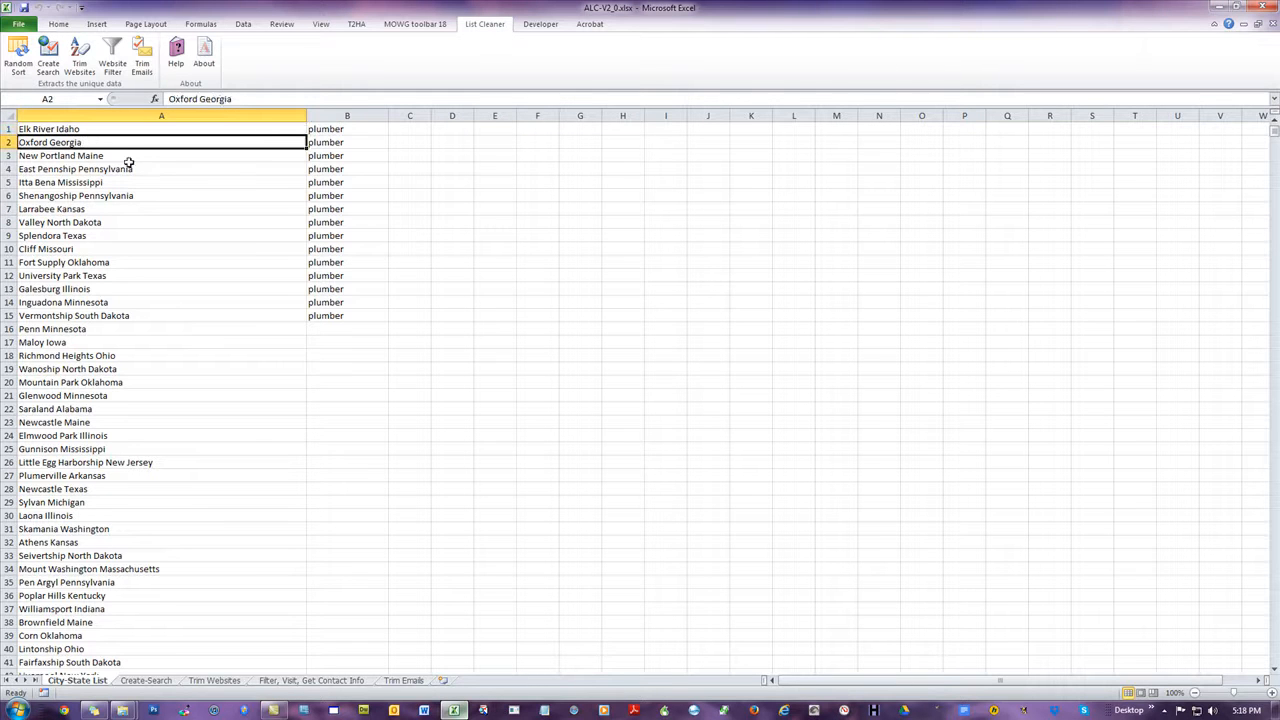
{"action": "left_click", "coordinate": [580, 222]}
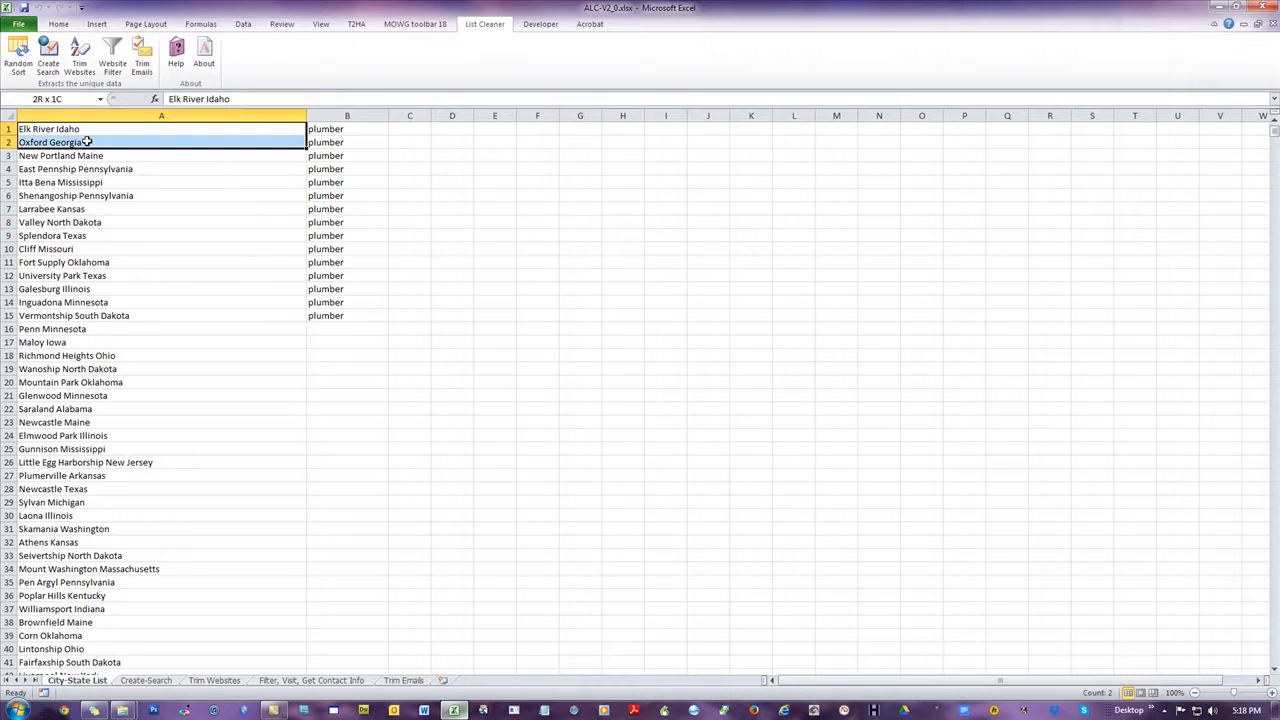
{"action": "left_click", "coordinate": [537, 208]}
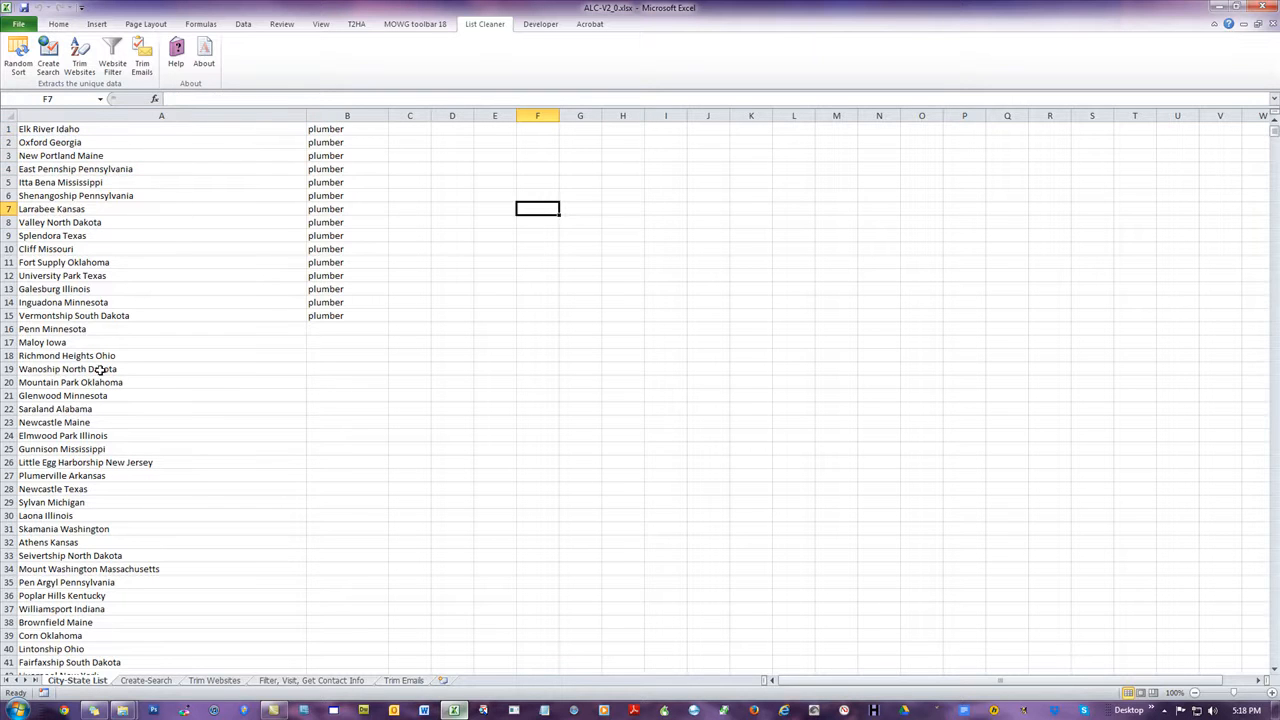
Run Random Sort a second time and dismiss its completion message
{"action": "left_click", "coordinate": [18, 52]}
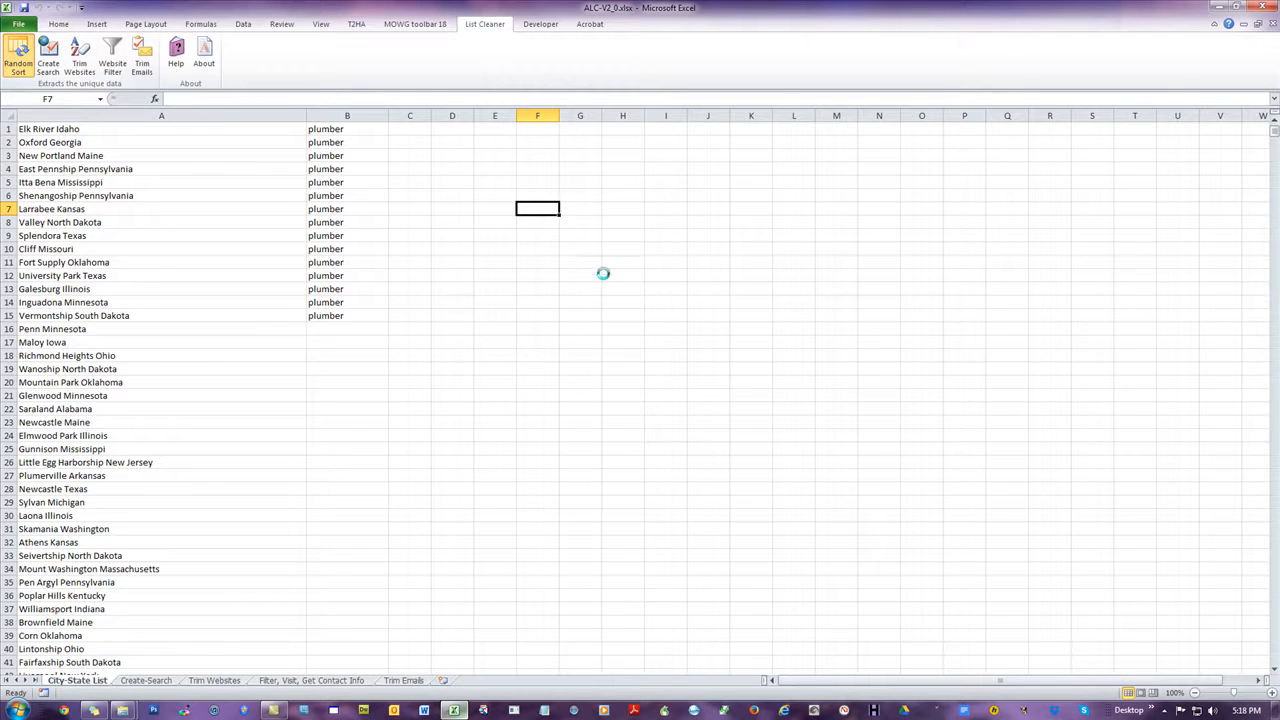
{"action": "left_click", "coordinate": [17, 57]}
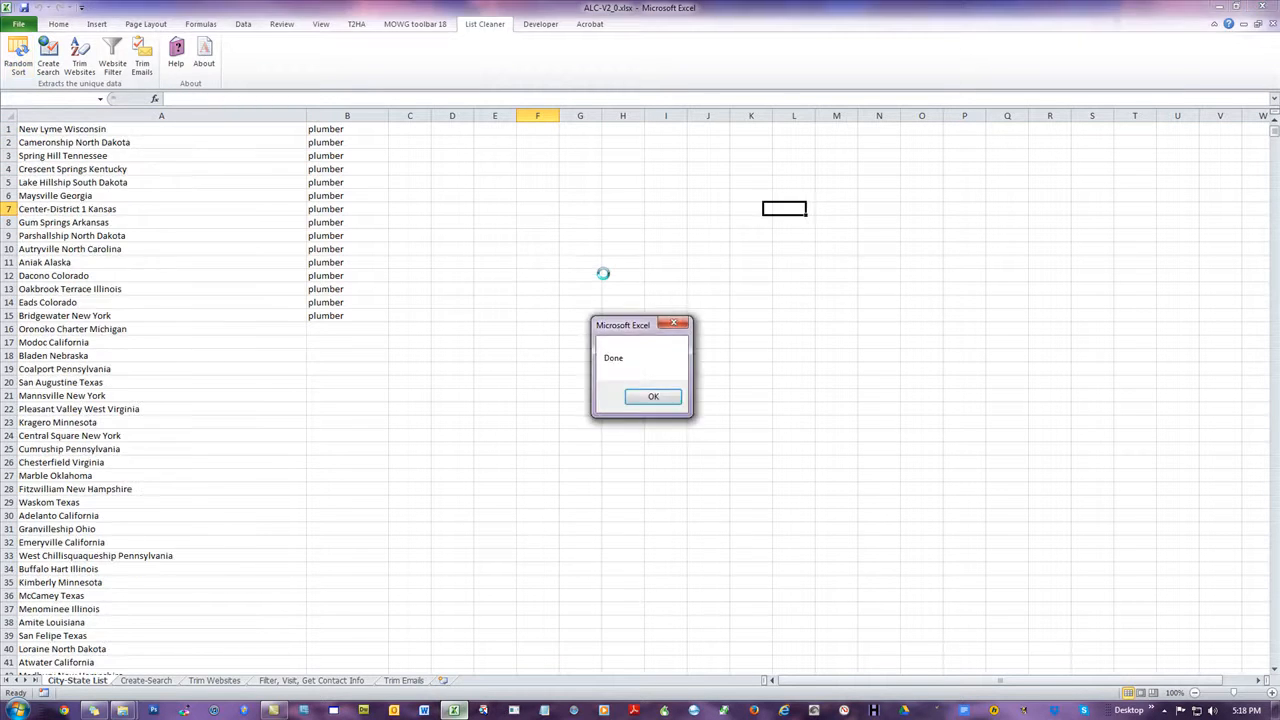
{"action": "left_click", "coordinate": [653, 396]}
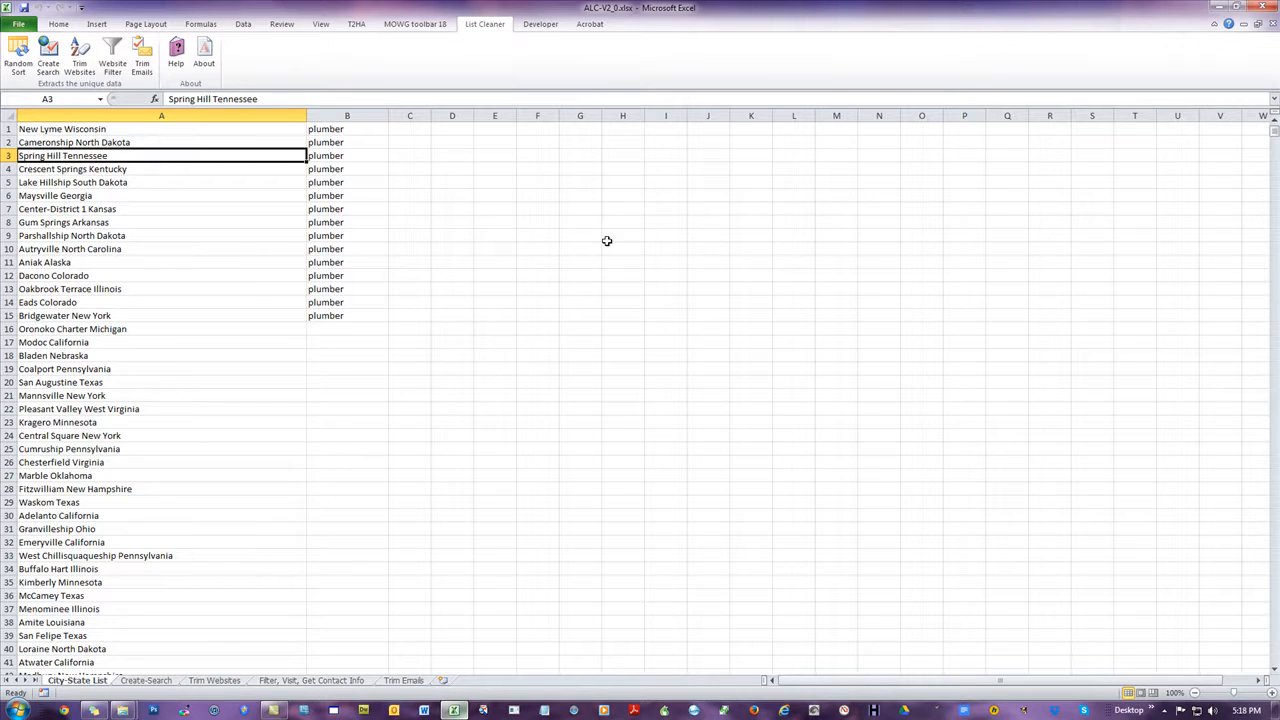
{"action": "left_click", "coordinate": [622, 235]}
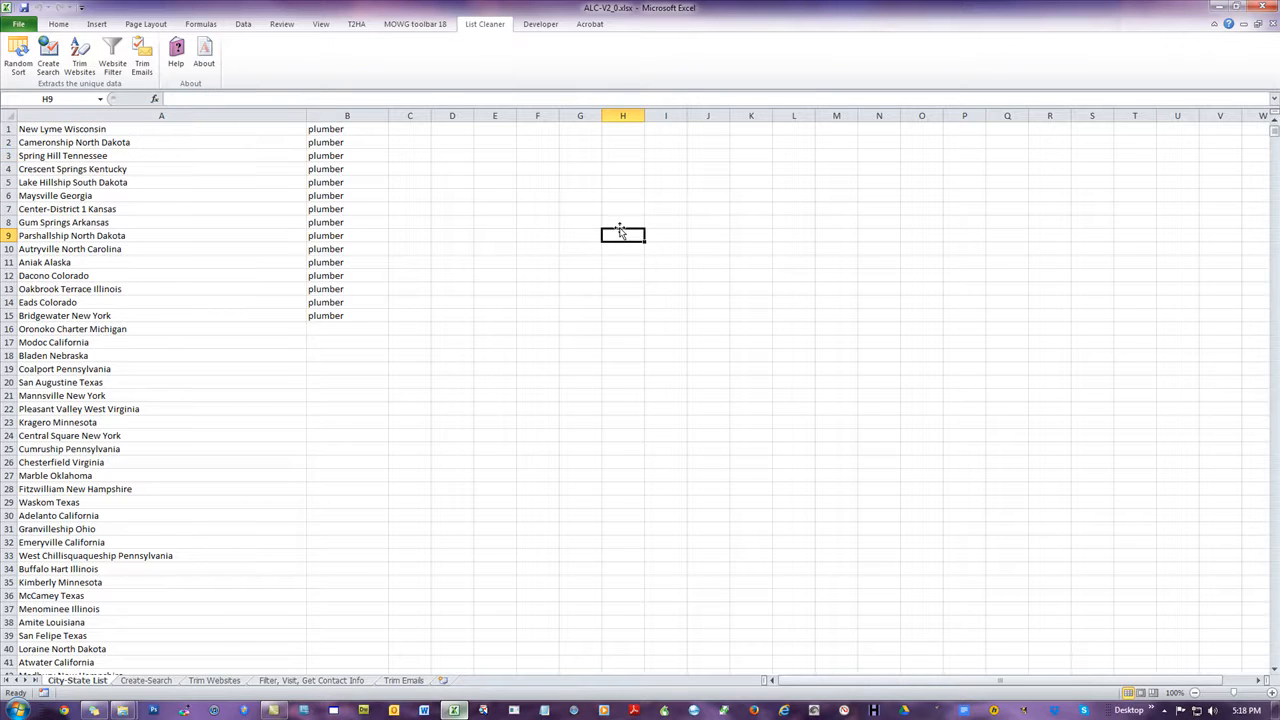
{"action": "mouse_move", "coordinate": [17, 50]}
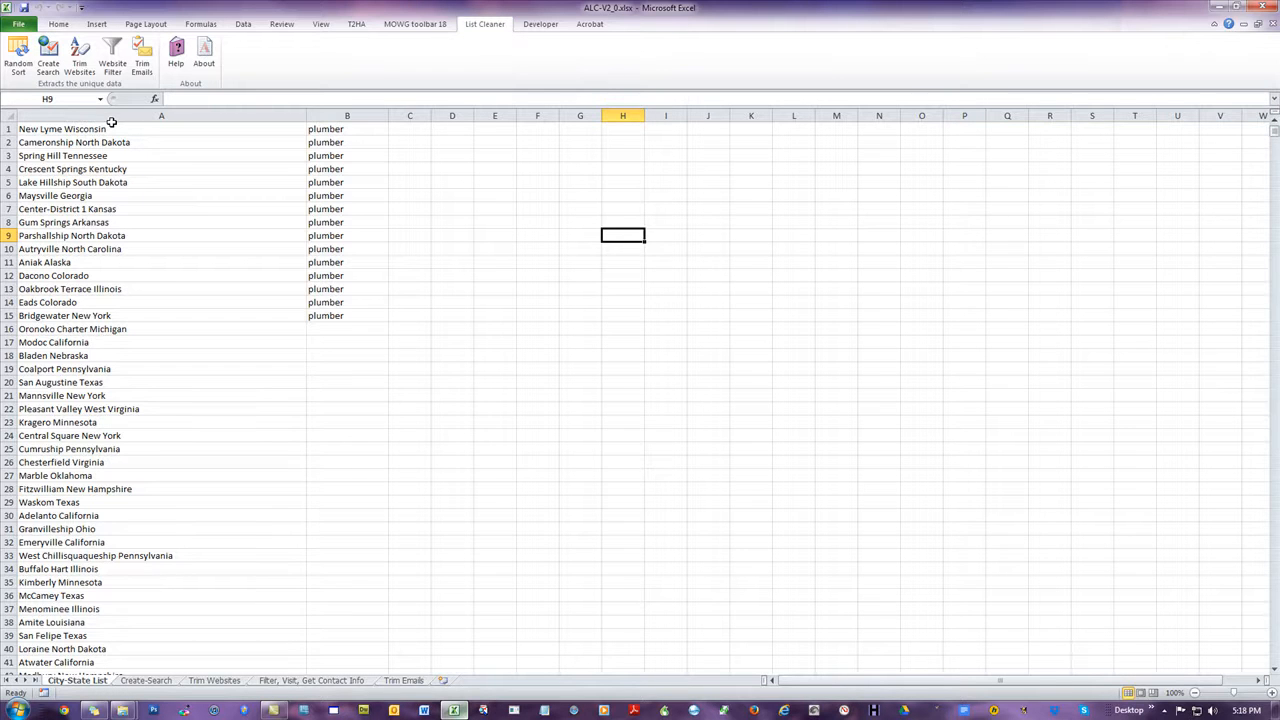
{"action": "left_click", "coordinate": [347, 128]}
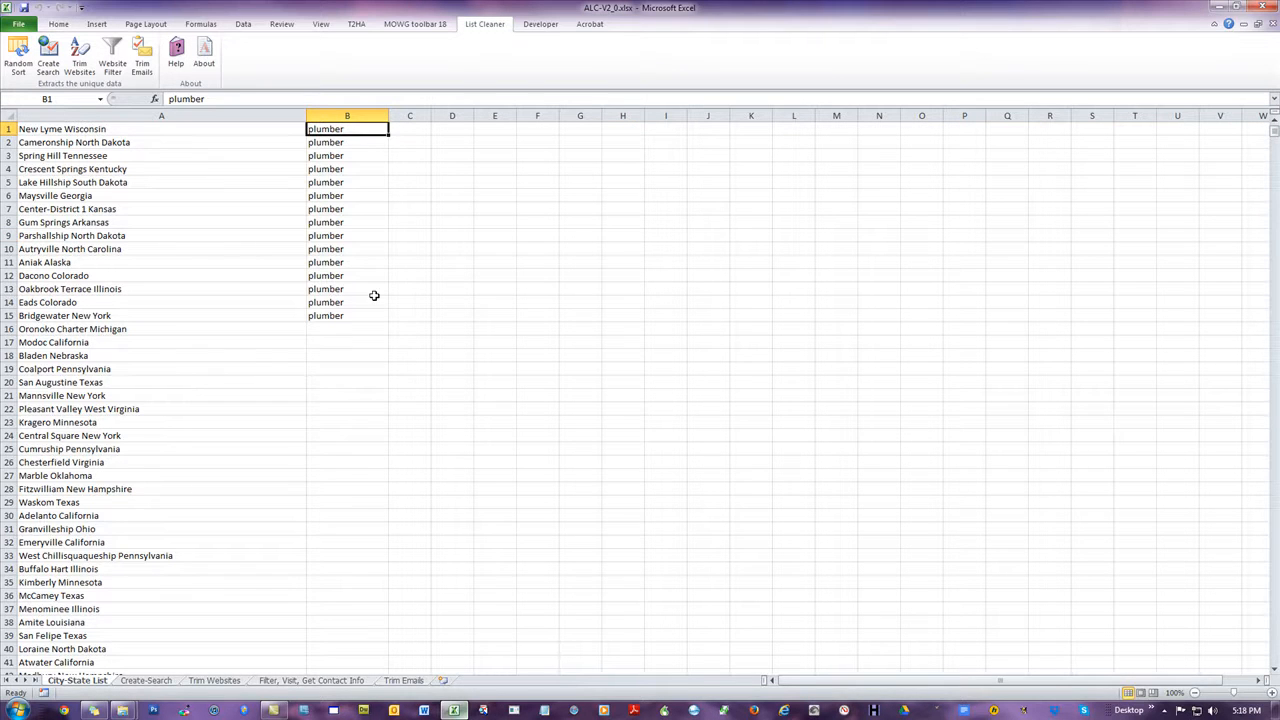
{"action": "mouse_move", "coordinate": [389, 139]}
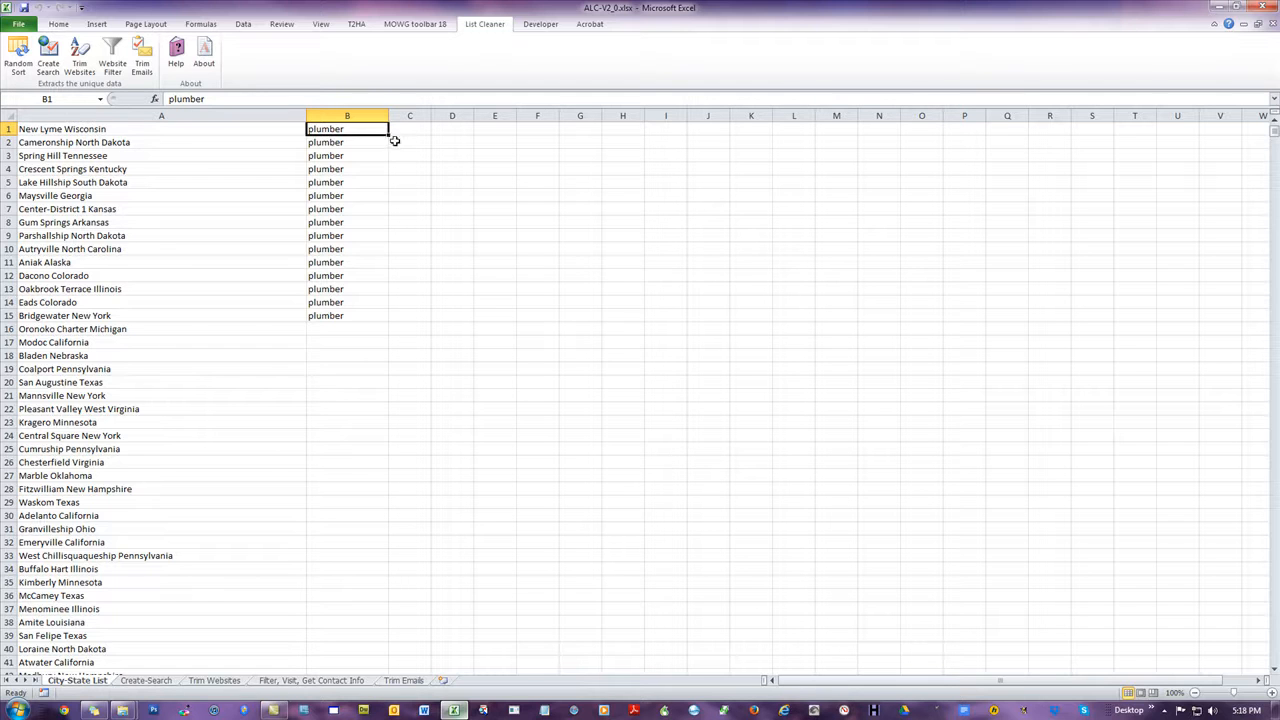
{"action": "left_click_drag", "start_coordinate": [389, 135], "coordinate": [377, 185]}
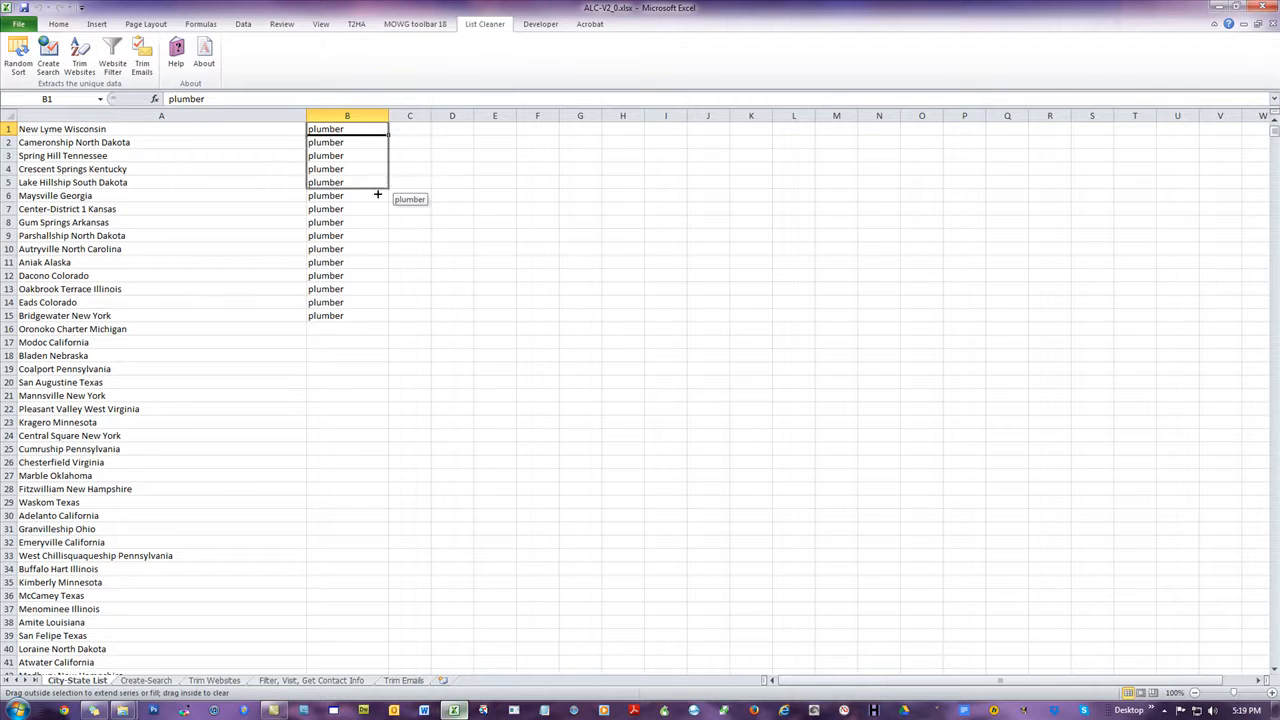
{"action": "left_click", "coordinate": [451, 369]}
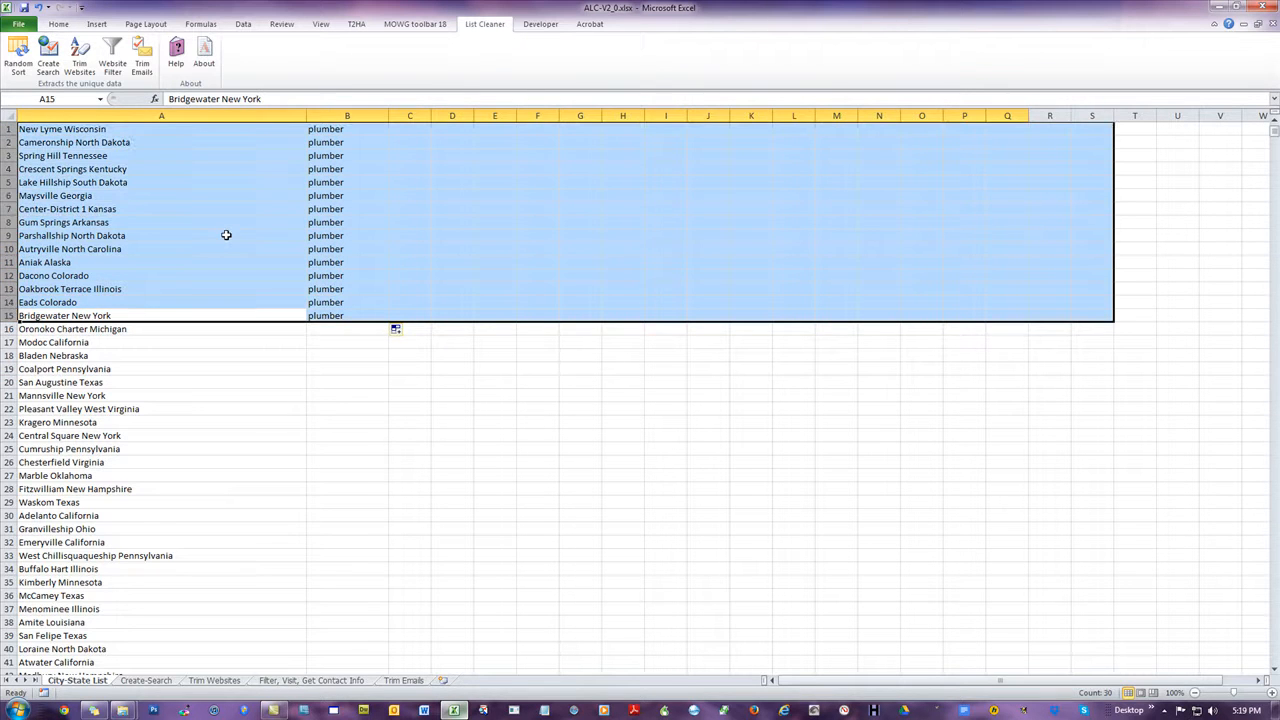
{"action": "left_click", "coordinate": [495, 395]}
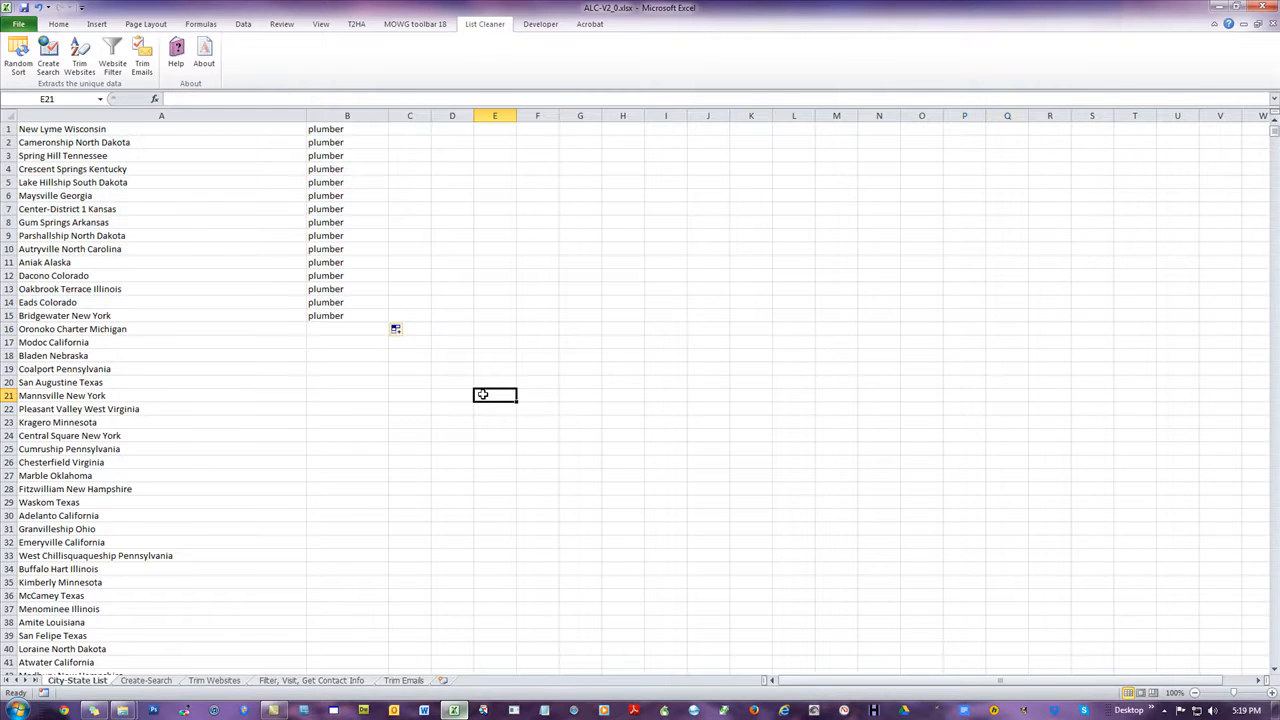
{"action": "left_click", "coordinate": [347, 315]}
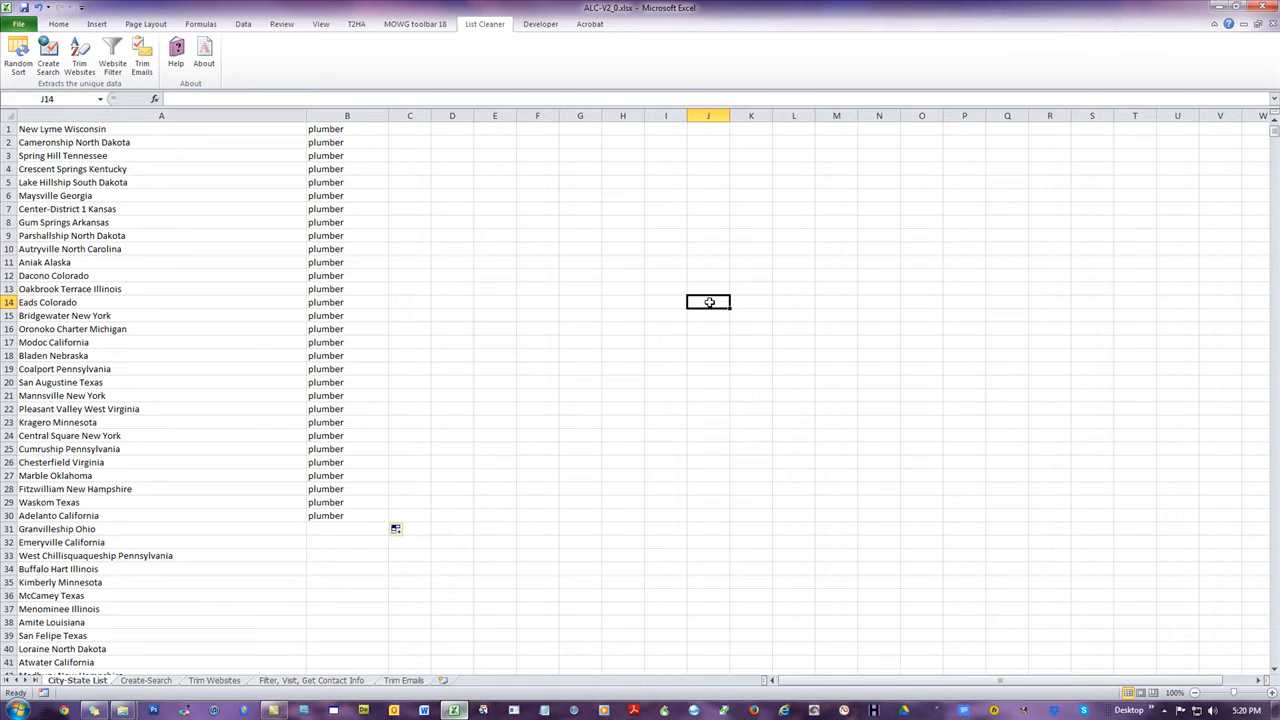
{"action": "mouse_move", "coordinate": [293, 413]}
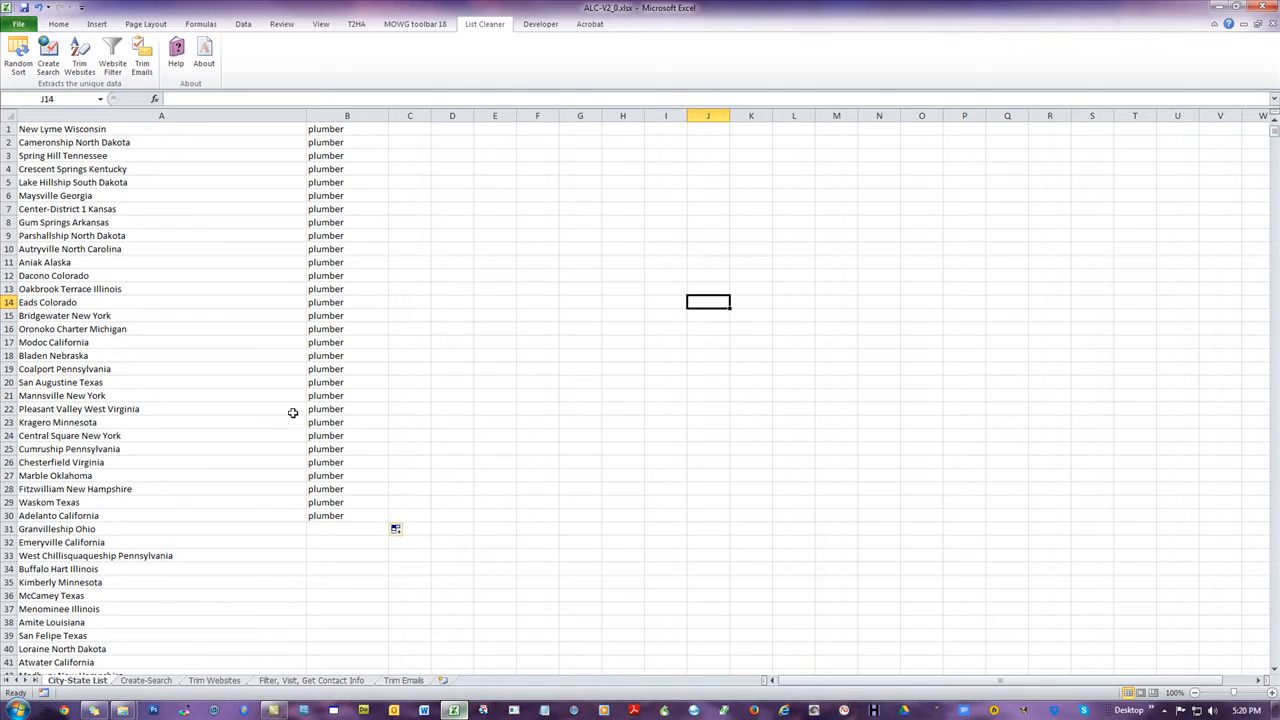
{"action": "left_click", "coordinate": [347, 315]}
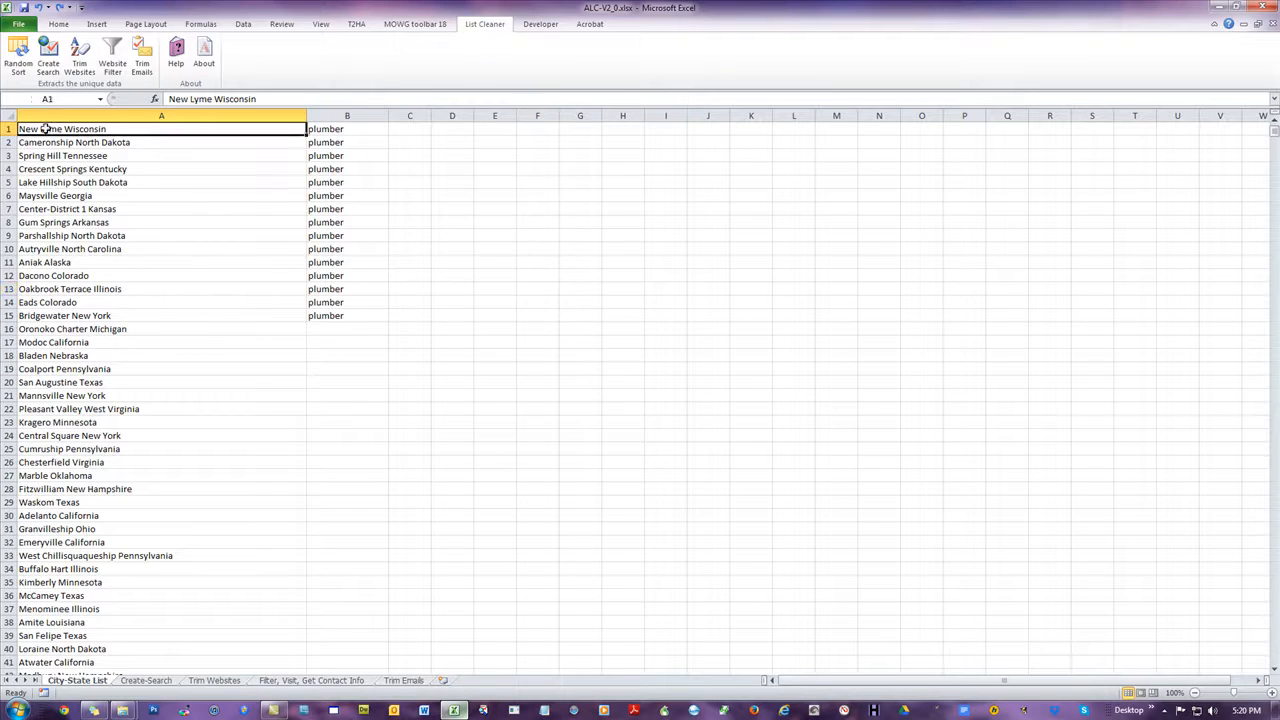
Copy the 15 city-plumber rows in A1:B15 and switch to the Create-Search sheet
{"action": "left_click_drag", "start_coordinate": [161, 128], "coordinate": [347, 315]}
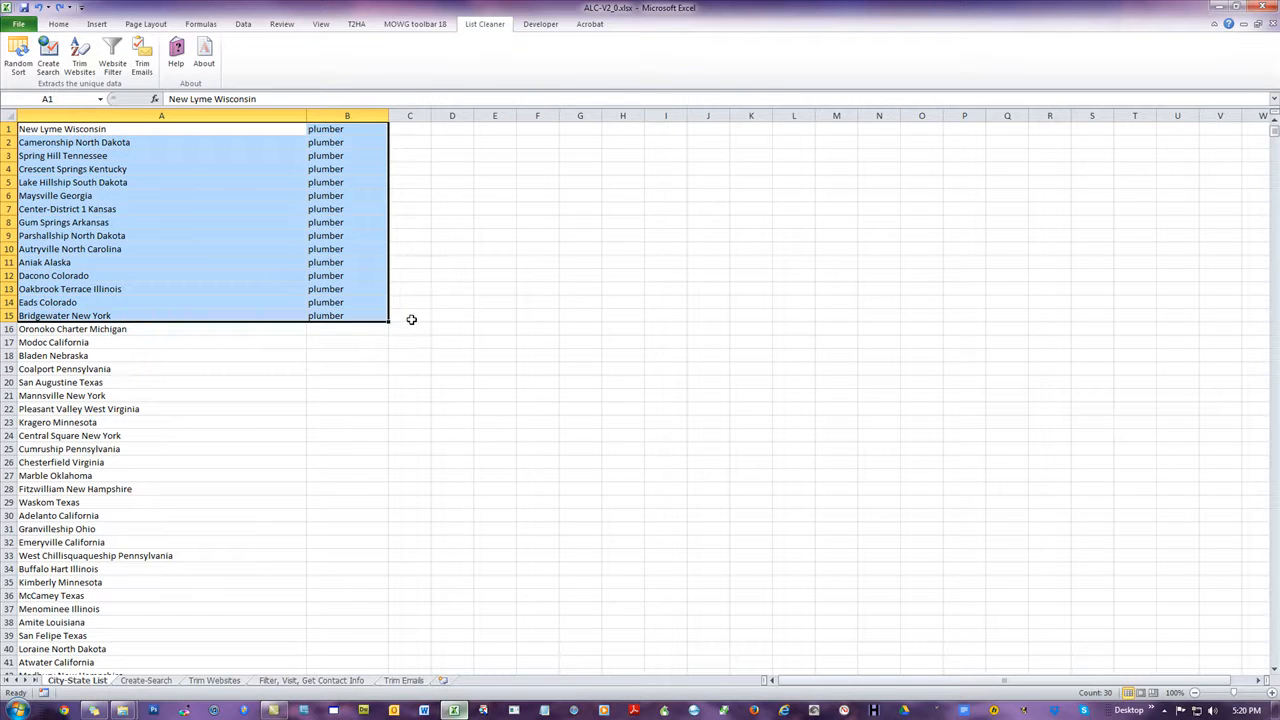
{"action": "left_click", "coordinate": [537, 248]}
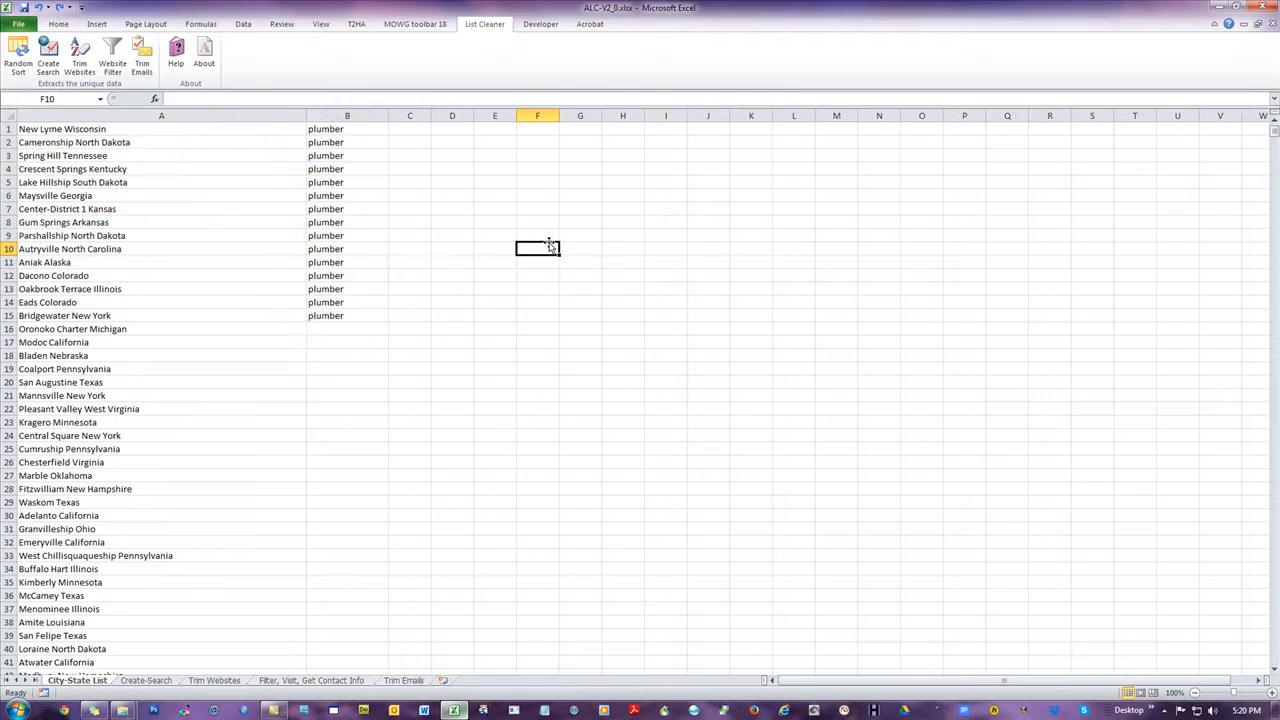
{"action": "left_click_drag", "start_coordinate": [161, 128], "coordinate": [347, 209]}
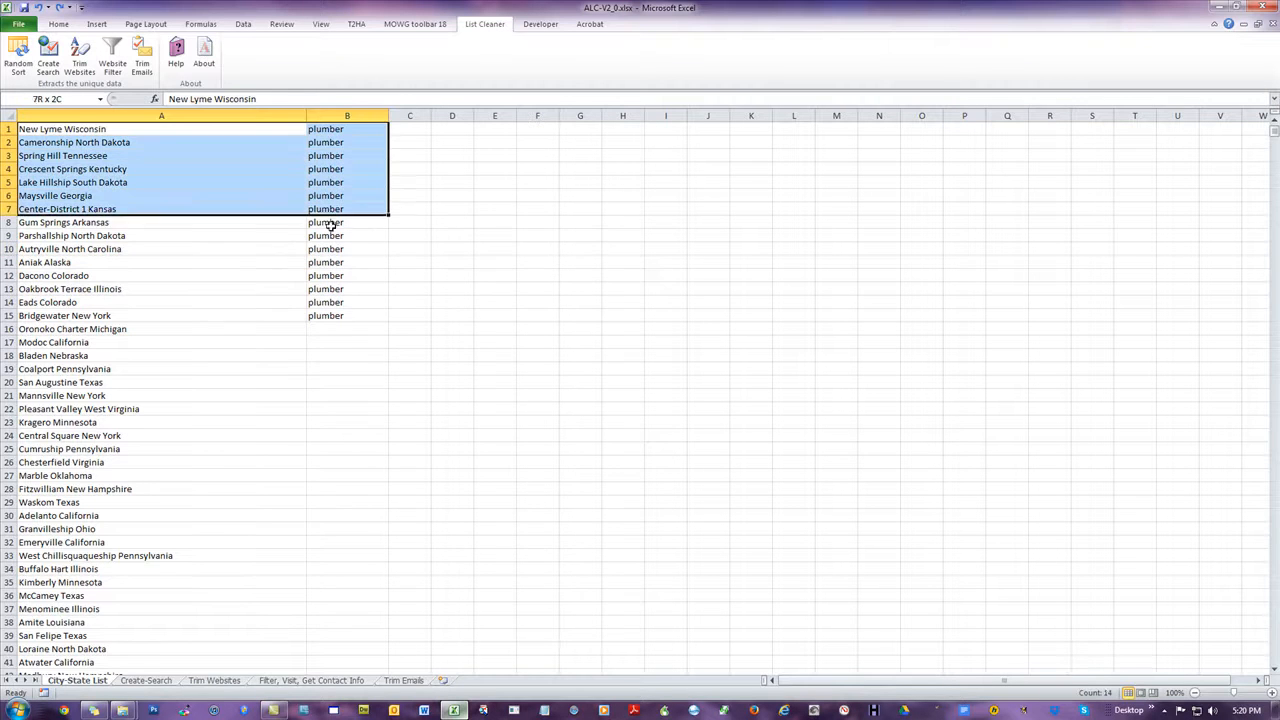
{"action": "left_click", "coordinate": [494, 288]}
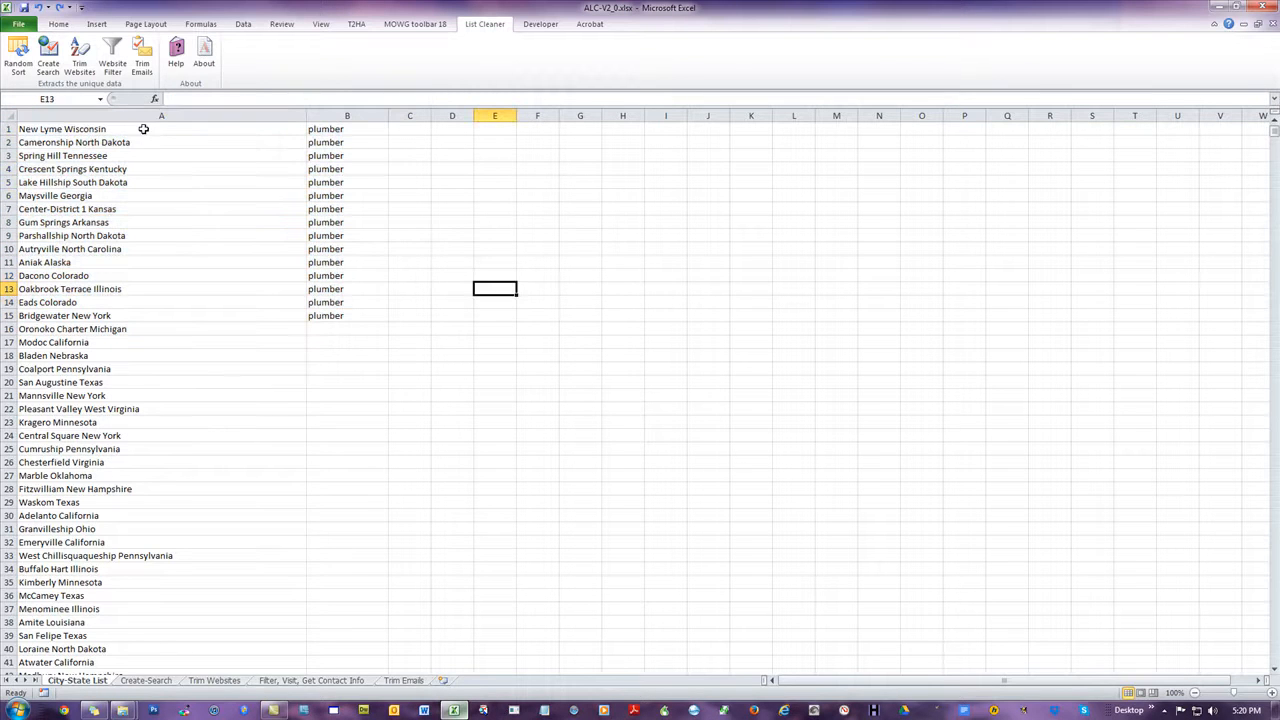
{"action": "left_click", "coordinate": [347, 315]}
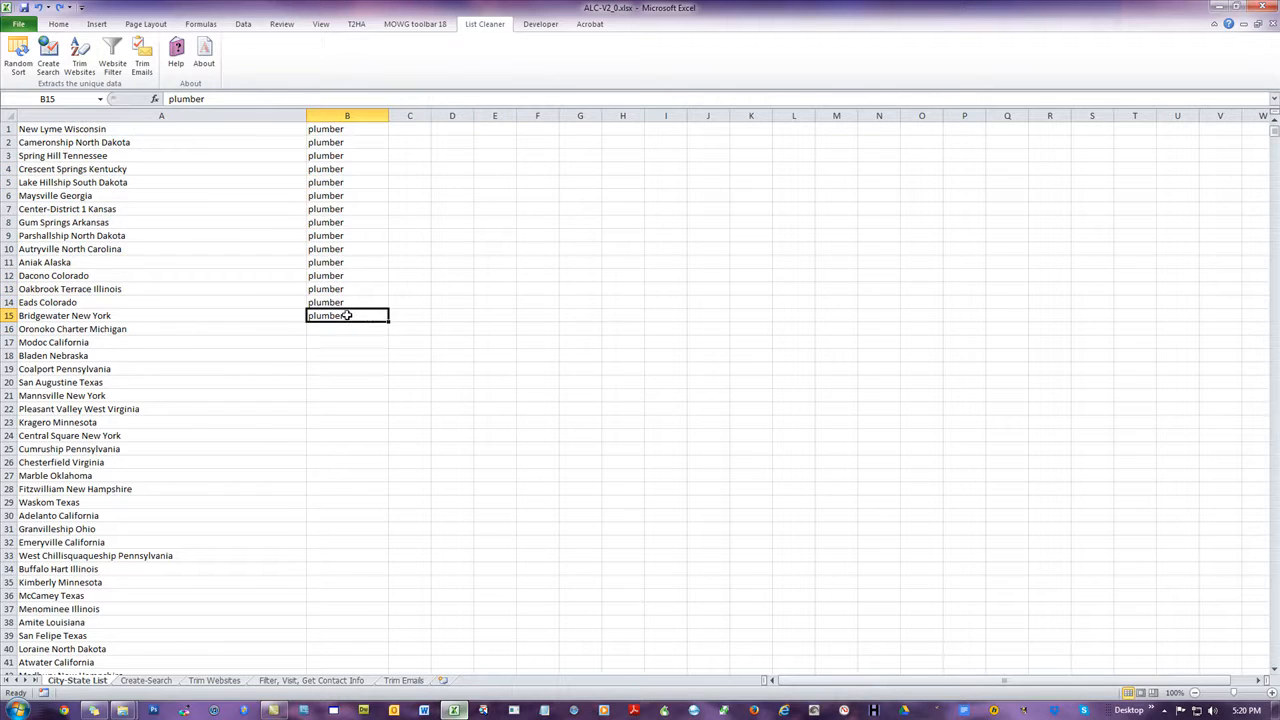
{"action": "left_click_drag", "start_coordinate": [347, 315], "coordinate": [161, 128]}
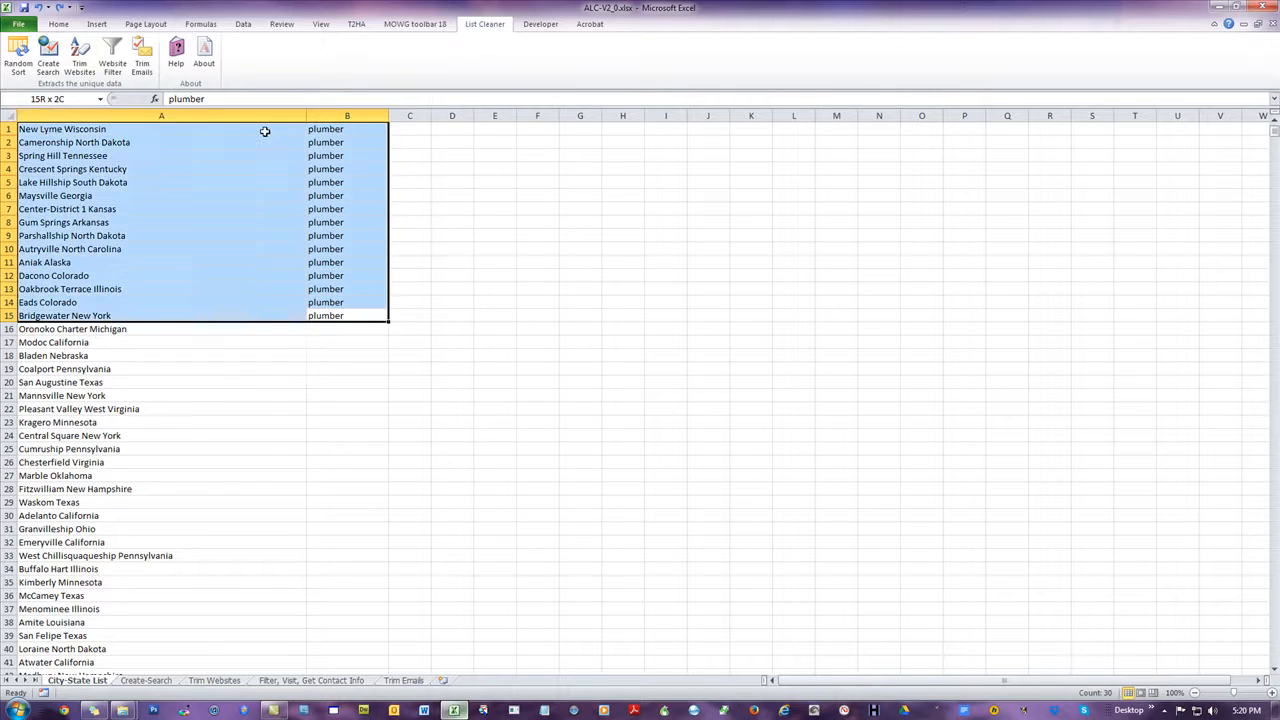
{"action": "left_click", "coordinate": [209, 306]}
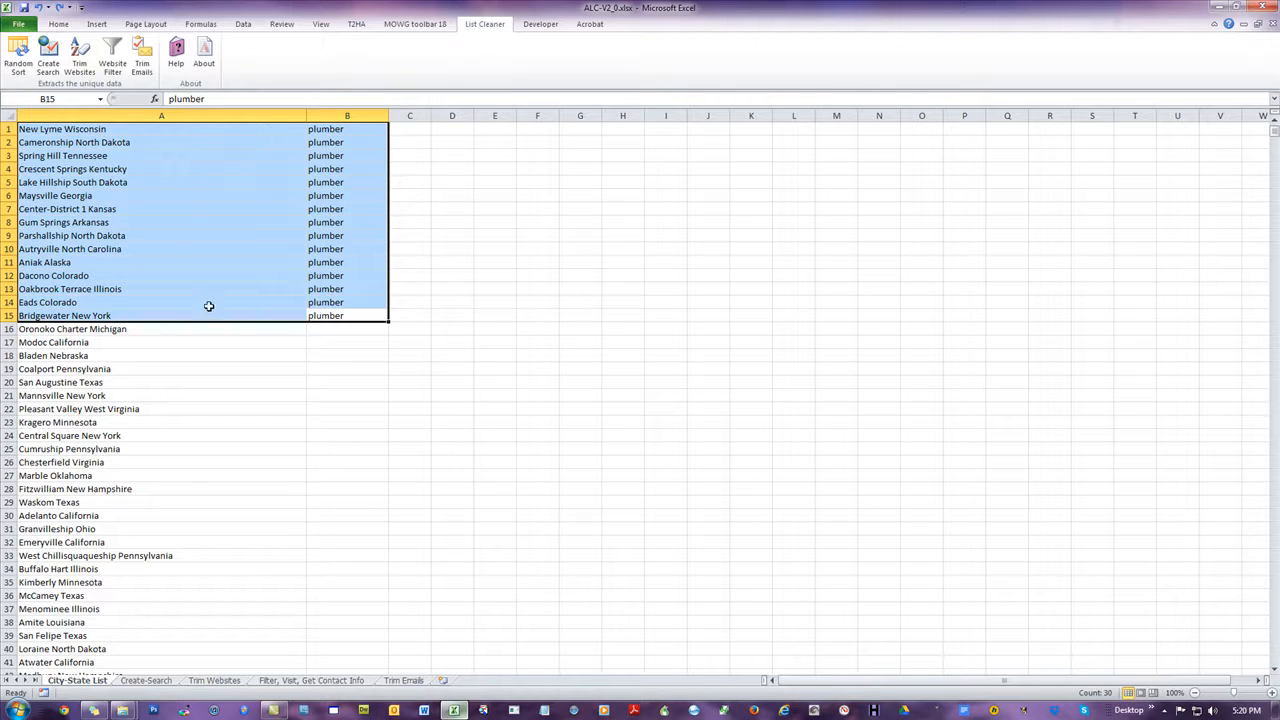
{"action": "right_click", "coordinate": [208, 305]}
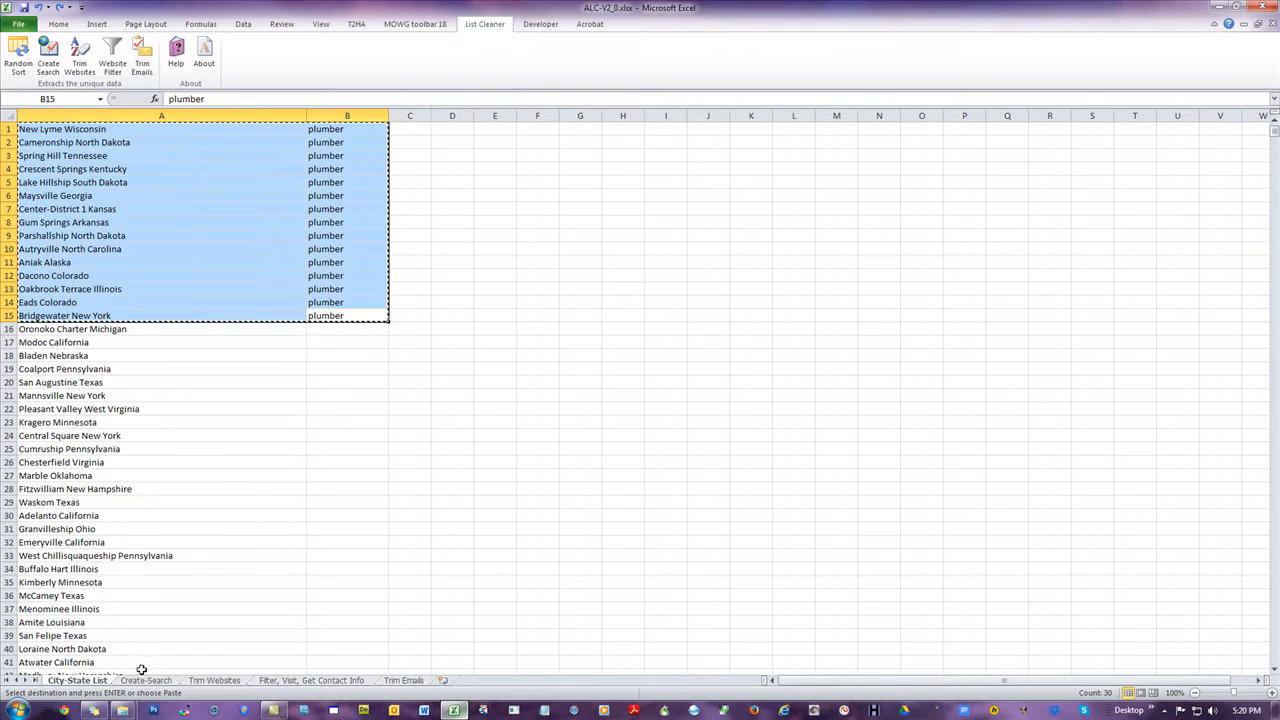
{"action": "left_click", "coordinate": [146, 680]}
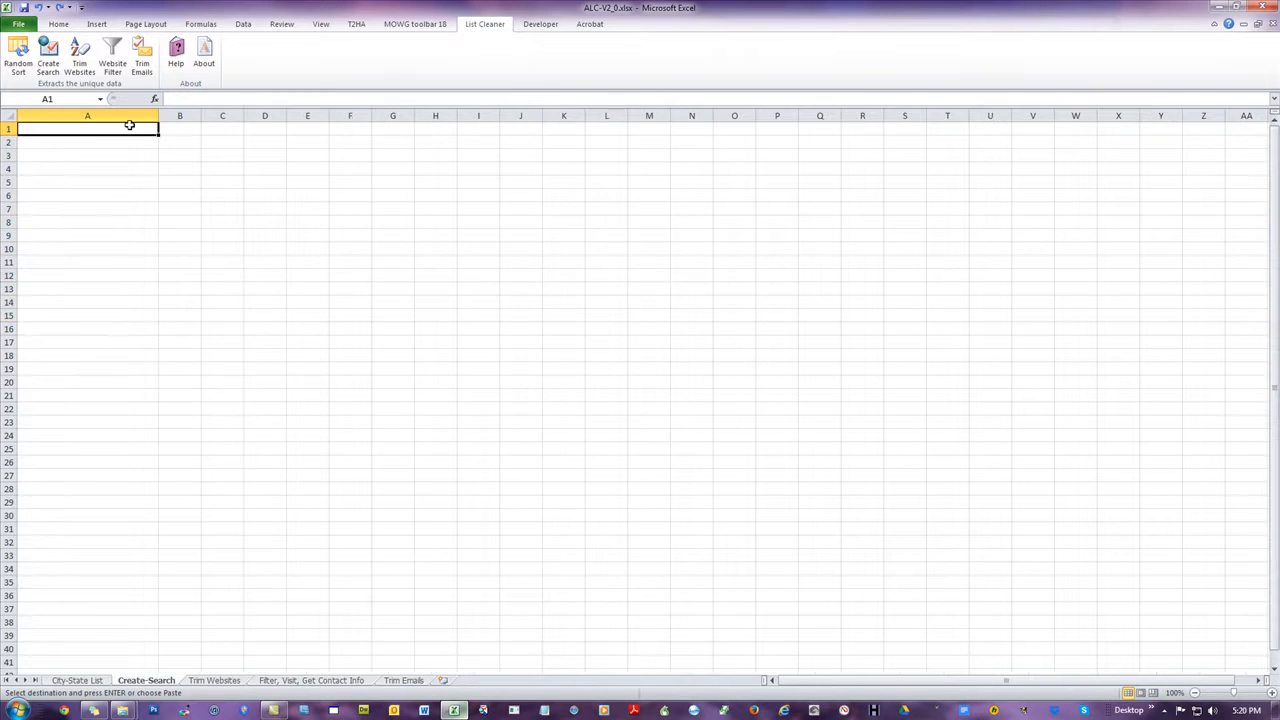
Paste at A1, fill plumber down to row 30, and paste rows 16–30 into Create-Search
{"action": "right_click", "coordinate": [87, 128]}
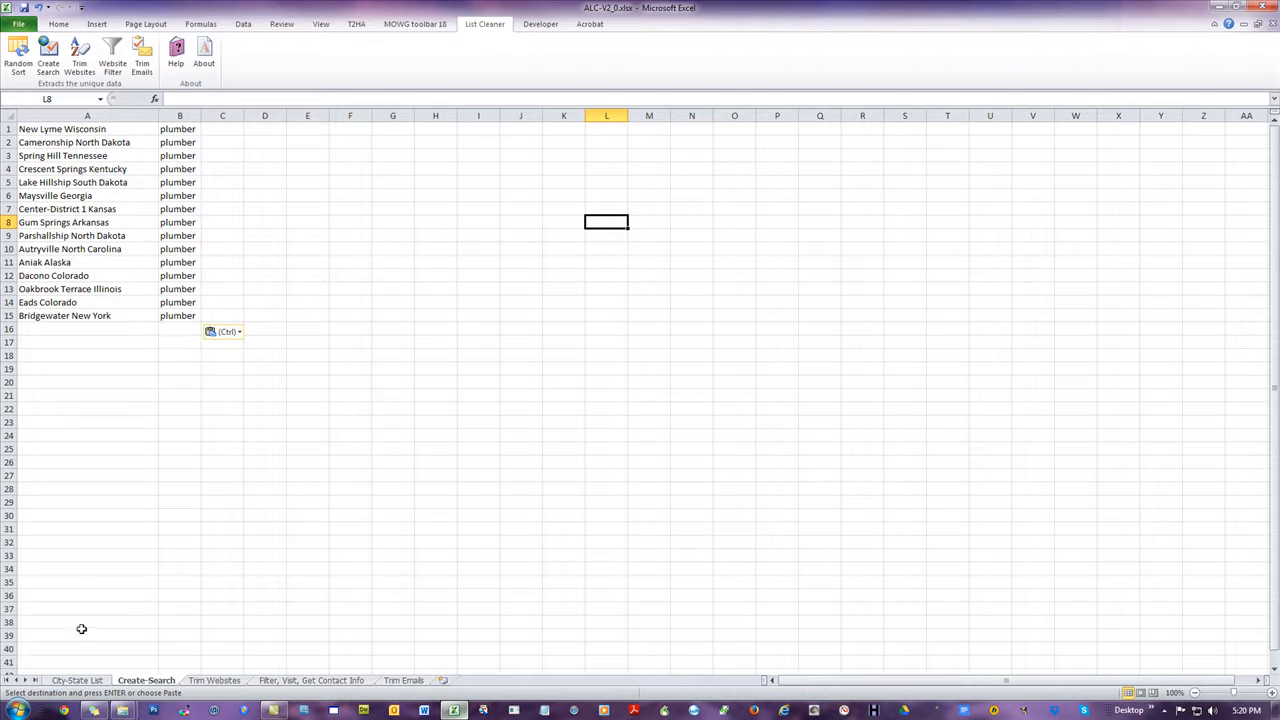
{"action": "mouse_move", "coordinate": [82, 683]}
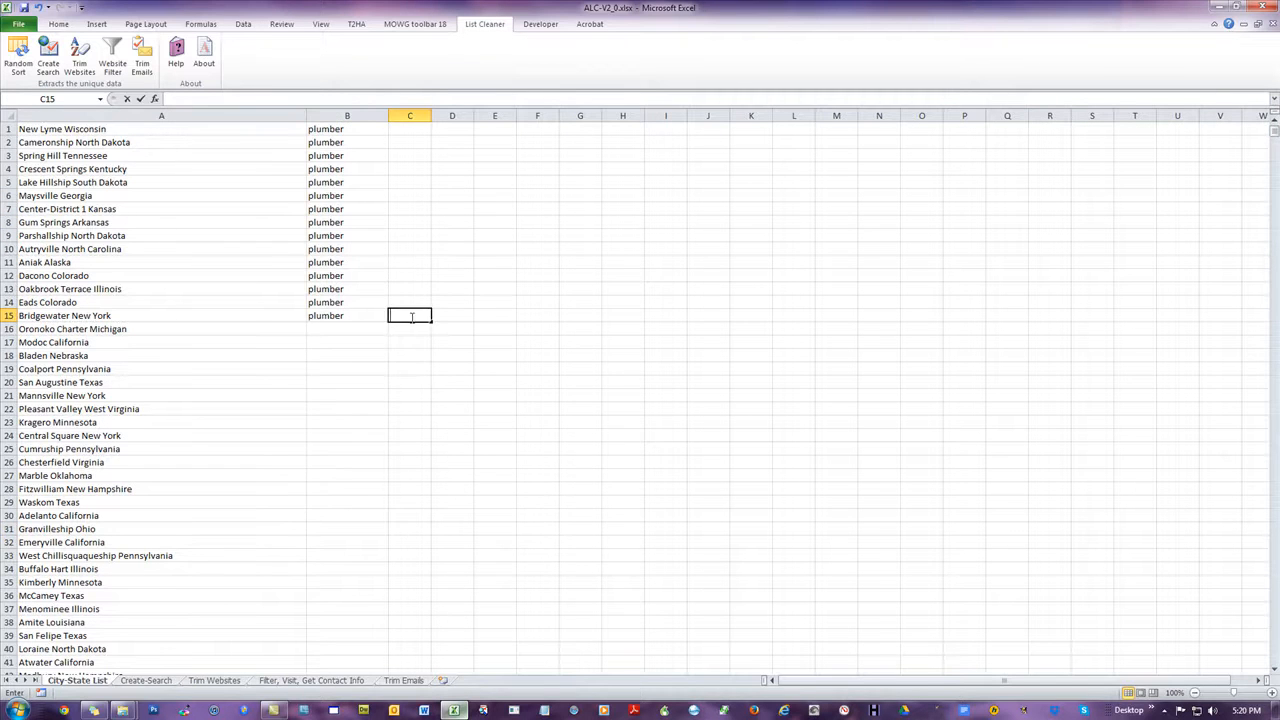
{"action": "left_click", "coordinate": [347, 315]}
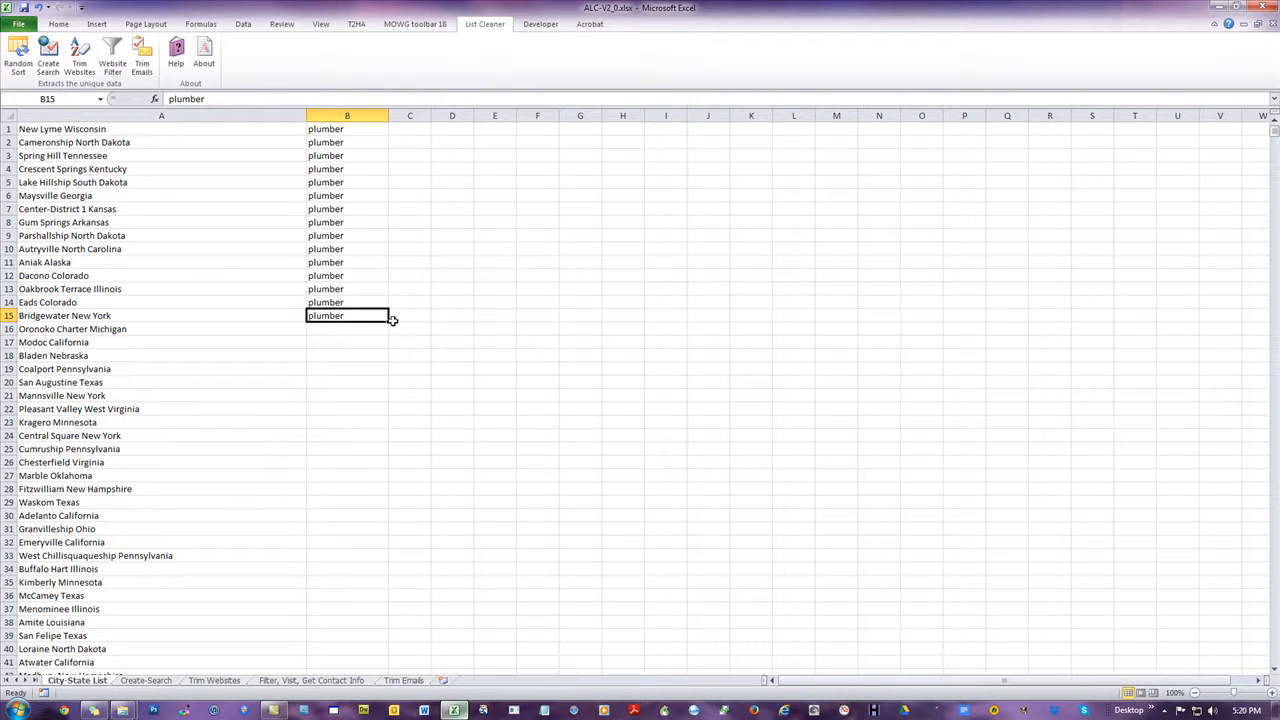
{"action": "left_click_drag", "start_coordinate": [390, 322], "coordinate": [372, 475]}
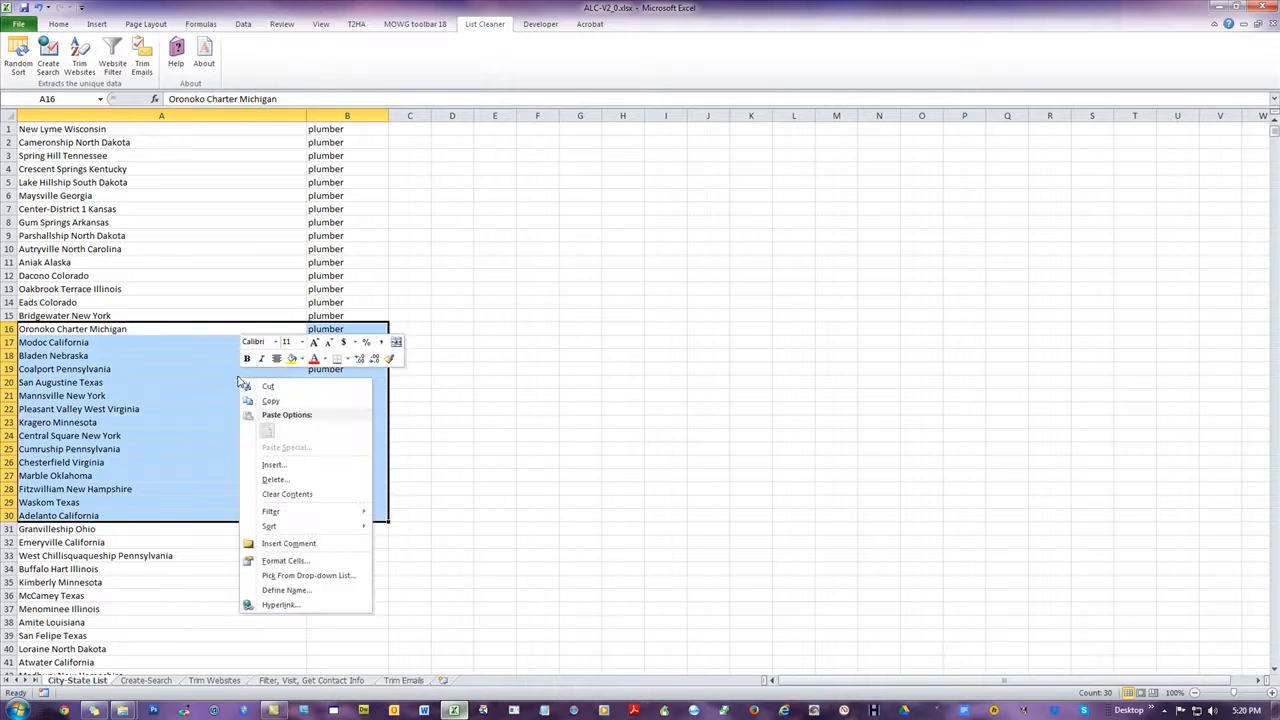
{"action": "left_click", "coordinate": [270, 400]}
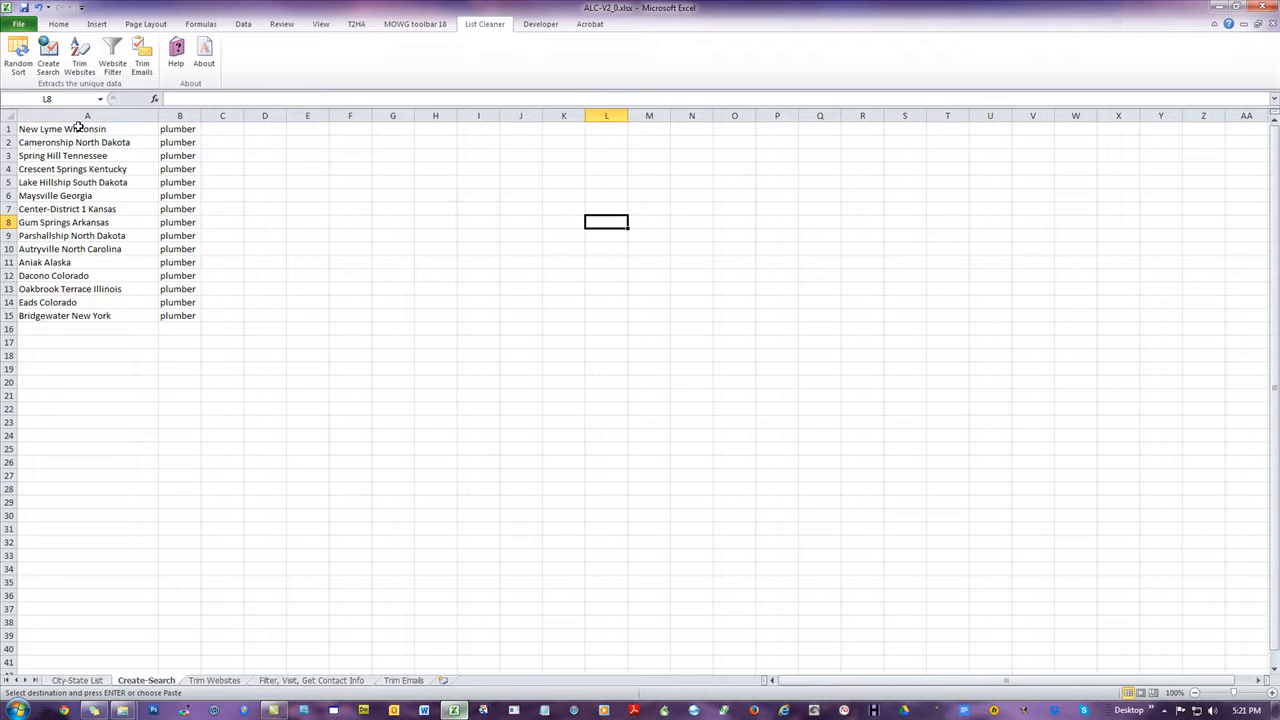
{"action": "left_click", "coordinate": [87, 128]}
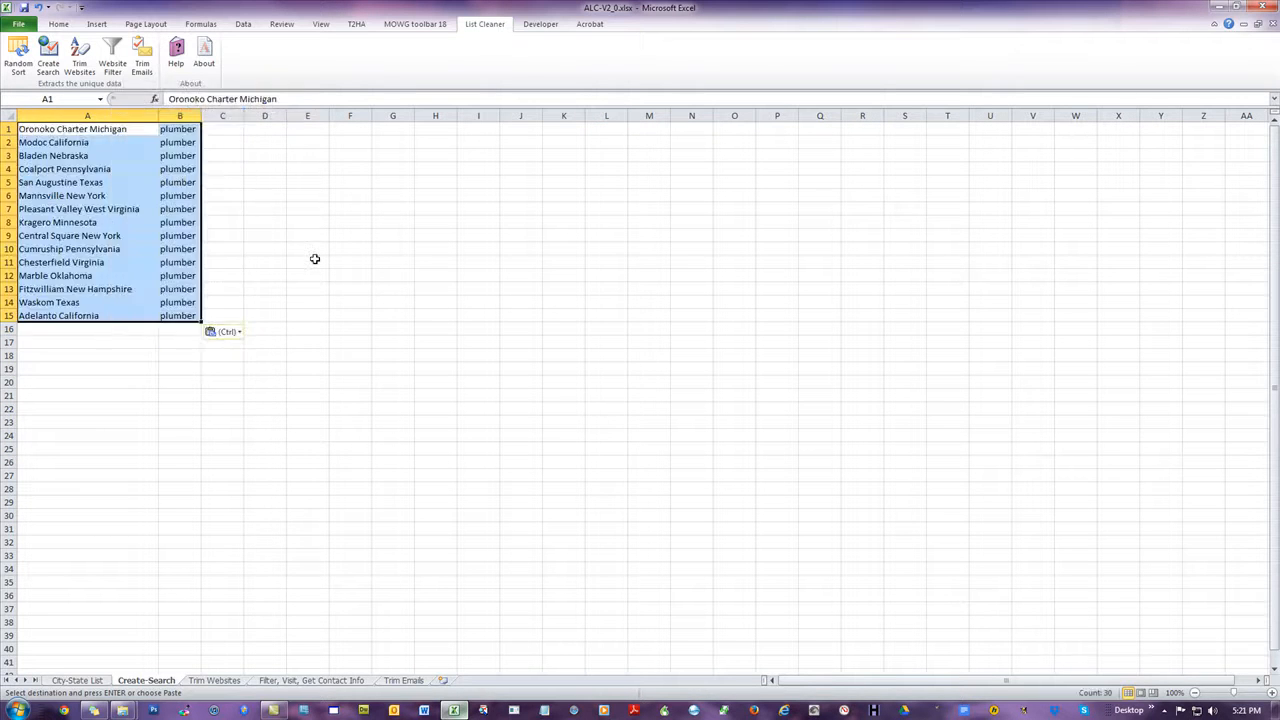
{"action": "left_click", "coordinate": [307, 262]}
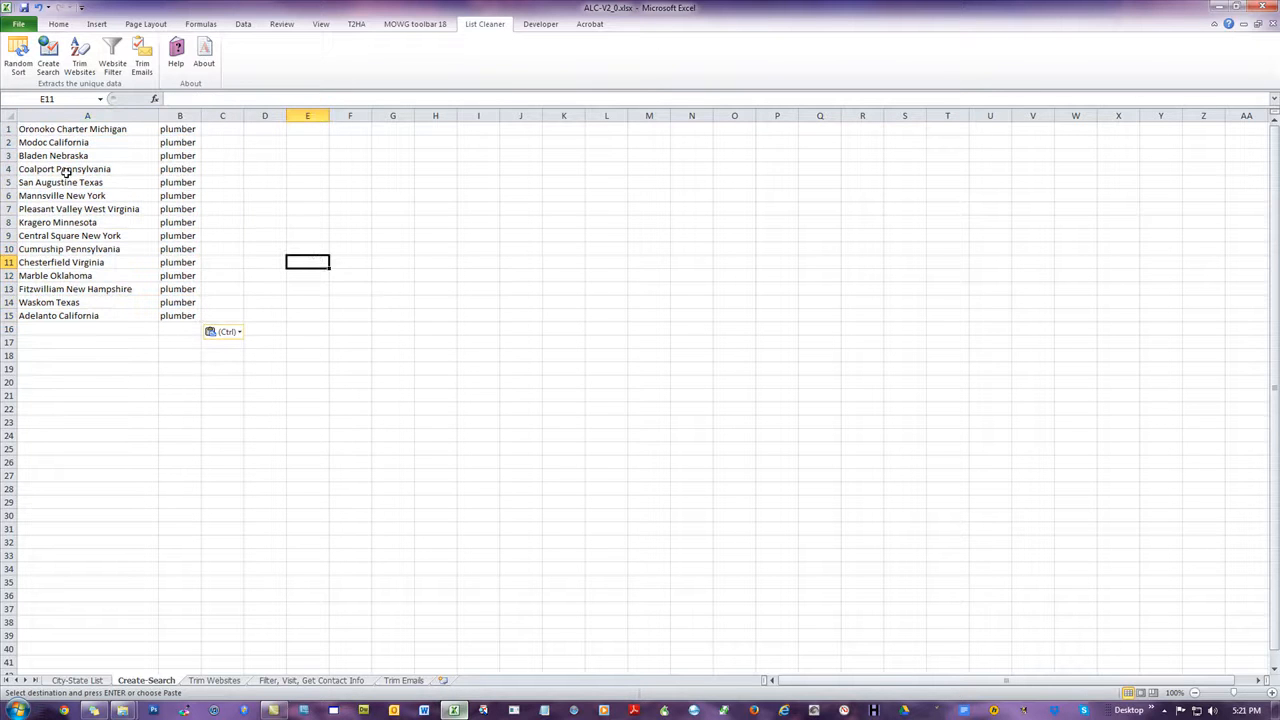
{"action": "mouse_move", "coordinate": [123, 141]}
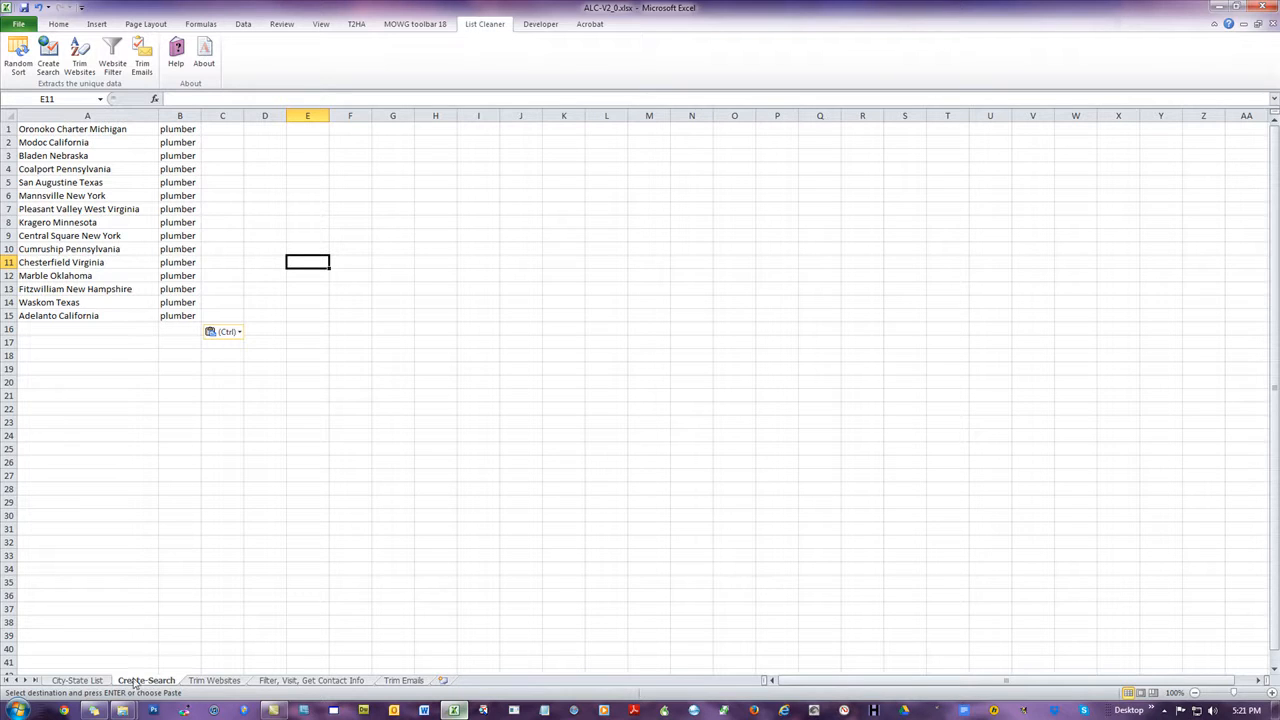
{"action": "mouse_move", "coordinate": [82, 462]}
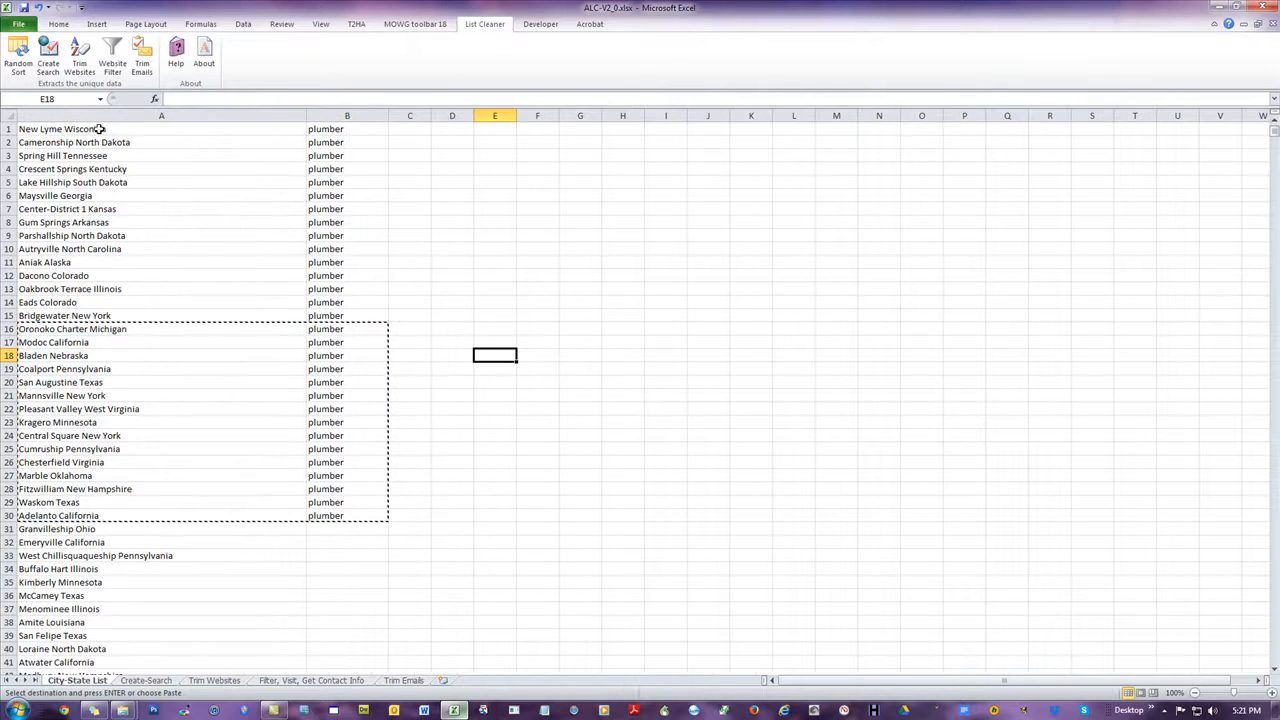
Clear plumber from B16:B30, copy A1:B15, and paste it into Create-Search at A1
{"action": "left_click_drag", "start_coordinate": [347, 329], "coordinate": [347, 528]}
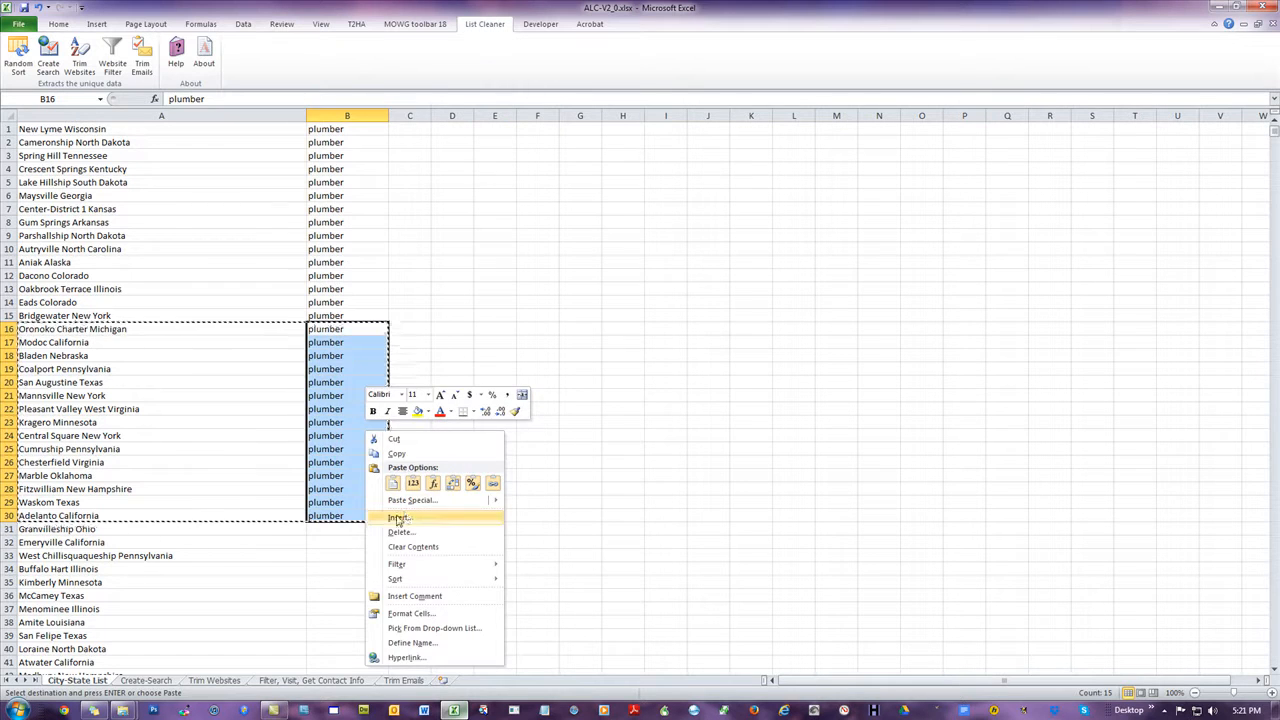
{"action": "left_click", "coordinate": [400, 517]}
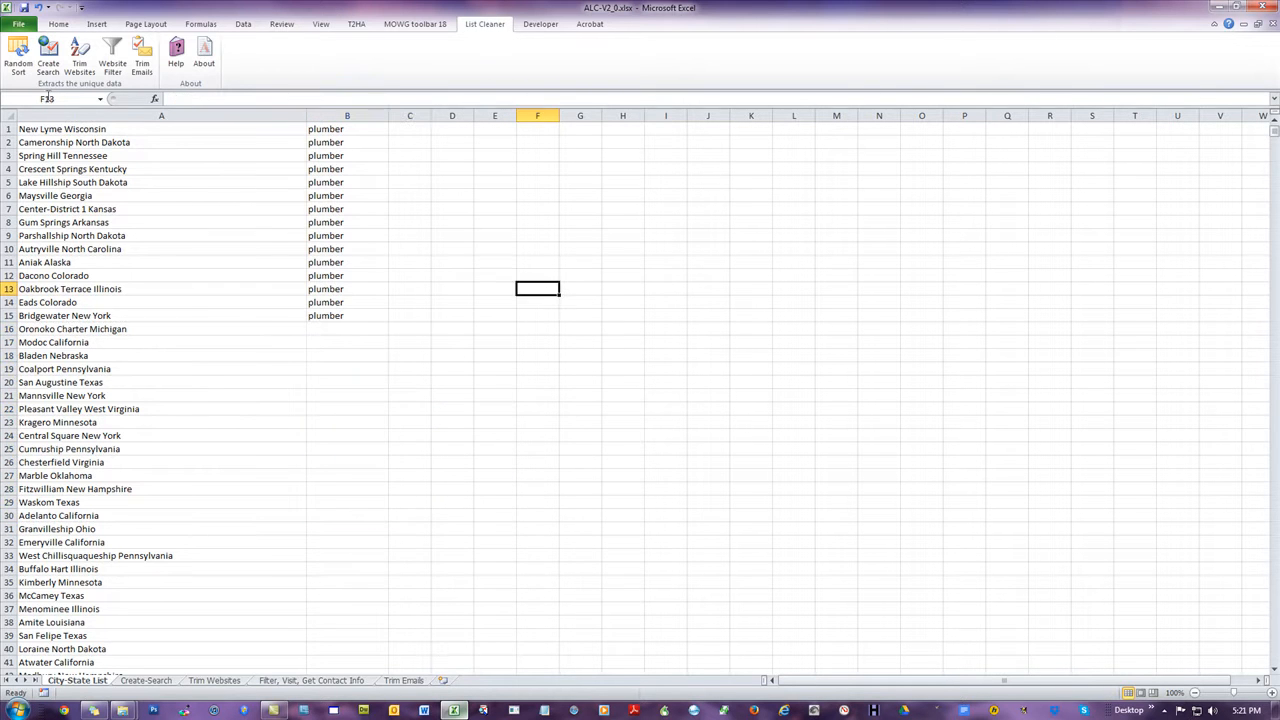
{"action": "left_click_drag", "start_coordinate": [161, 128], "coordinate": [347, 315]}
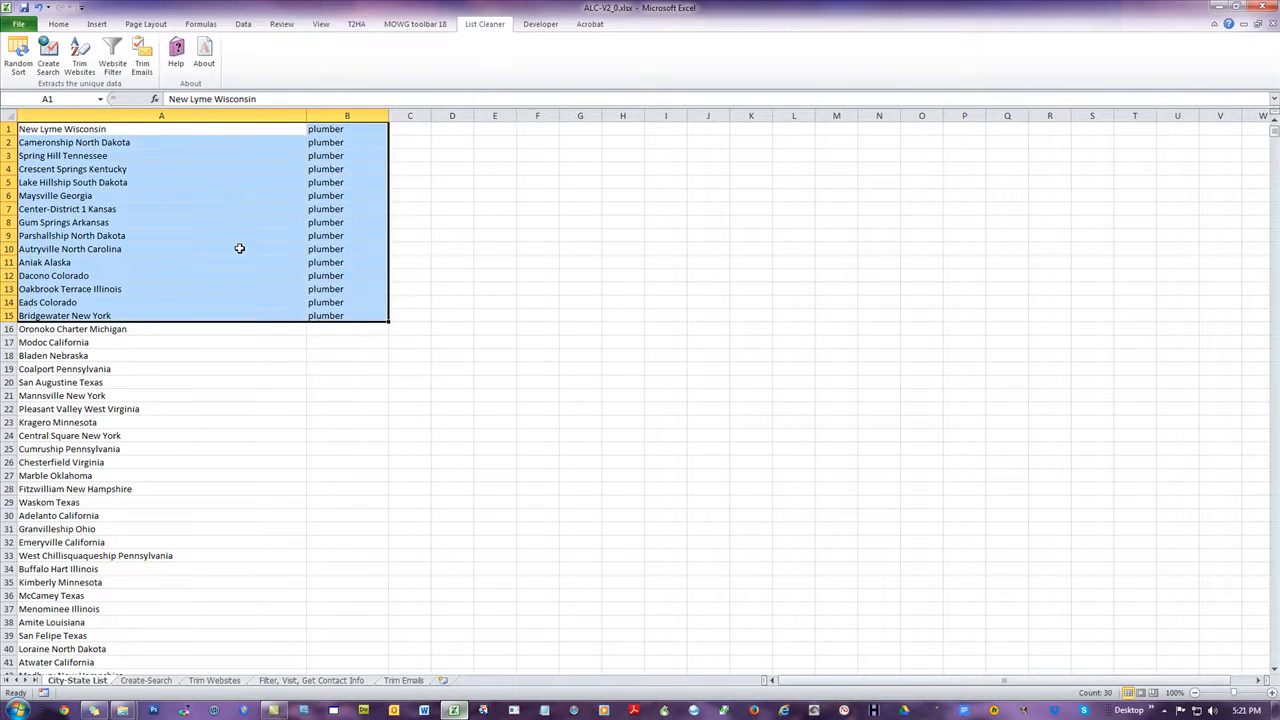
{"action": "key", "text": "ctrl+c"}
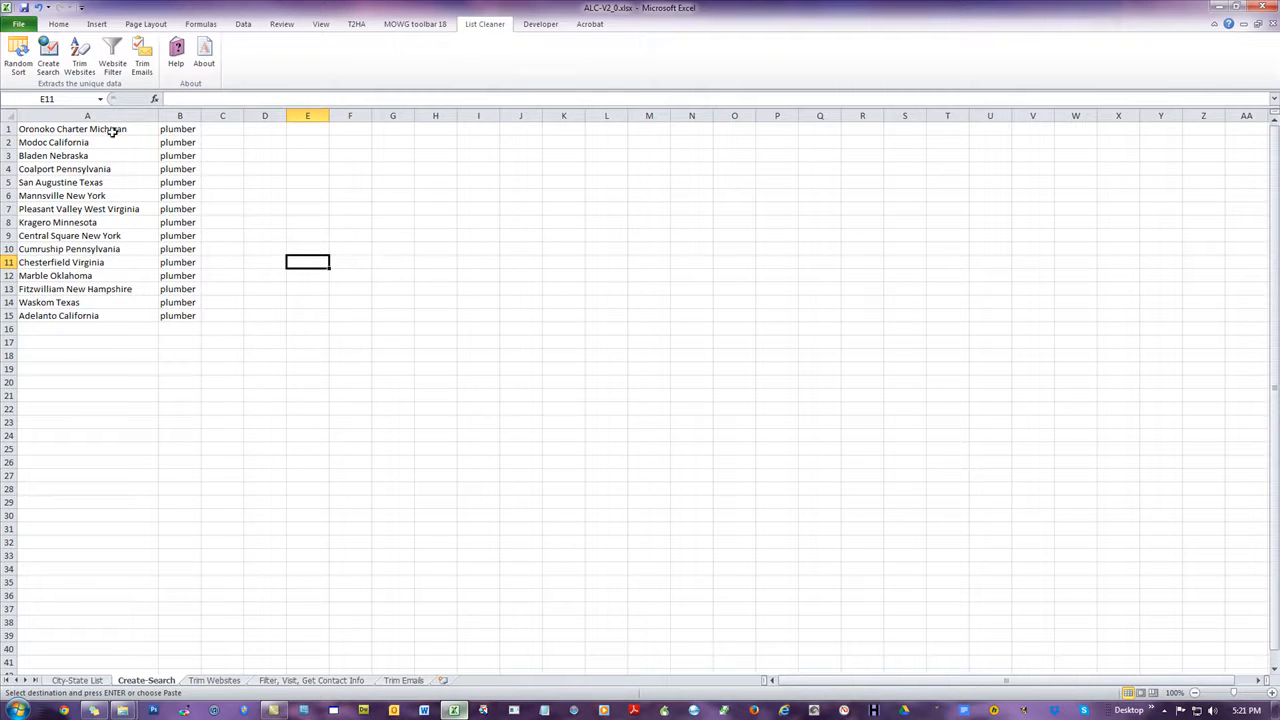
{"action": "right_click", "coordinate": [87, 155]}
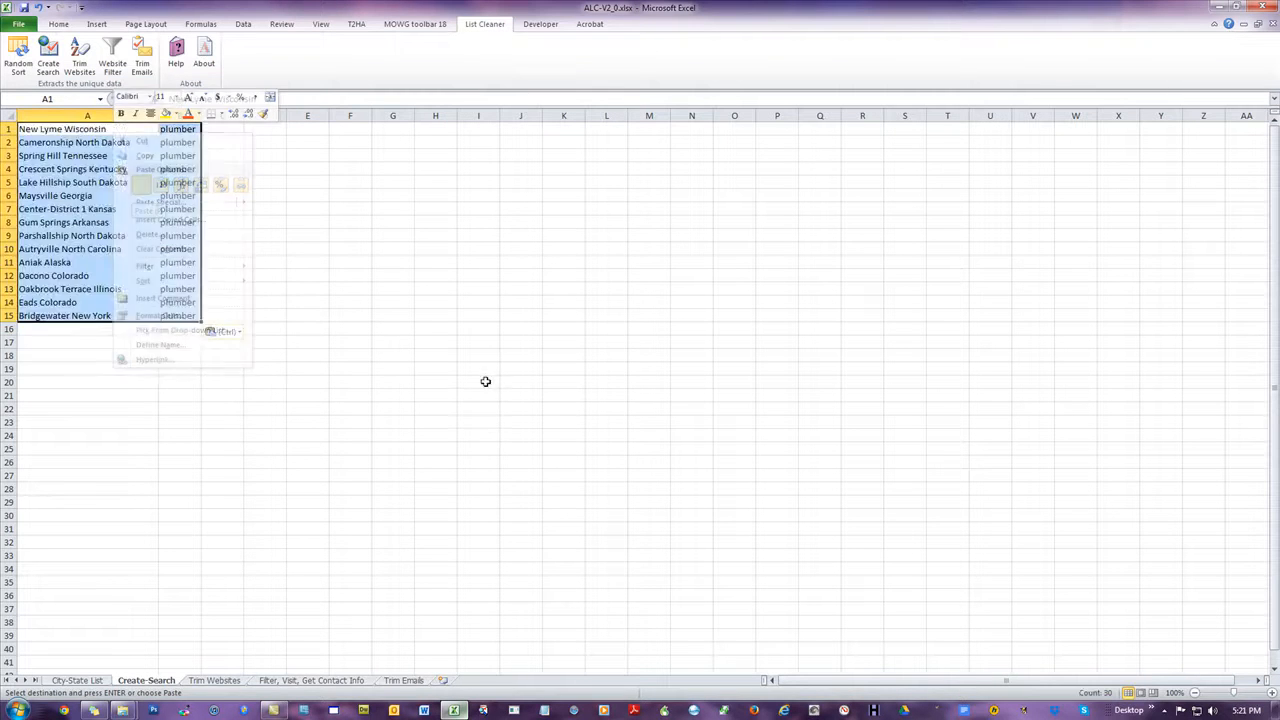
{"action": "left_click", "coordinate": [478, 381]}
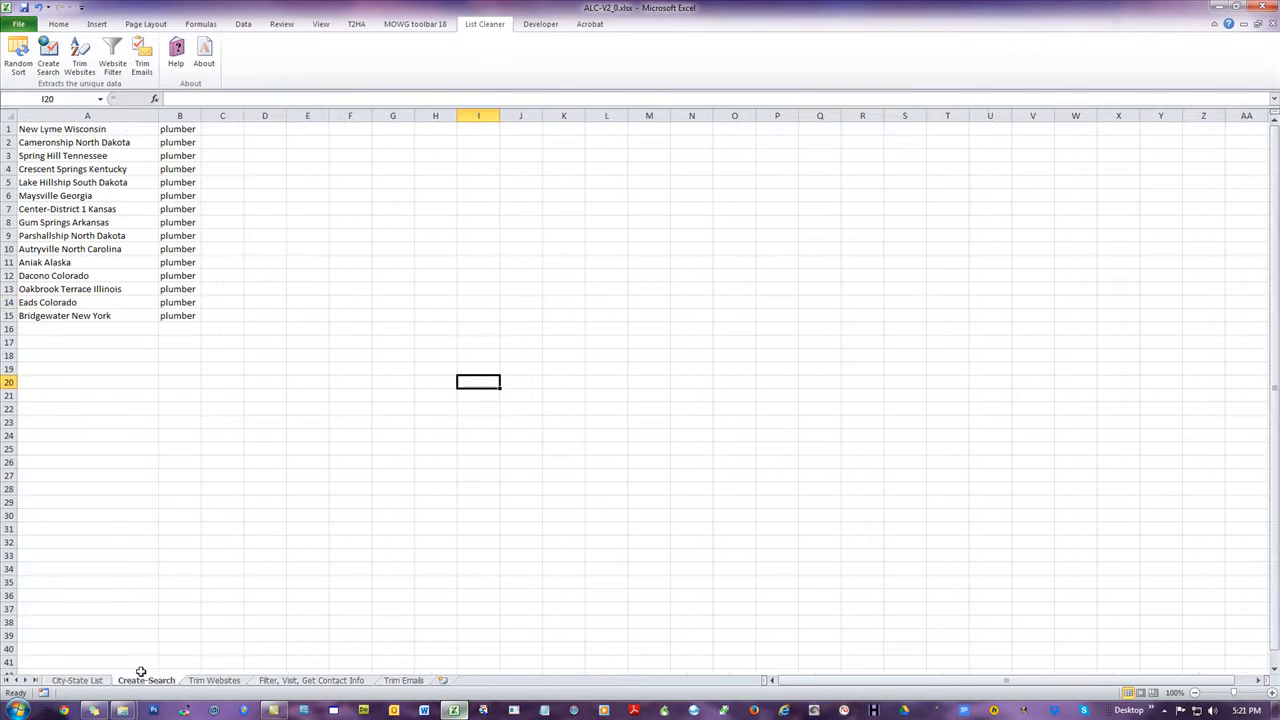
Run Create Search to save Get-Websites-1.bat and dismiss the saved confirmation
{"action": "left_click", "coordinate": [392, 368]}
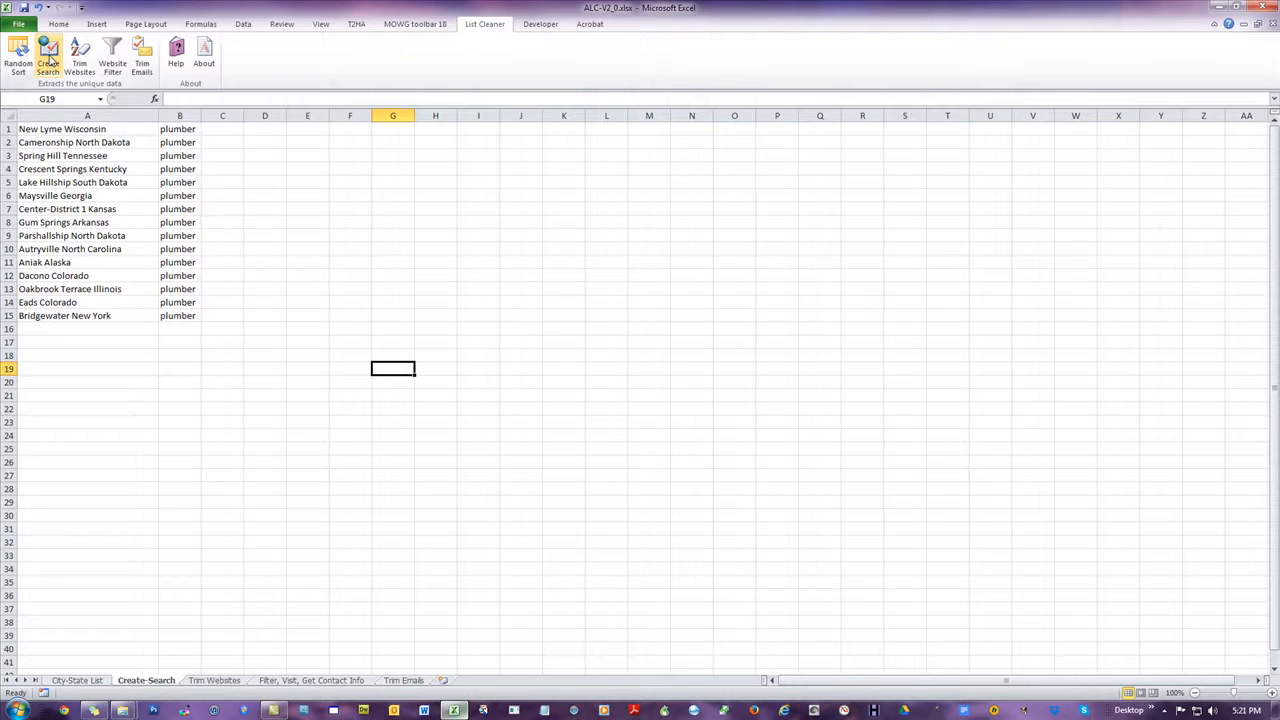
{"action": "left_click", "coordinate": [47, 55]}
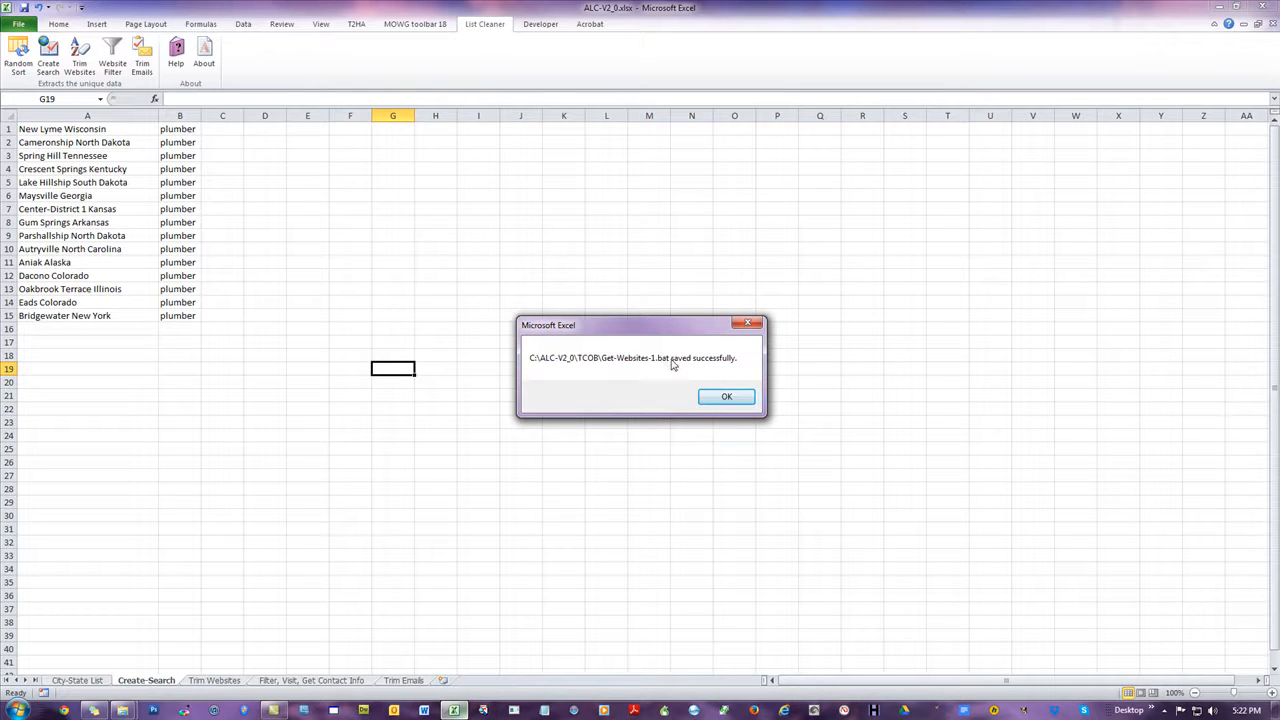
{"action": "left_click", "coordinate": [726, 396]}
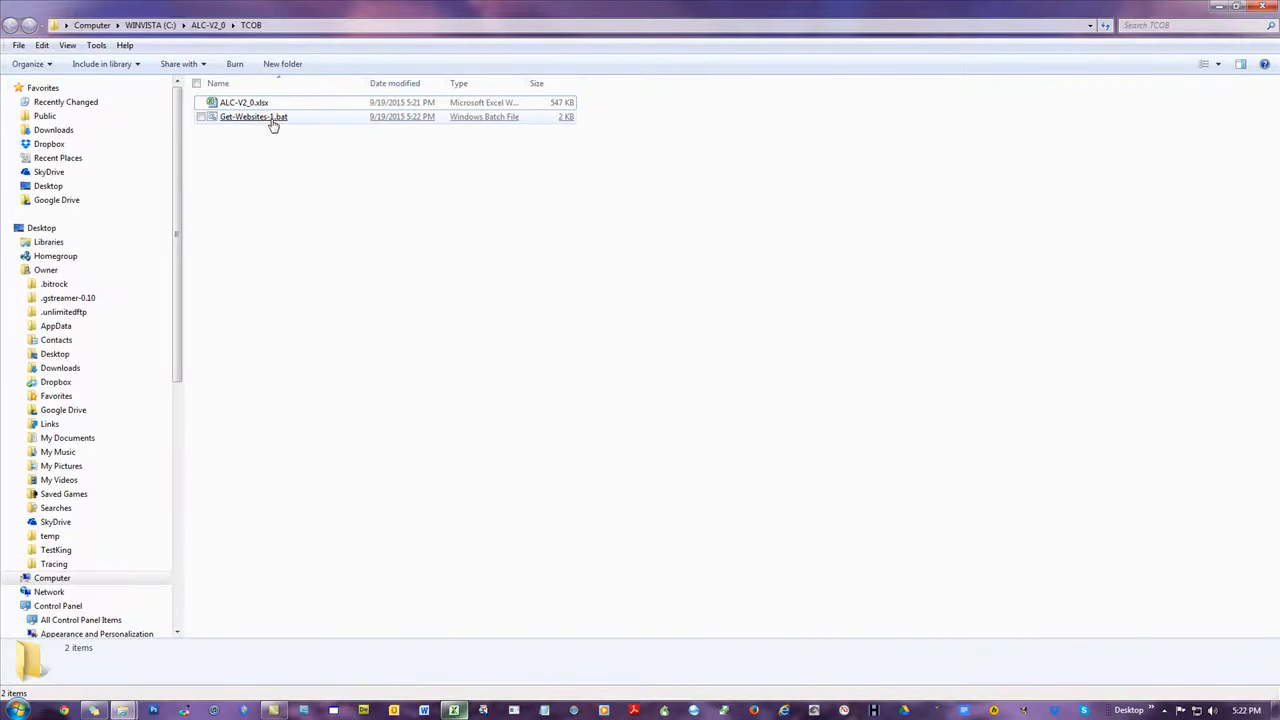
{"action": "mouse_move", "coordinate": [253, 117]}
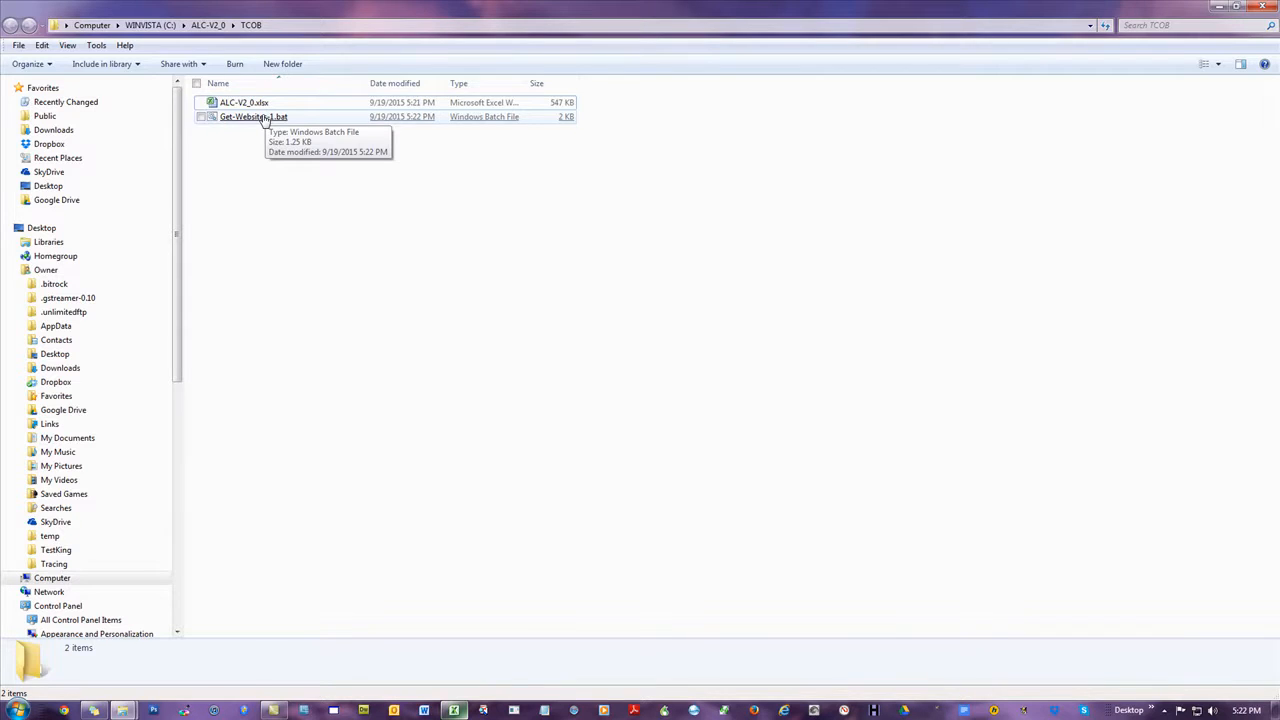
Run Get-Websites-1.bat from the TCOB folder to launch the city plumber Google searches
{"action": "left_click", "coordinate": [253, 116]}
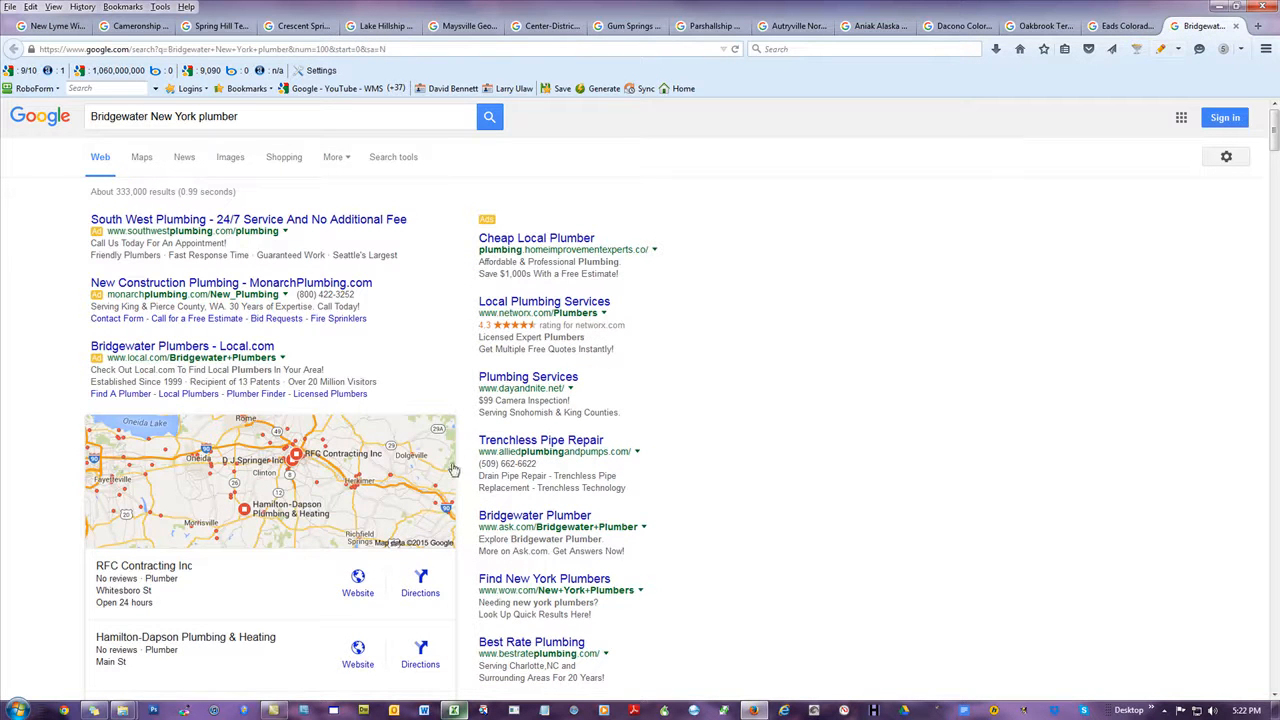
Browse the Eads Colorado and Bridgewater tabs, ending on New Lyme Wisconsin plumber results
{"action": "left_click", "coordinate": [1117, 25]}
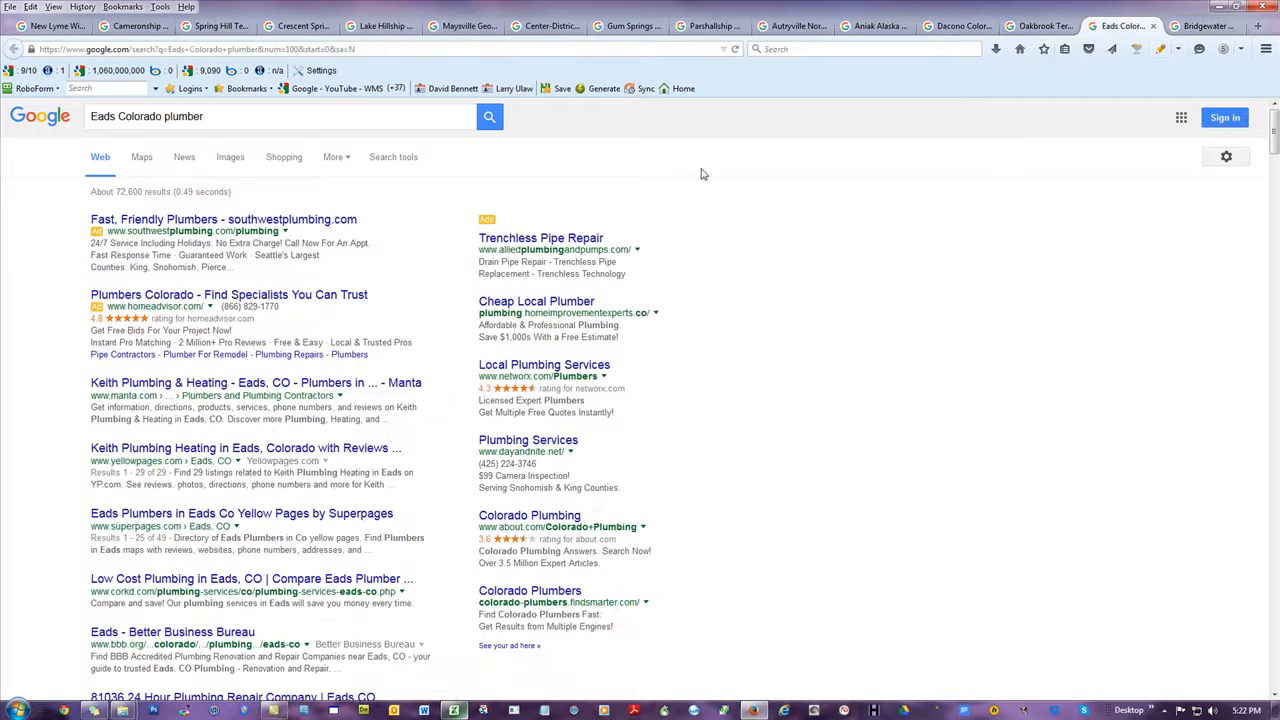
{"action": "left_click", "coordinate": [875, 25]}
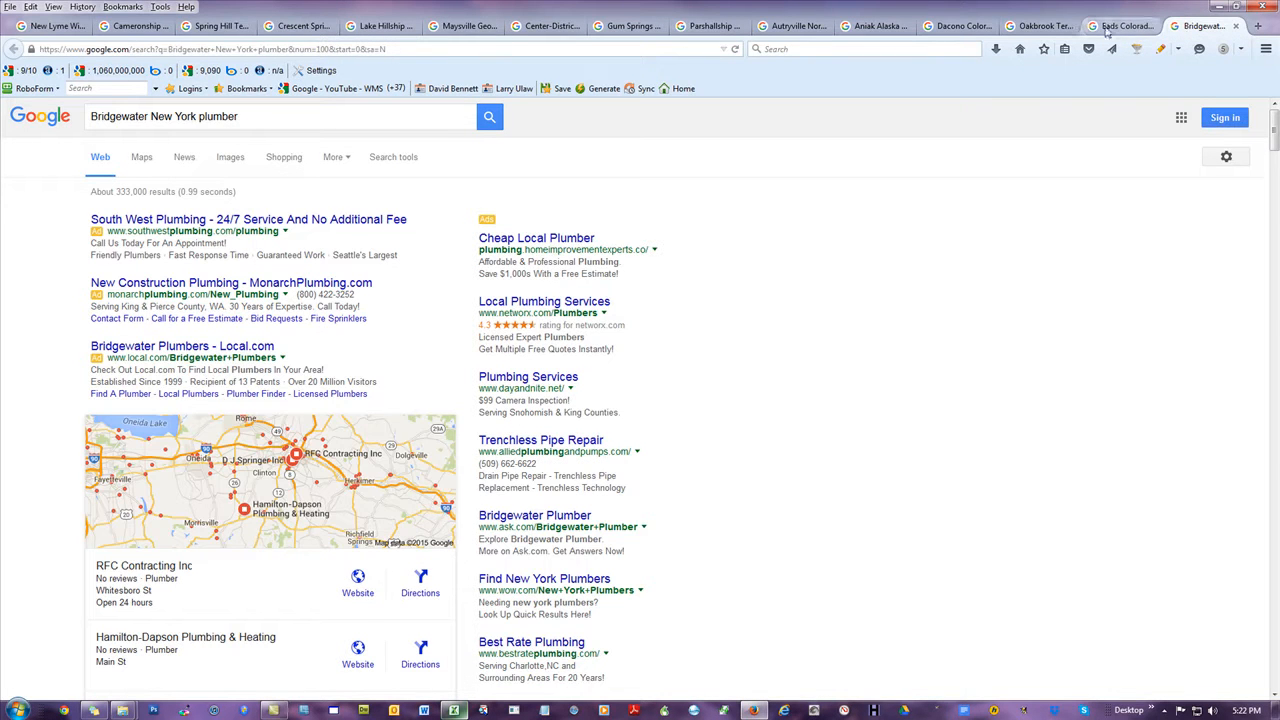
{"action": "left_click", "coordinate": [50, 25]}
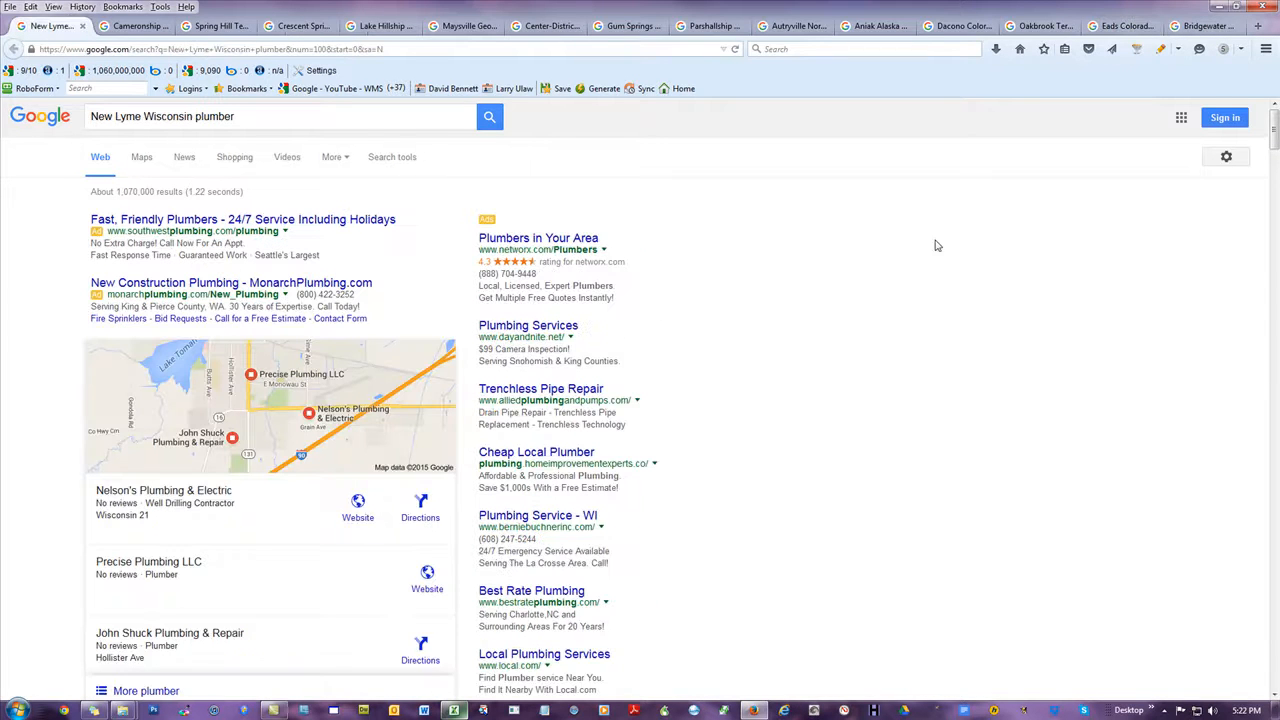
{"action": "right_click", "coordinate": [937, 245]}
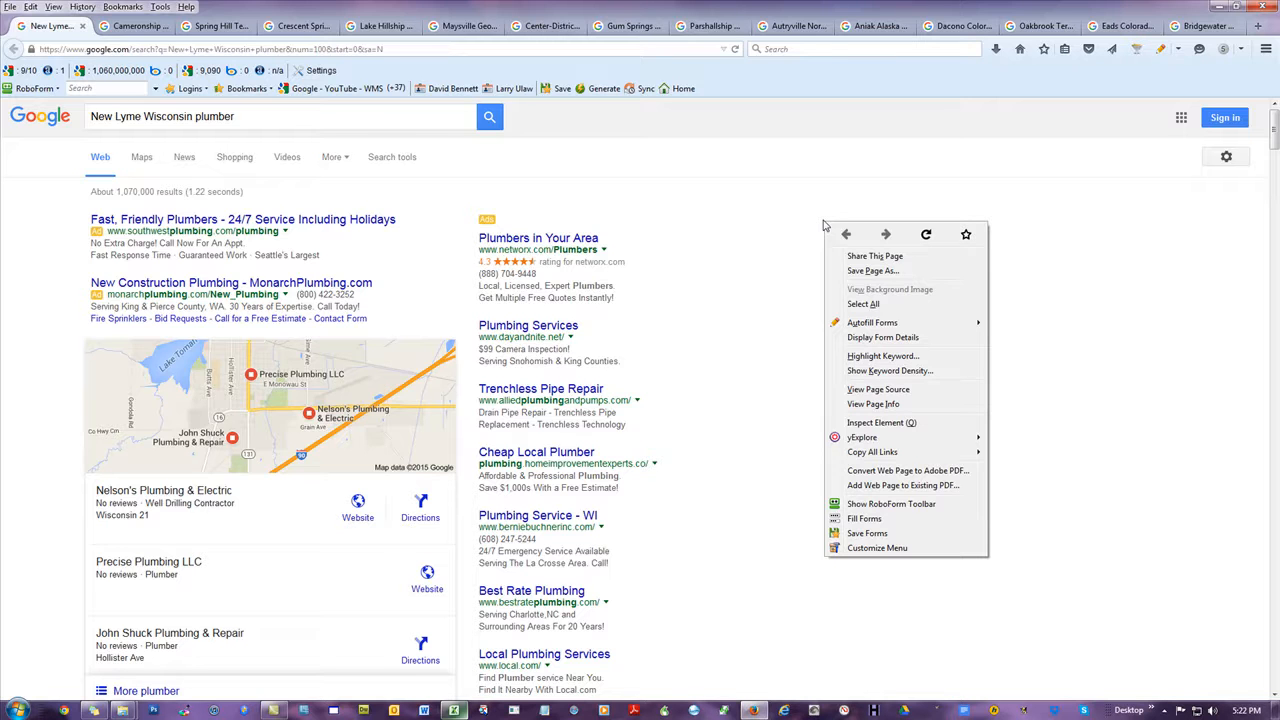
{"action": "left_click", "coordinate": [799, 187]}
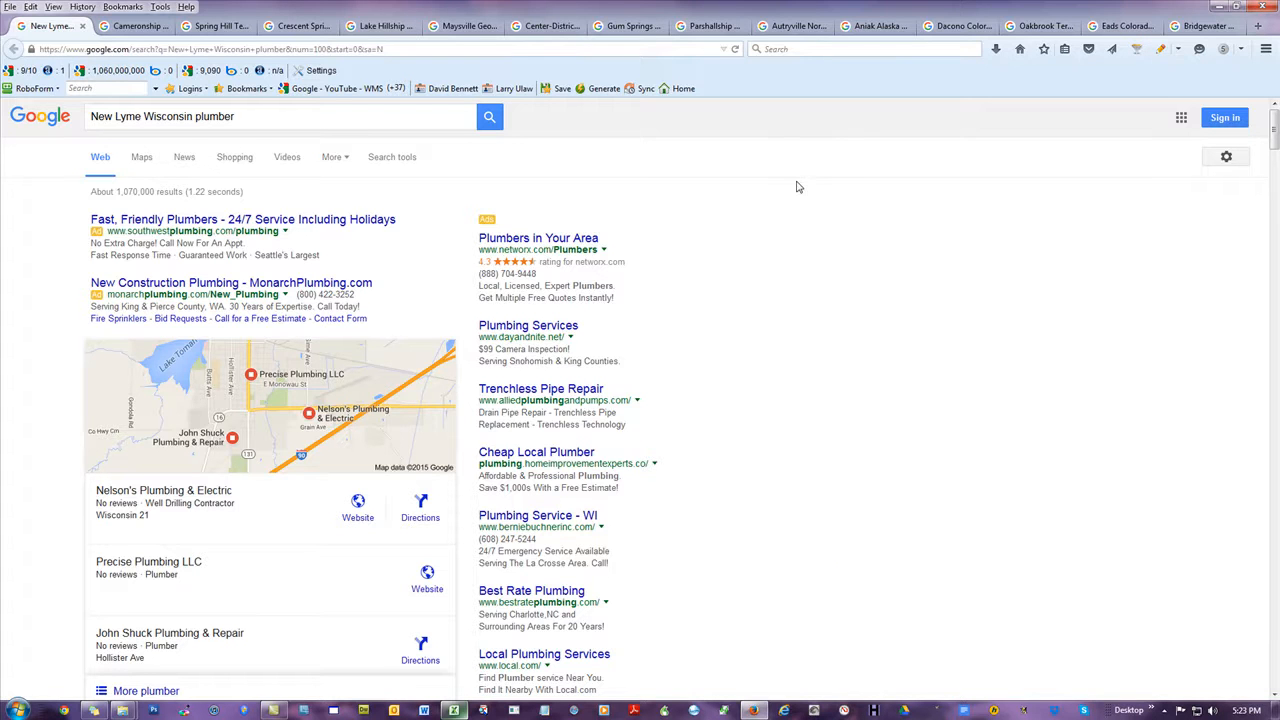
{"action": "mouse_move", "coordinate": [760, 290]}
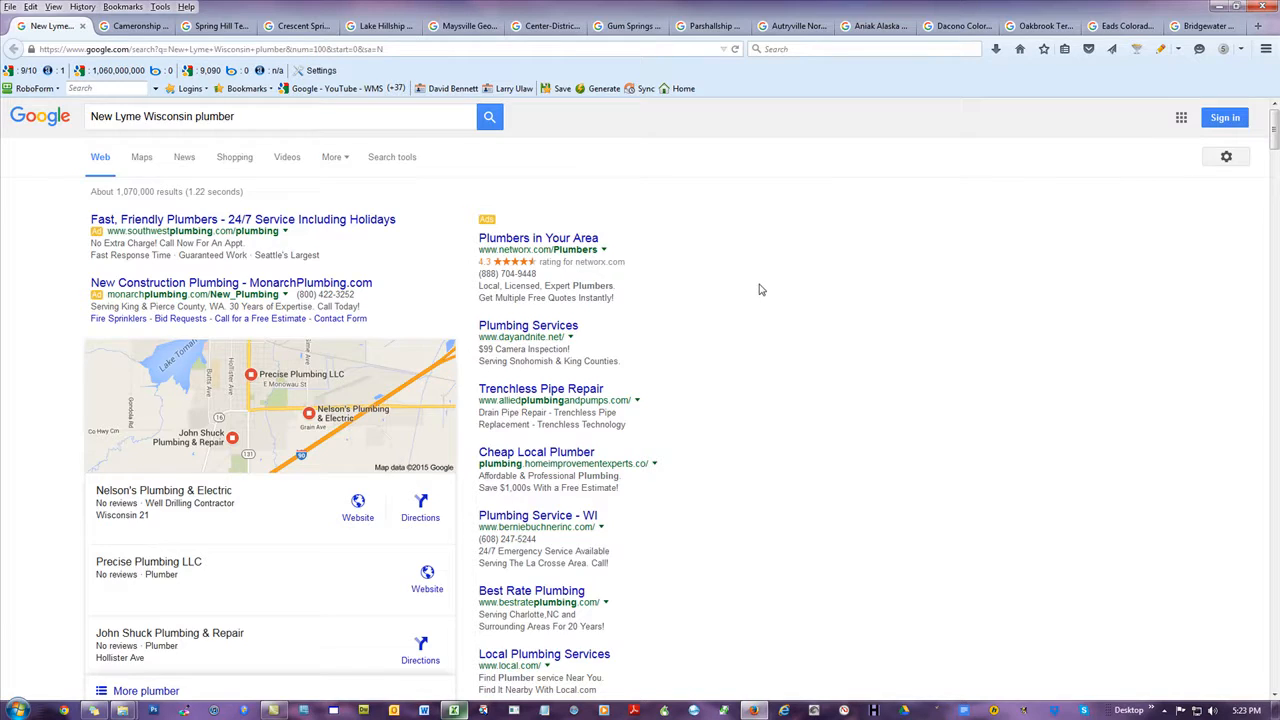
{"action": "scroll", "scroll_direction": "down", "scroll_amount": 3}
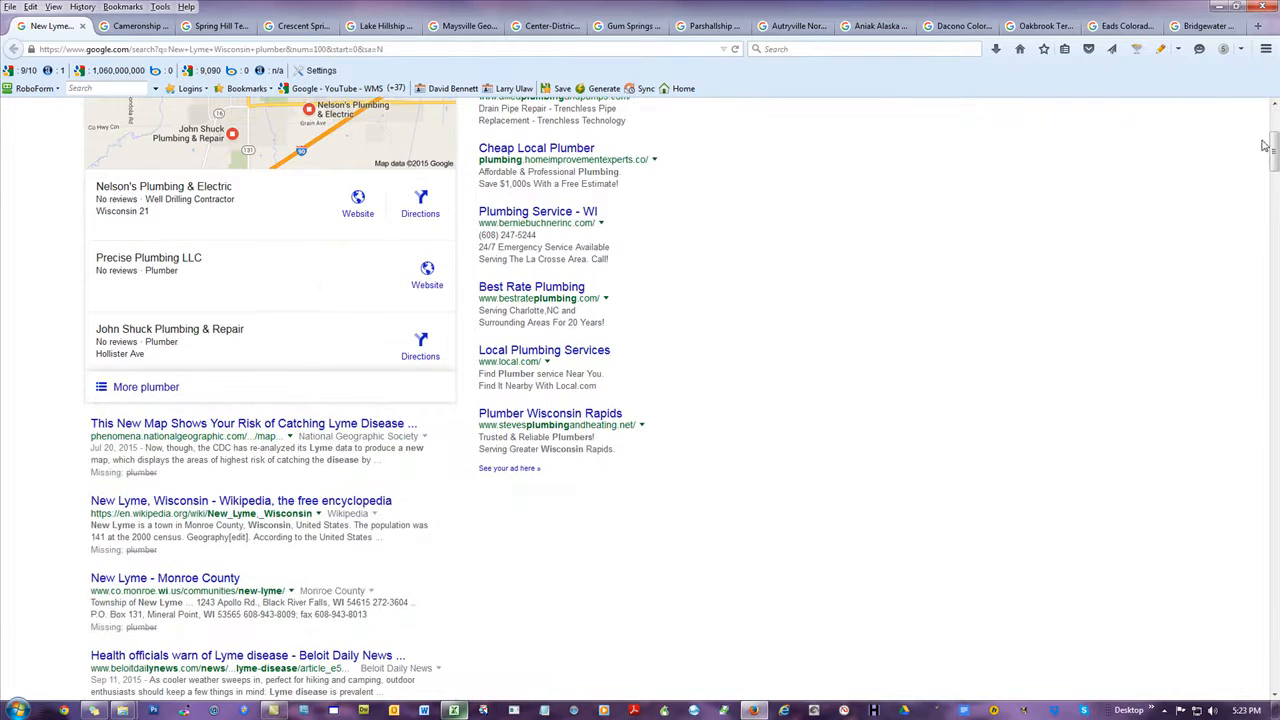
{"action": "scroll", "scroll_direction": "down", "scroll_amount": 3}
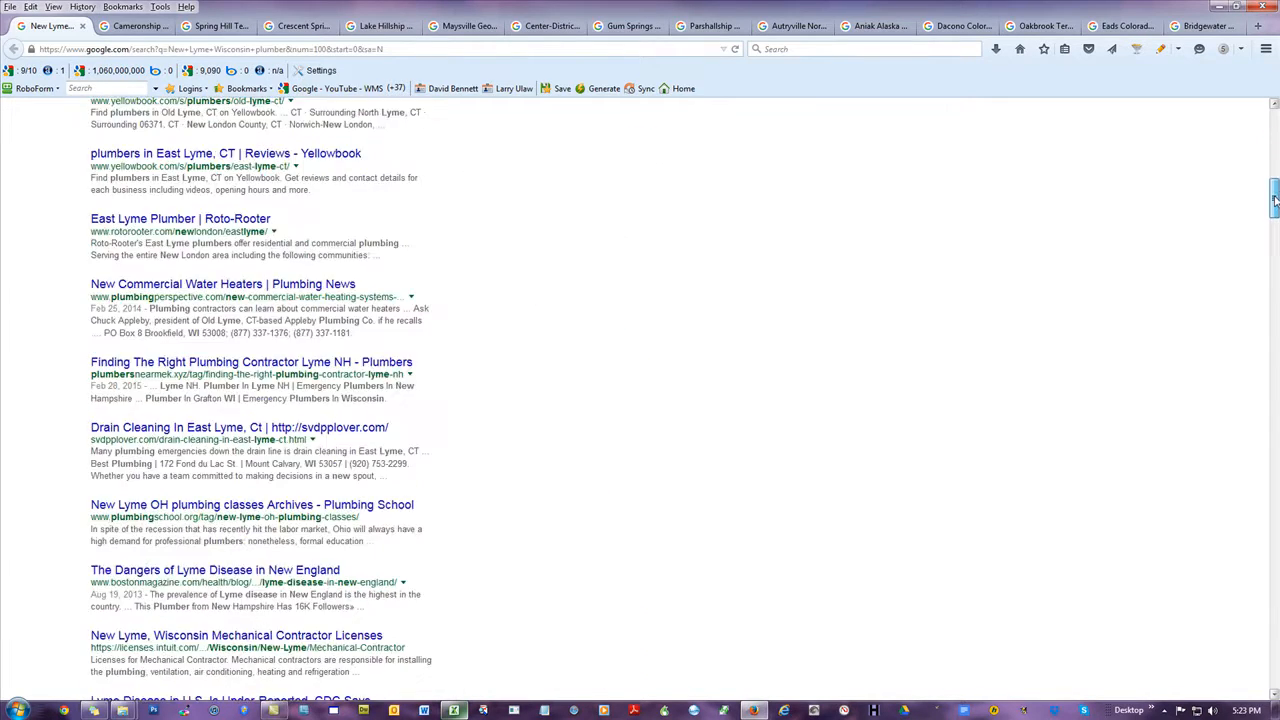
{"action": "scroll", "scroll_direction": "down", "scroll_amount": 3}
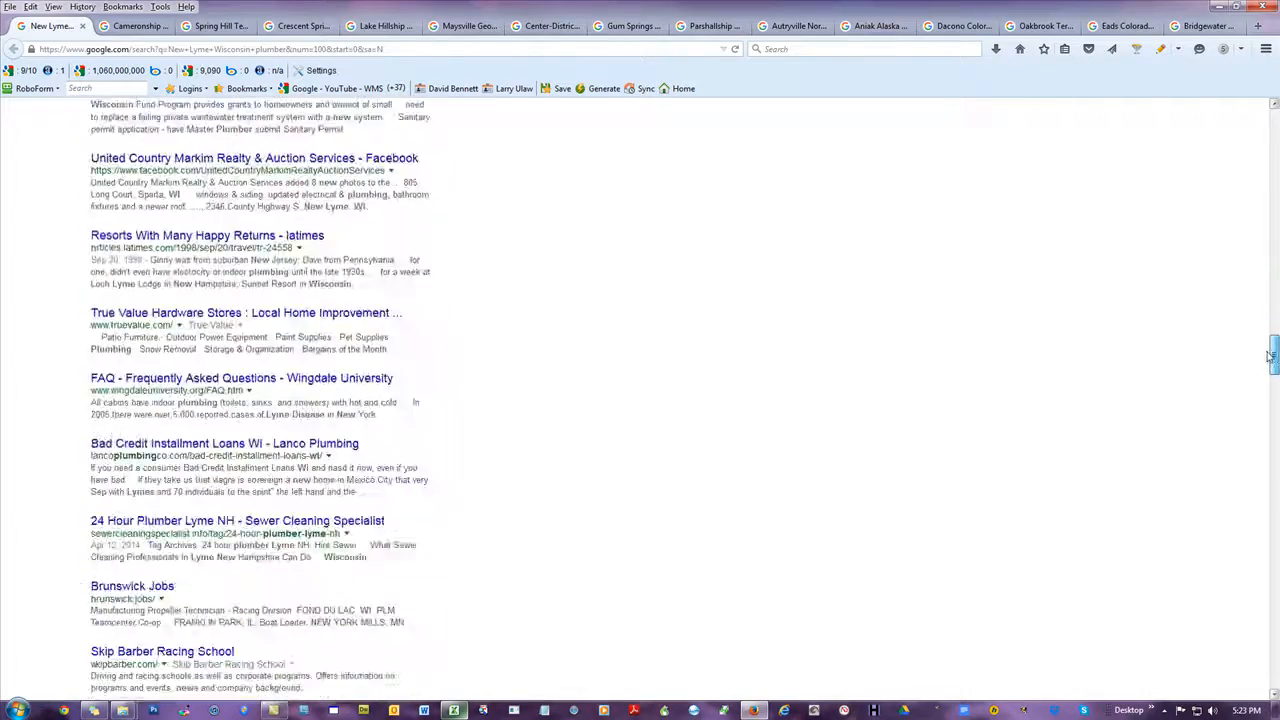
{"action": "scroll", "scroll_direction": "down", "scroll_amount": 3}
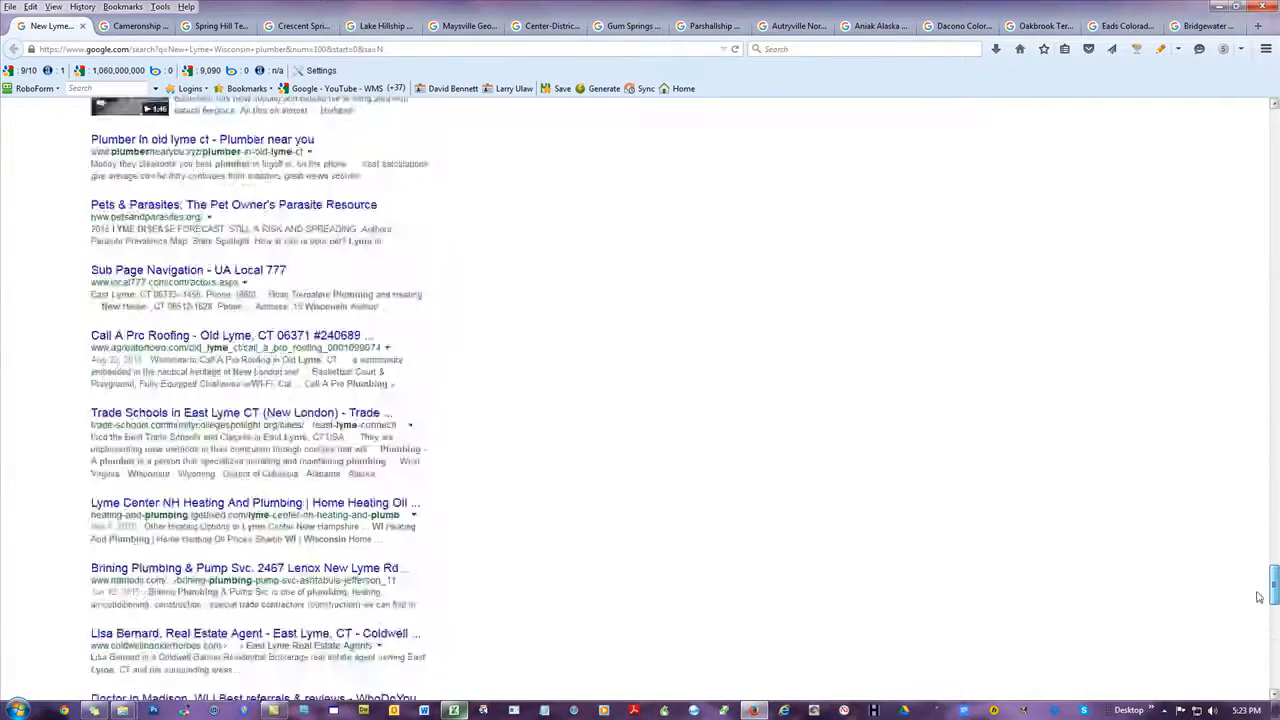
{"action": "scroll", "scroll_direction": "down", "scroll_amount": 3}
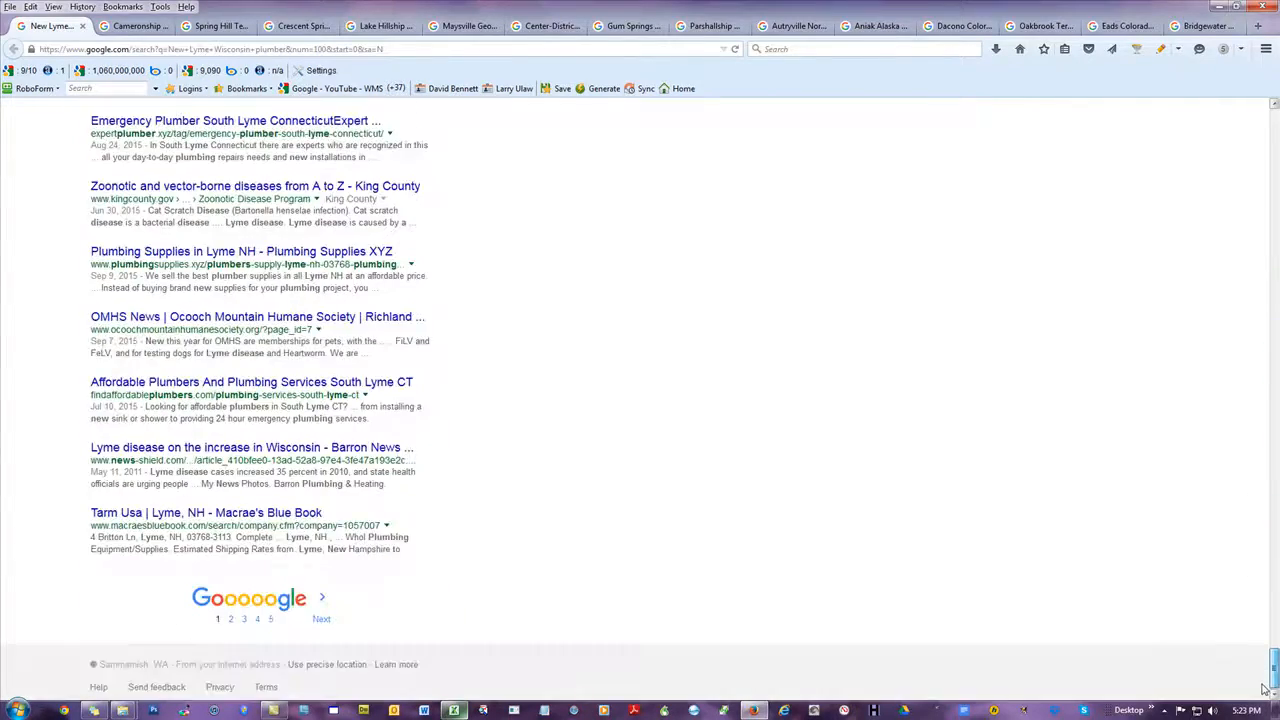
{"action": "scroll", "scroll_direction": "up", "scroll_amount": 3}
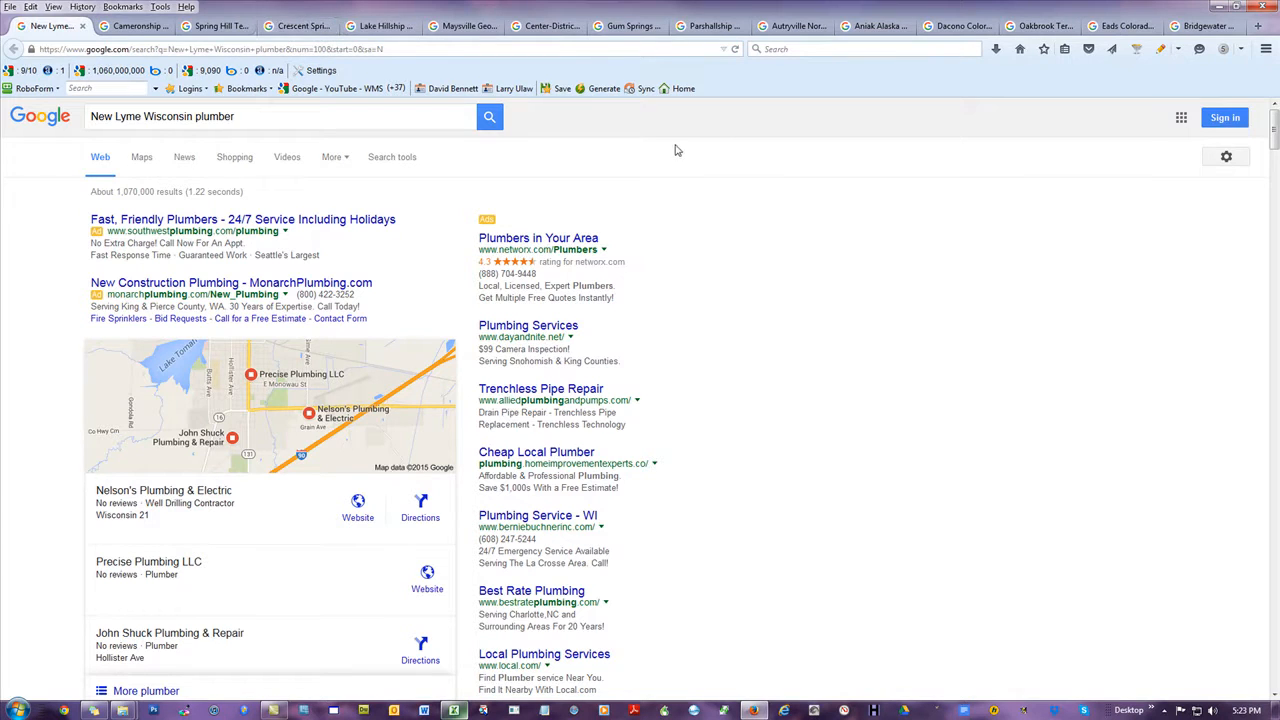
{"action": "mouse_move", "coordinate": [779, 233]}
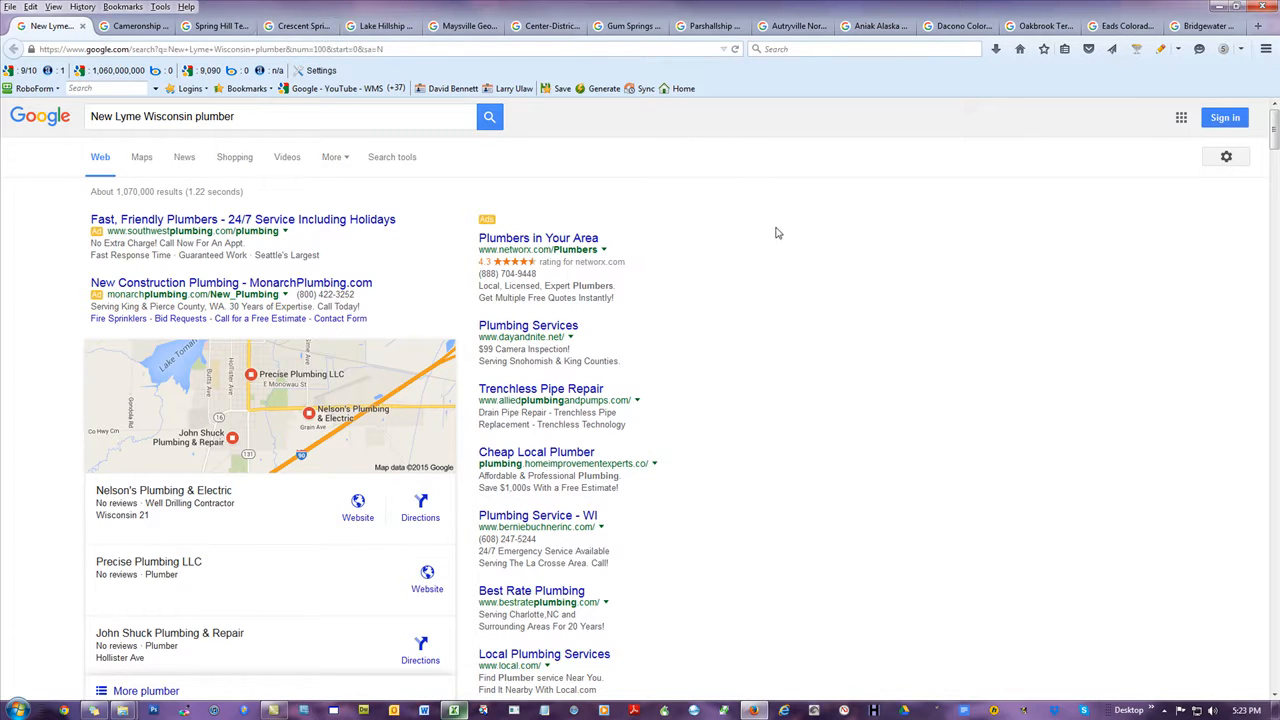
{"action": "mouse_move", "coordinate": [783, 226]}
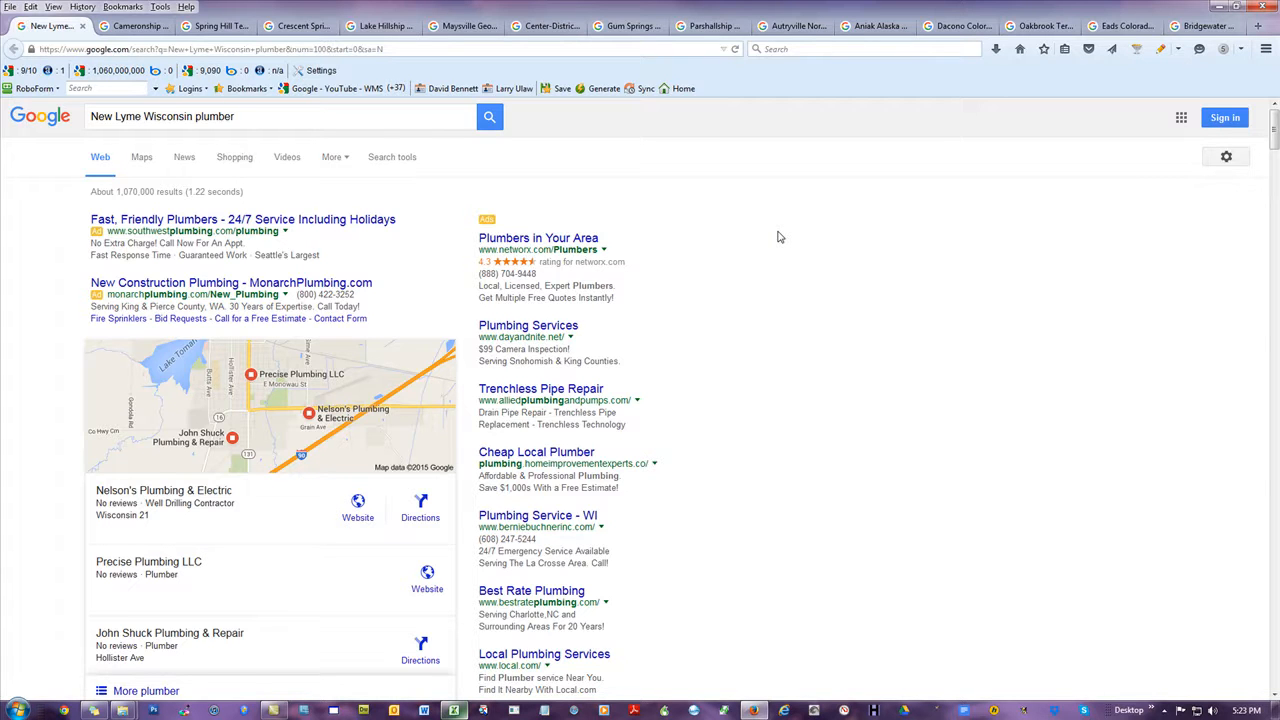
{"action": "mouse_move", "coordinate": [758, 231]}
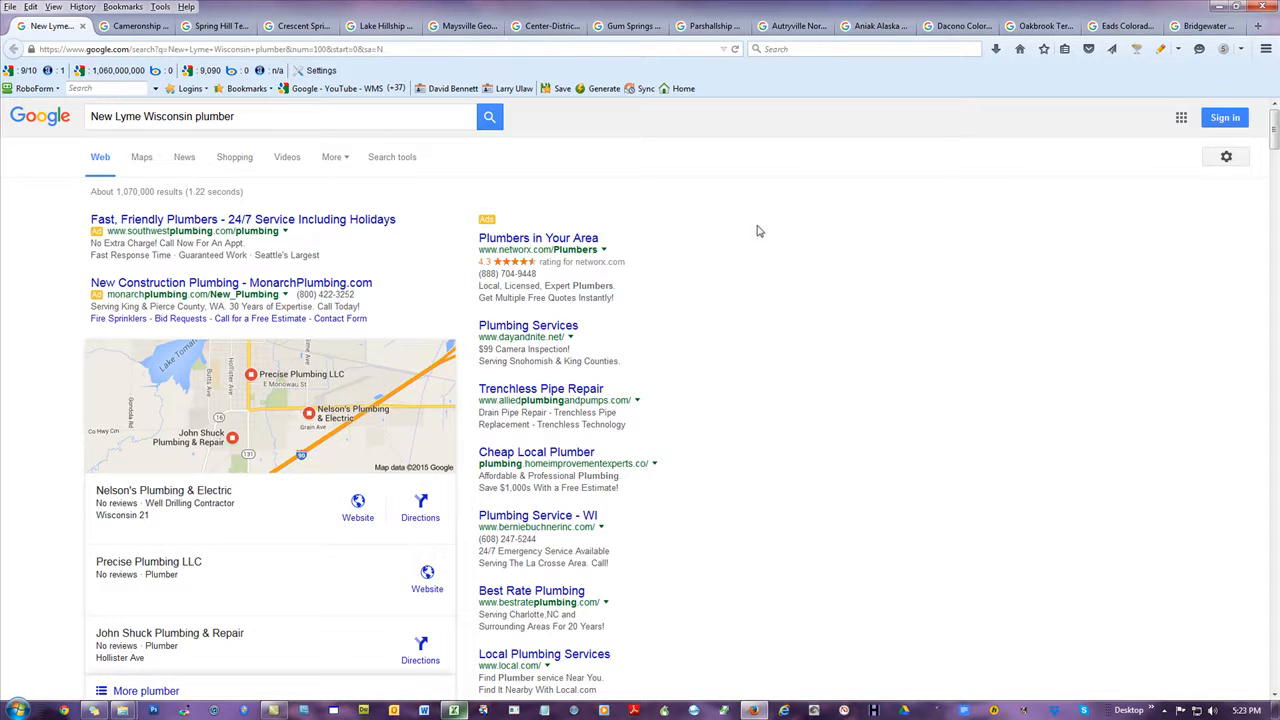
{"action": "mouse_move", "coordinate": [765, 230]}
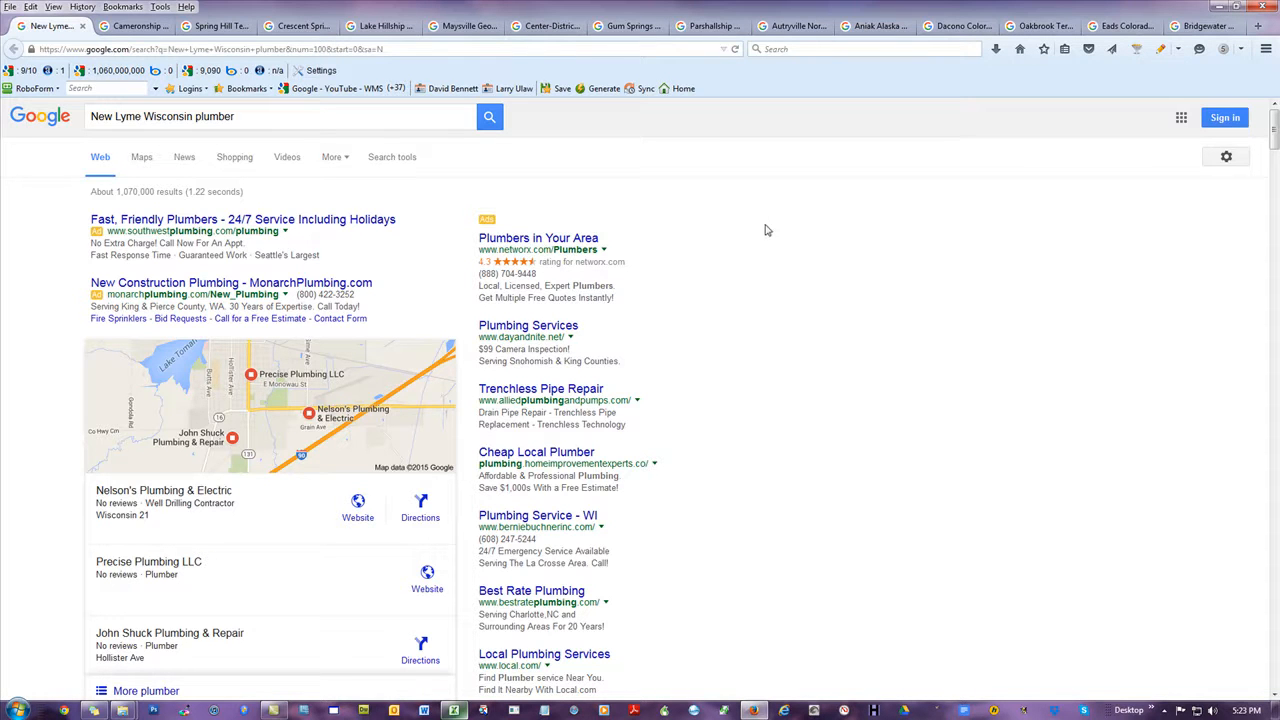
{"action": "right_click", "coordinate": [766, 228]}
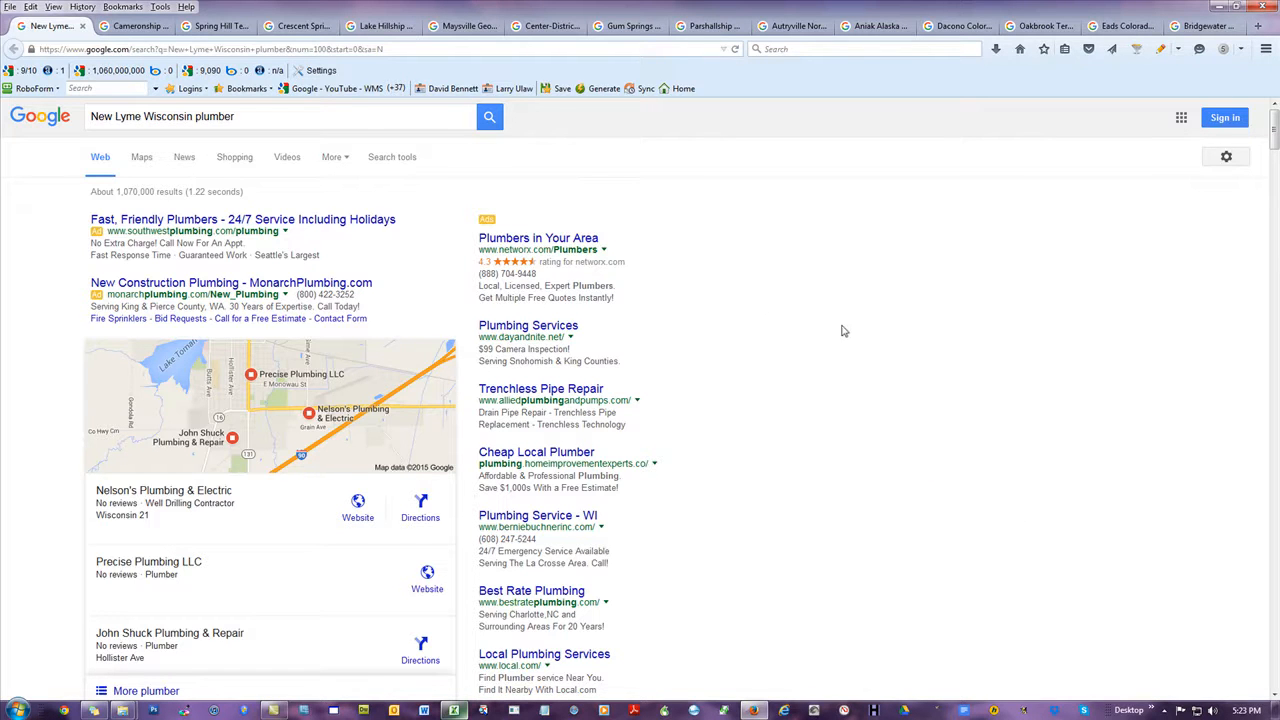
{"action": "mouse_move", "coordinate": [720, 308]}
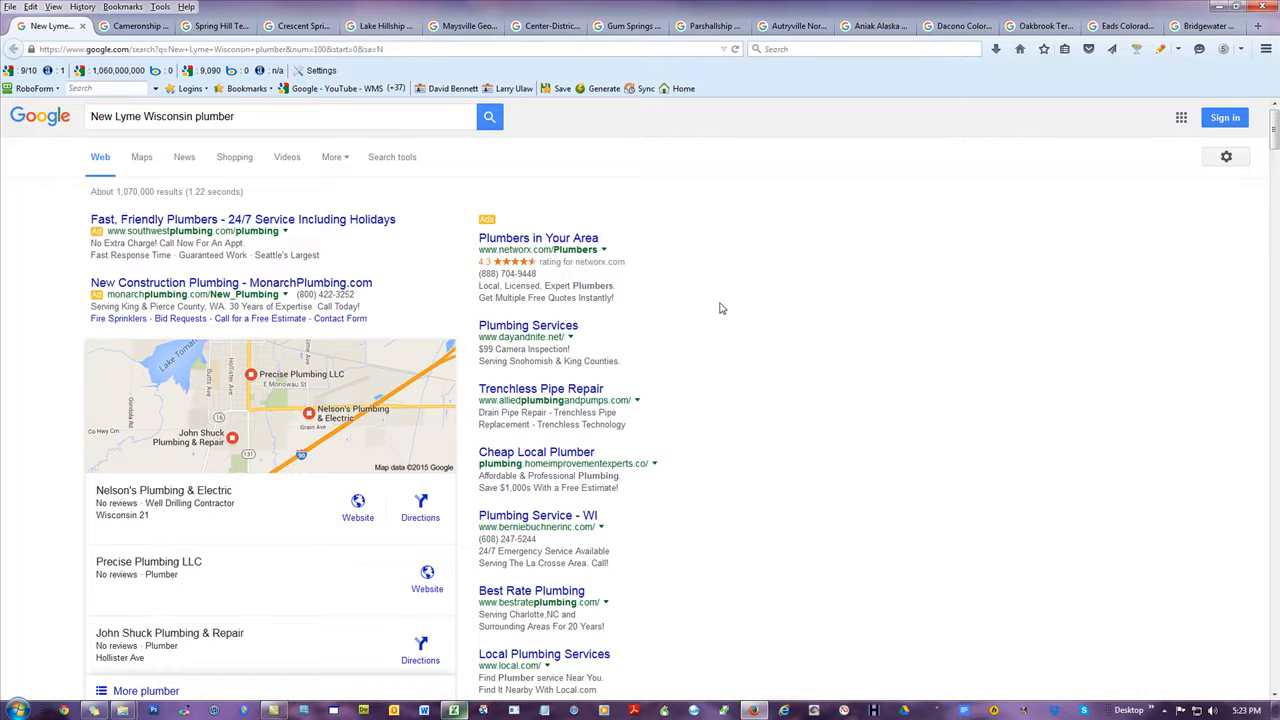
{"action": "mouse_move", "coordinate": [745, 262]}
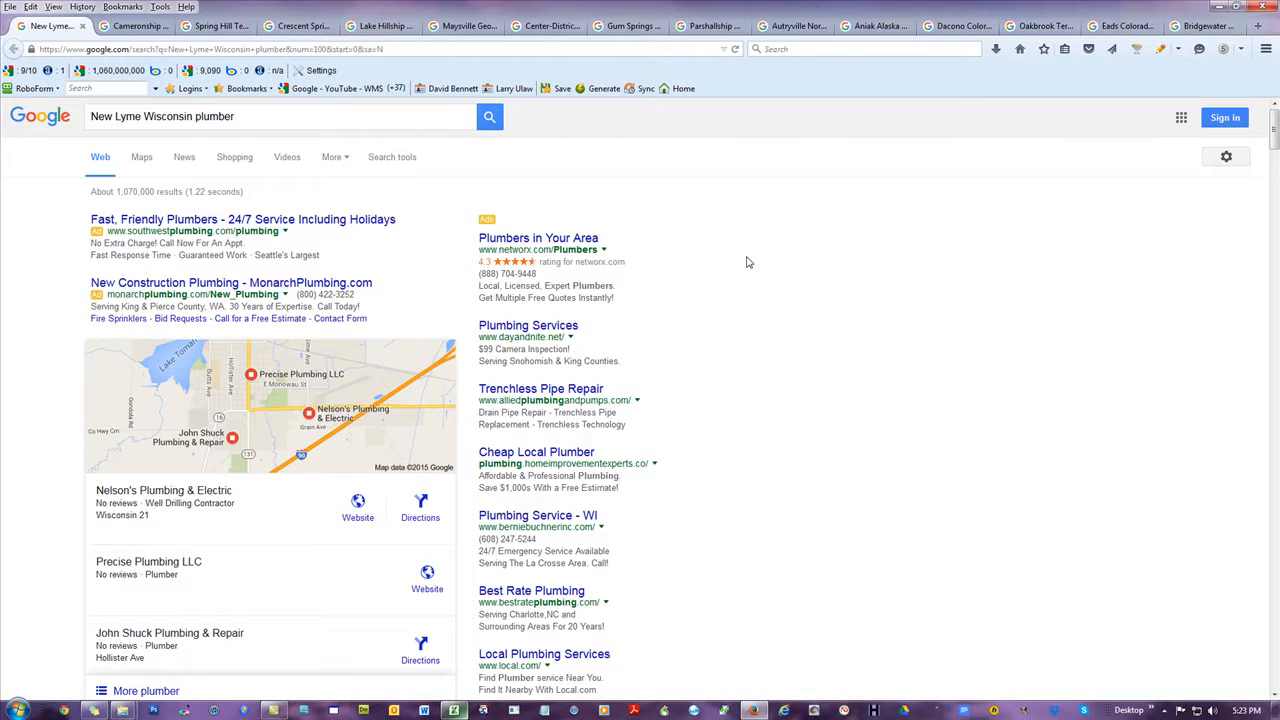
{"action": "mouse_move", "coordinate": [742, 248]}
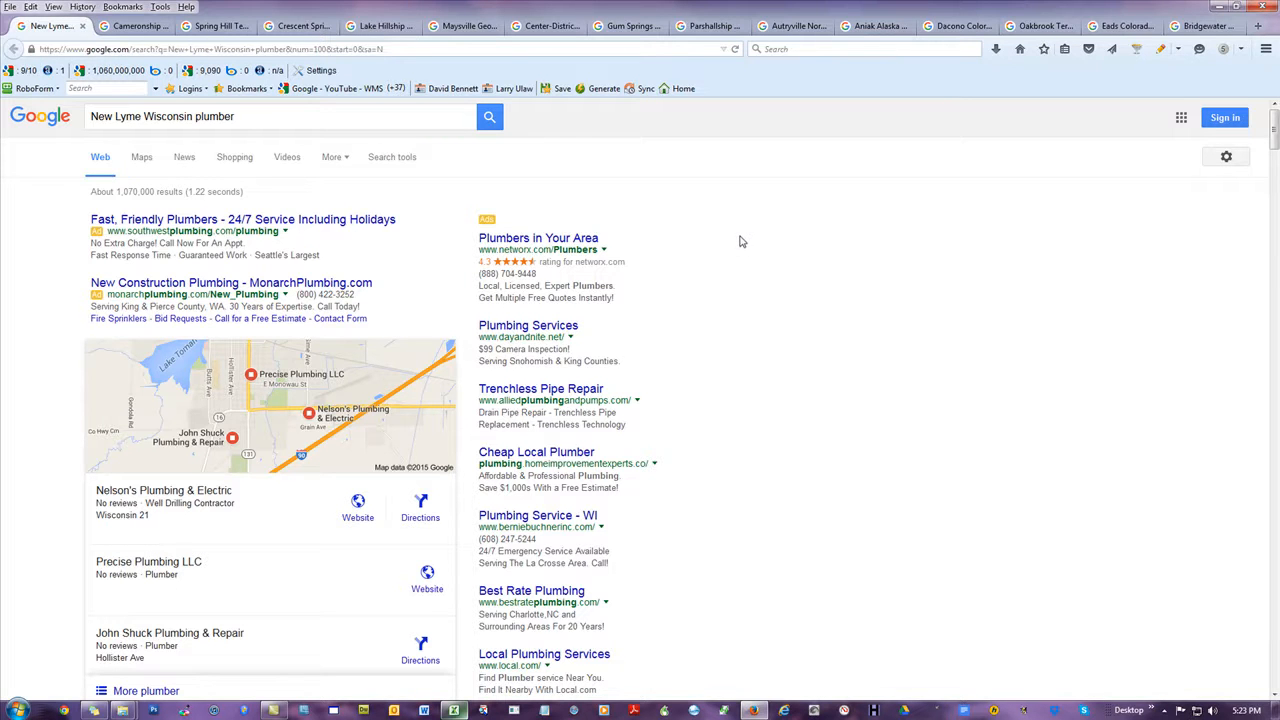
{"action": "mouse_move", "coordinate": [710, 370]}
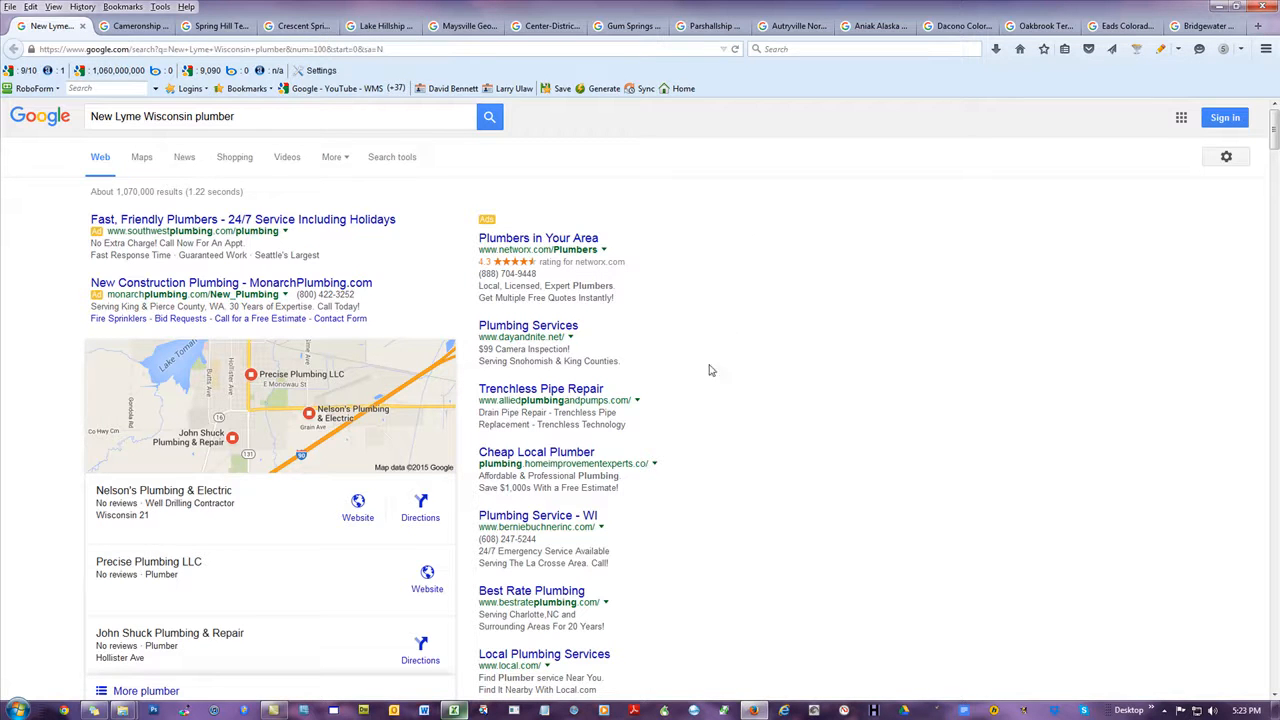
{"action": "right_click", "coordinate": [711, 370]}
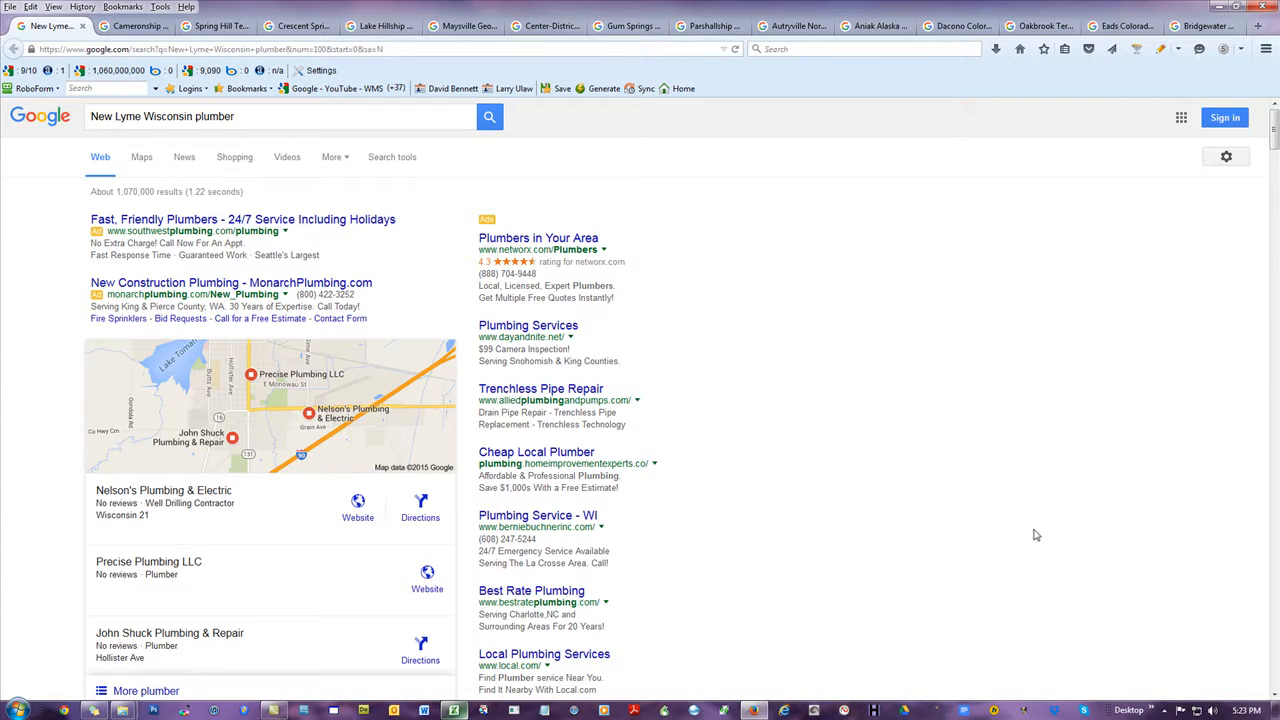
{"action": "mouse_move", "coordinate": [453, 710]}
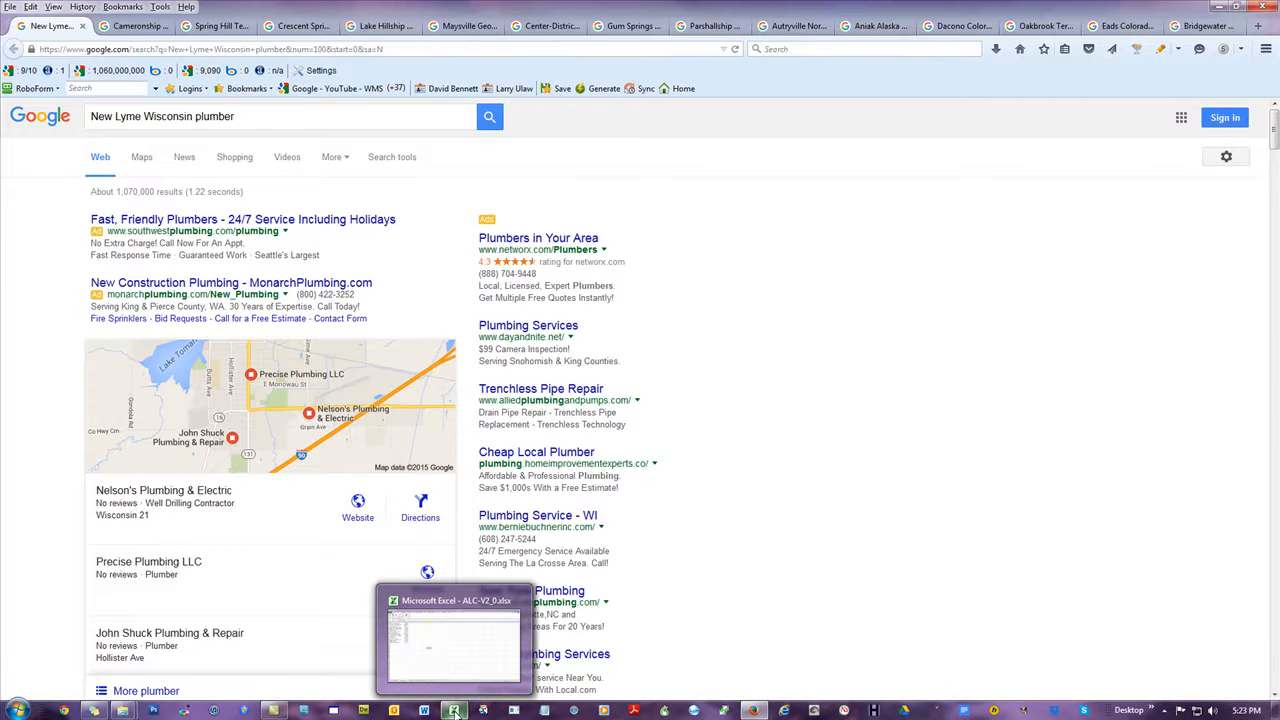